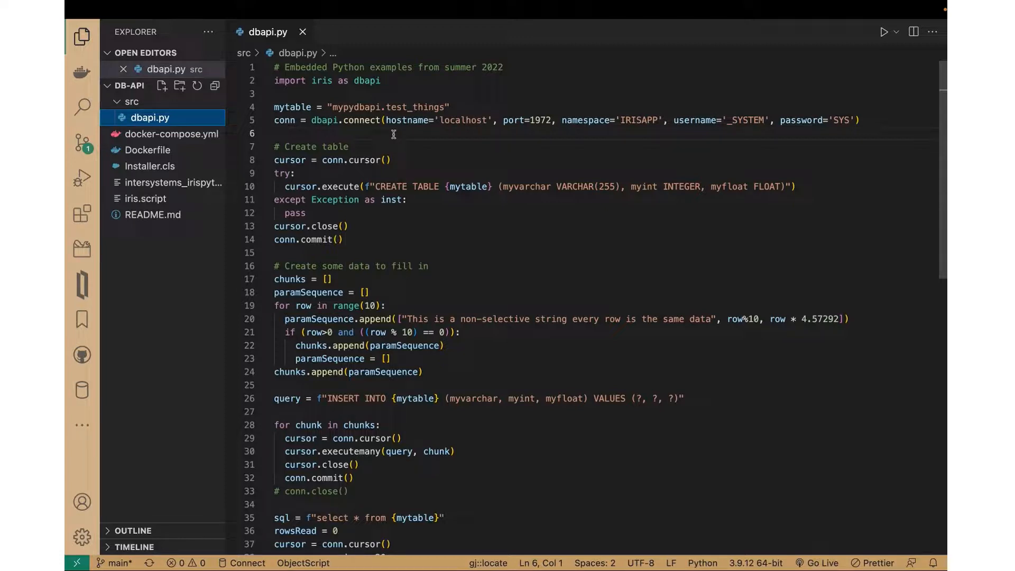
mouse_move(268, 128)
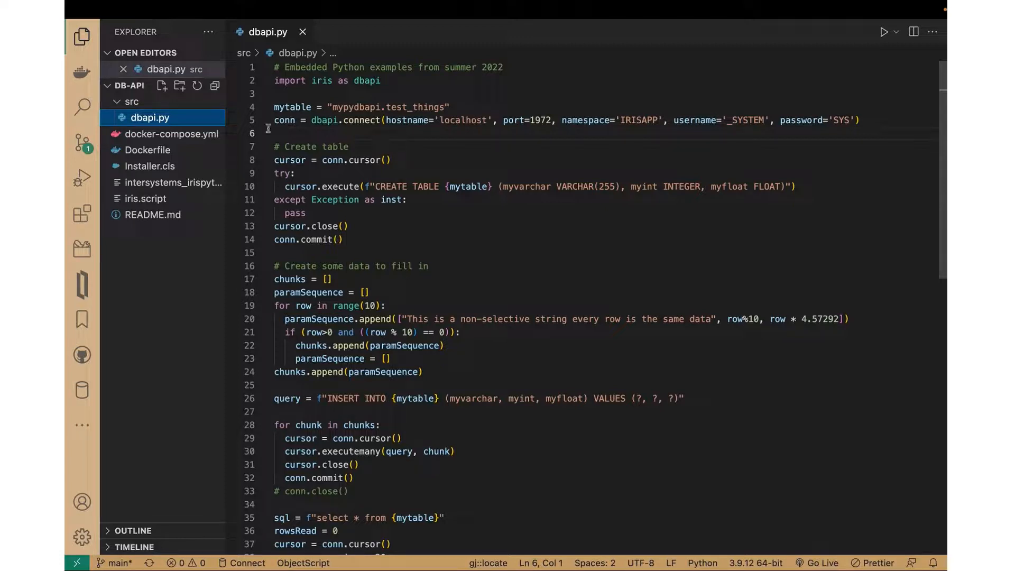
Run Compose Up on the db-api docker-compose.yml and view the running Docker containers.
right_click(150, 118)
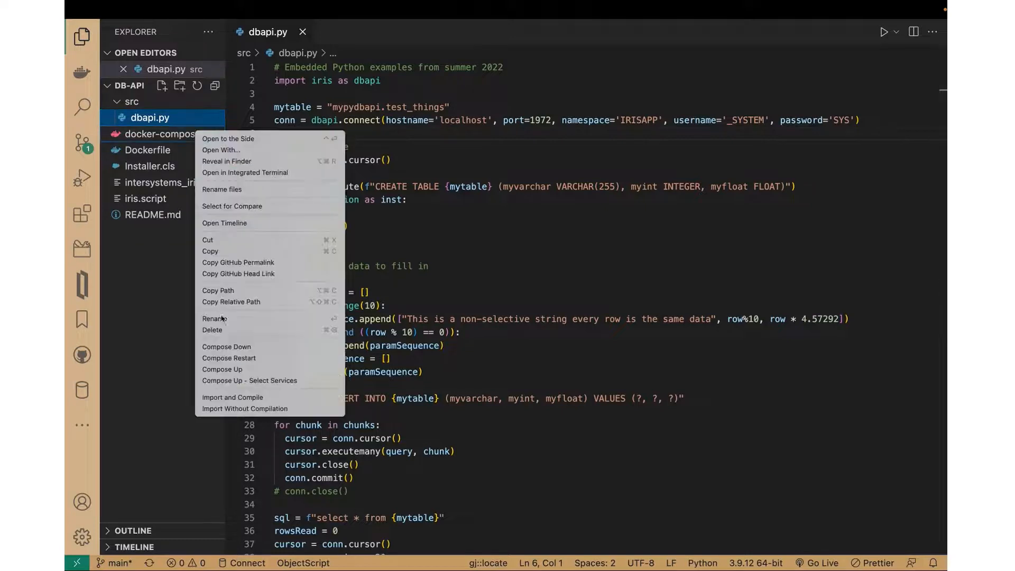
click(221, 369)
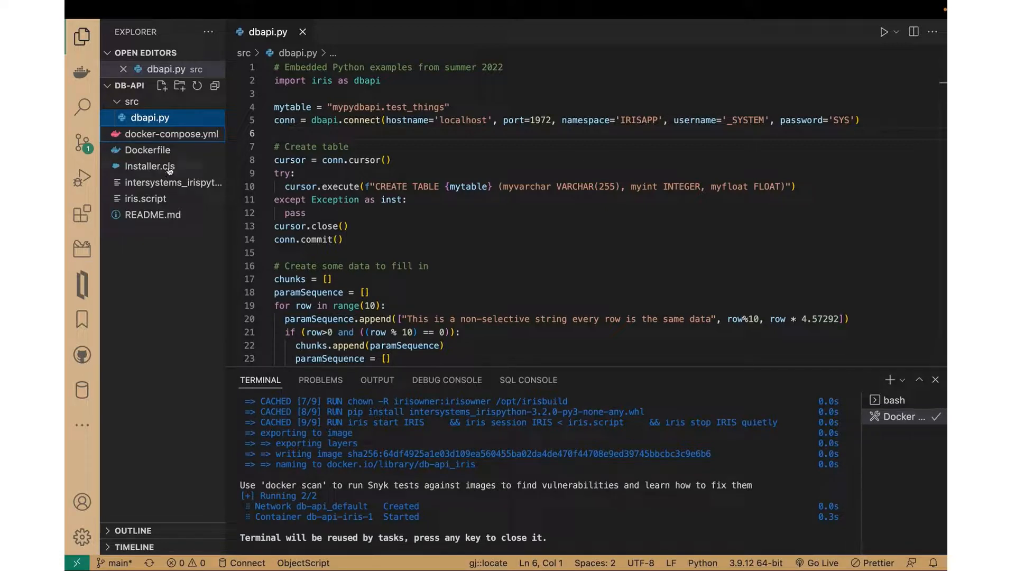
mouse_move(149, 166)
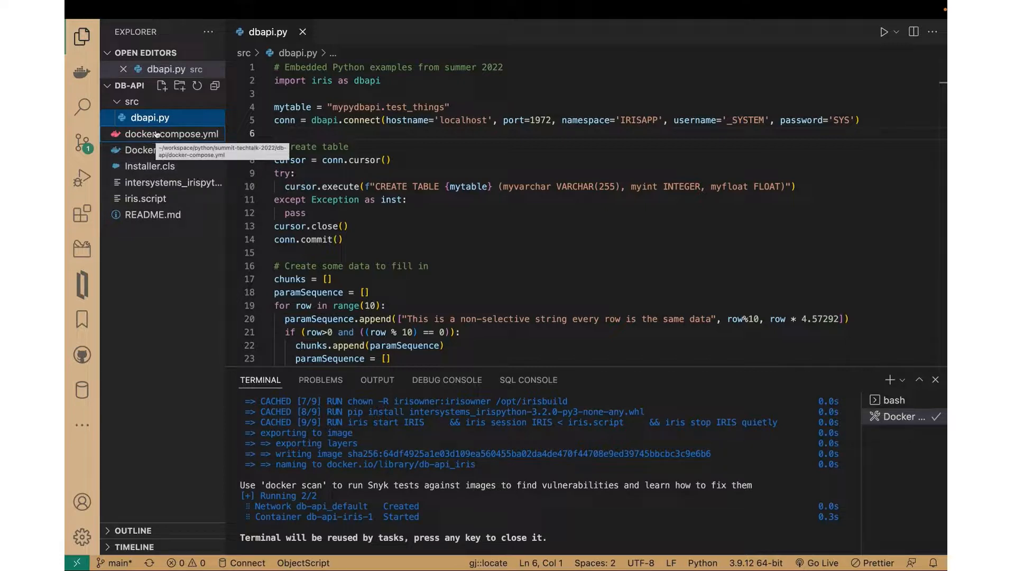
mouse_move(175, 168)
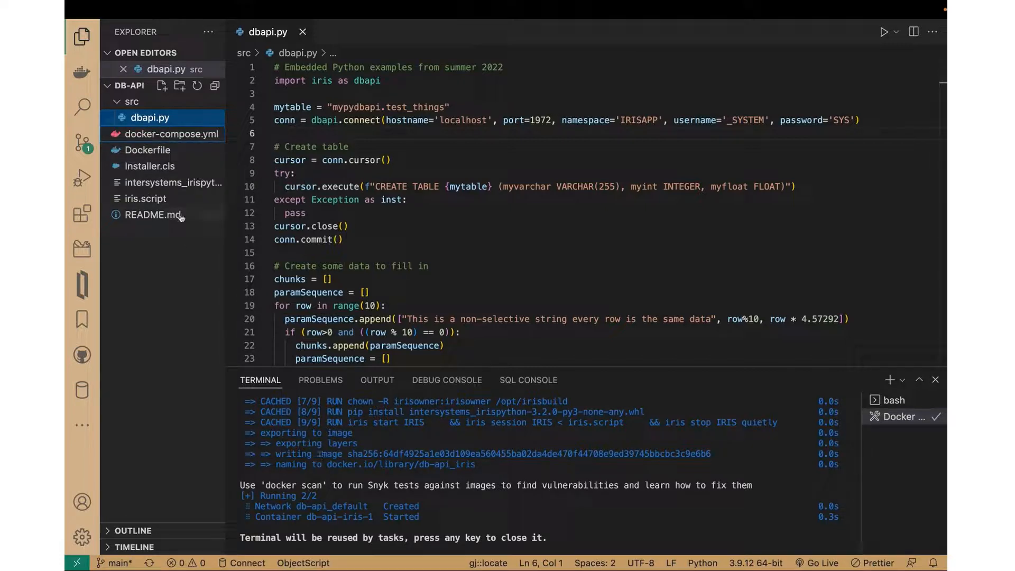
click(81, 71)
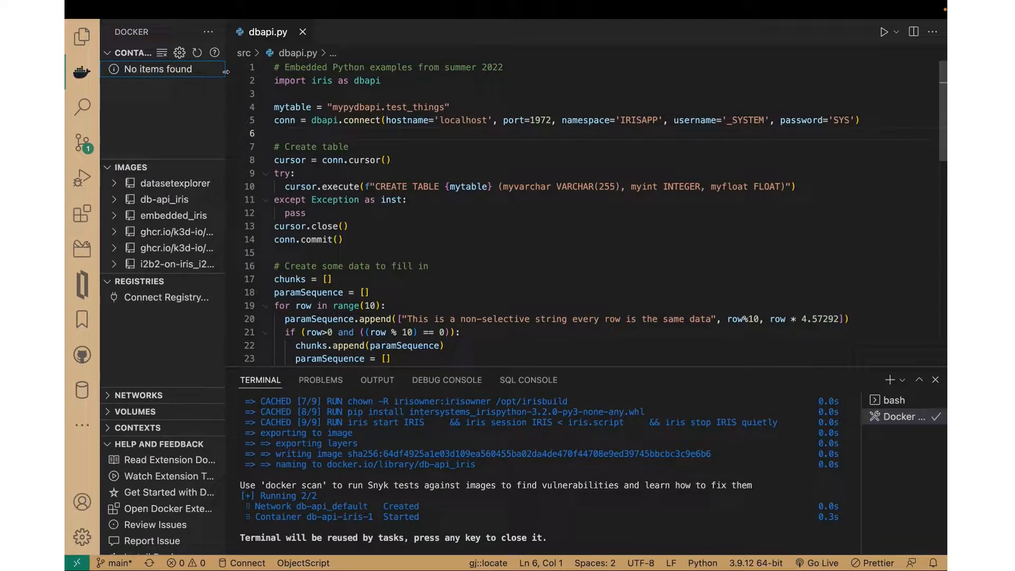
Attach a shell to the db-api_iris container and return to the project Explorer.
click(156, 69)
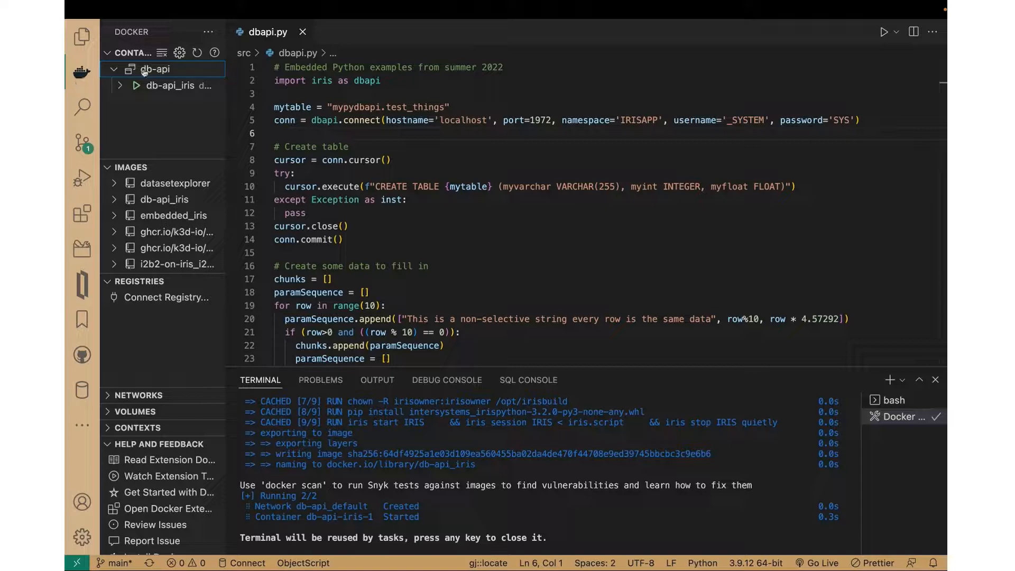
right_click(156, 85)
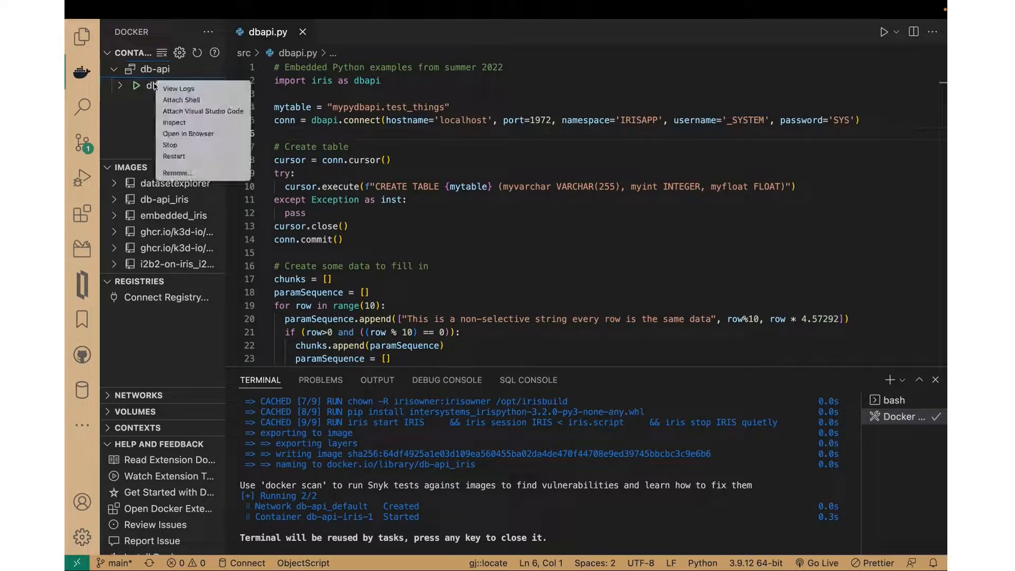
mouse_move(171, 144)
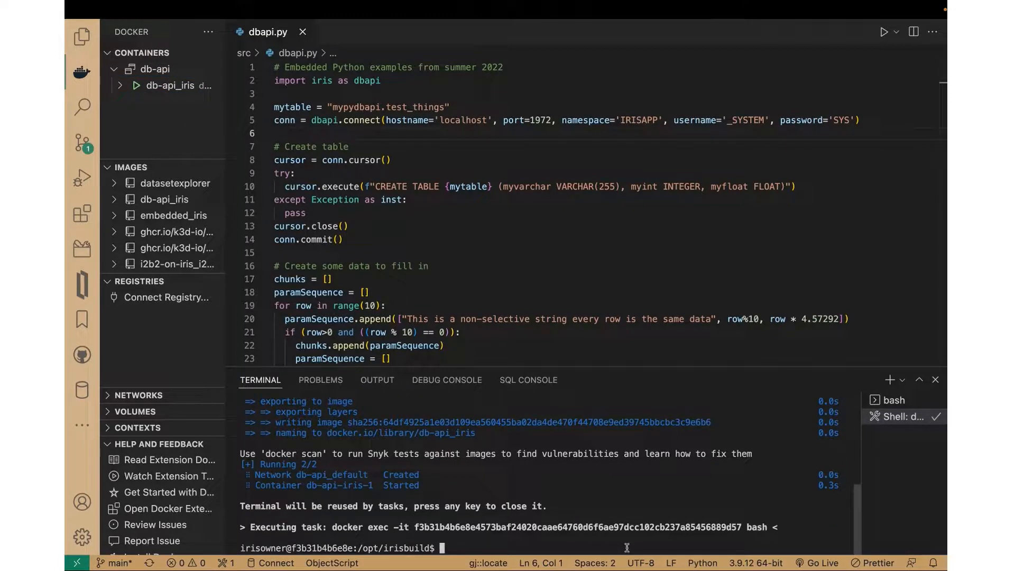
mouse_move(82, 107)
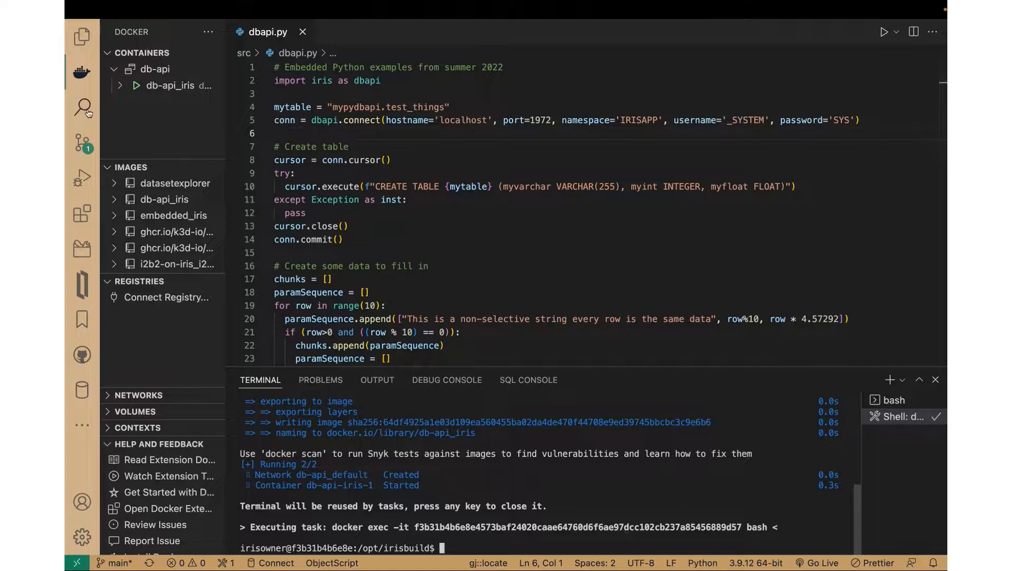
click(82, 37)
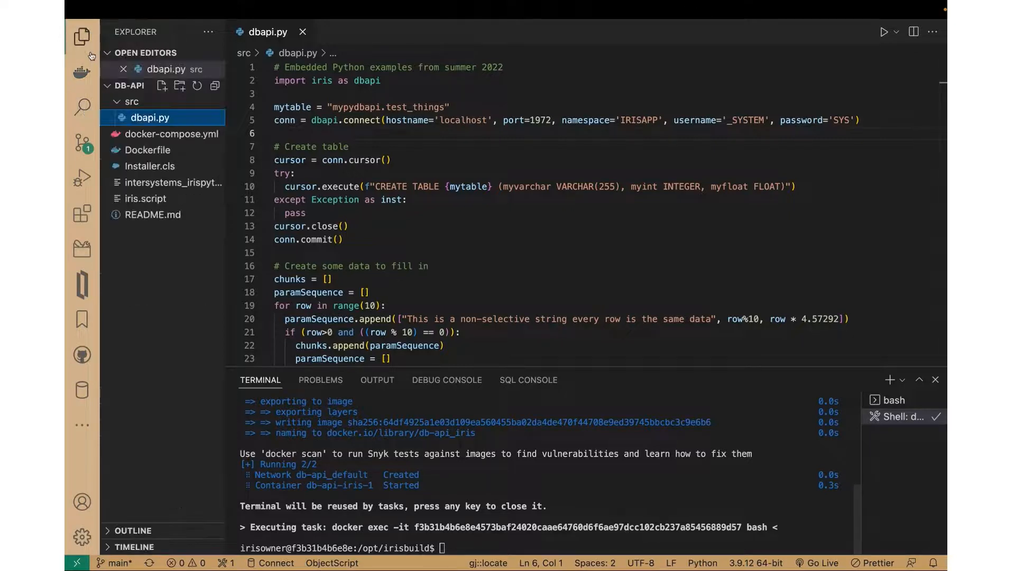
Open README.md, then run python3 dbapi.py from /opt/irisbuild/src in the container shell.
click(154, 214)
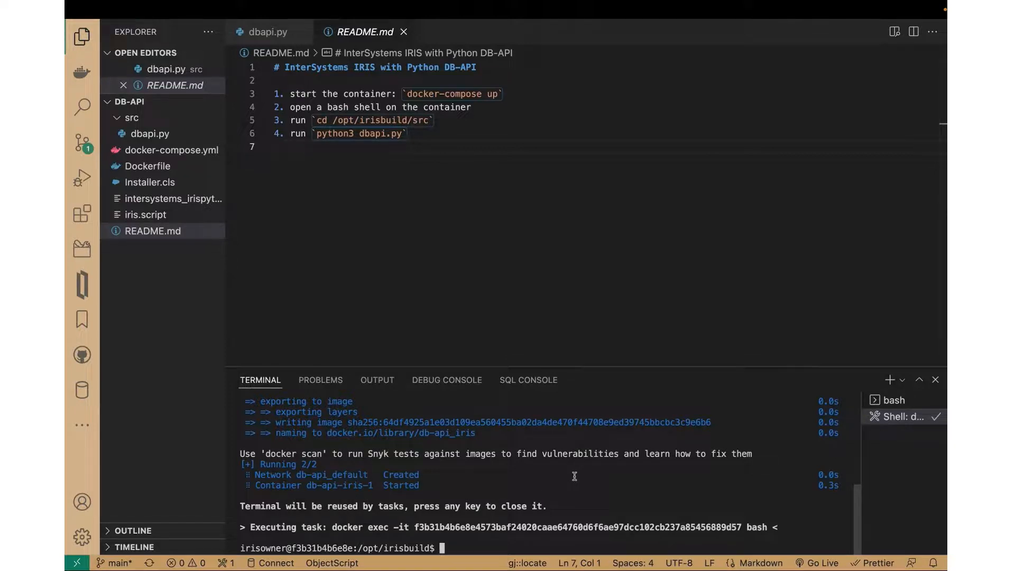
text(cd /opt)
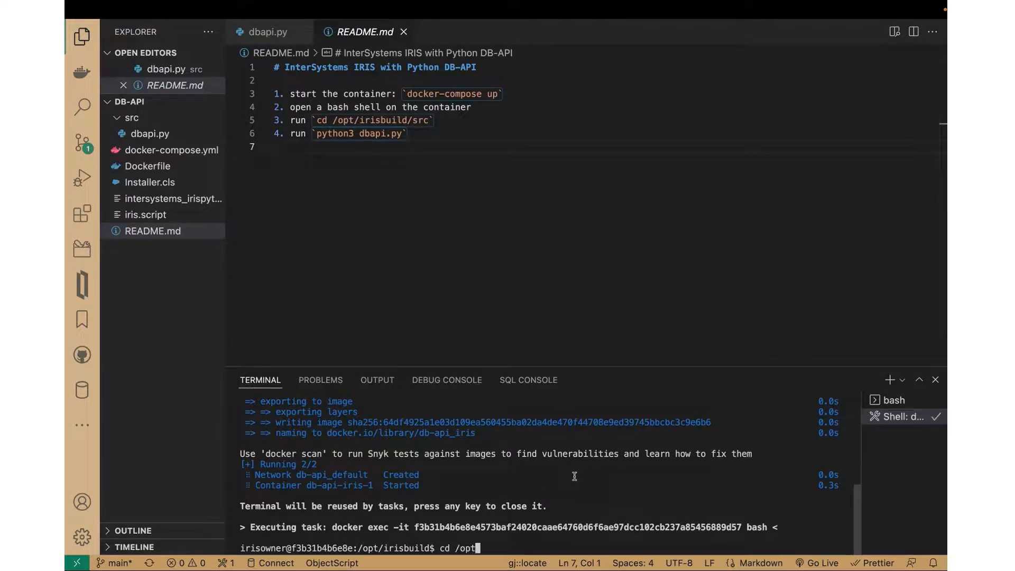
text(irisbuild/)
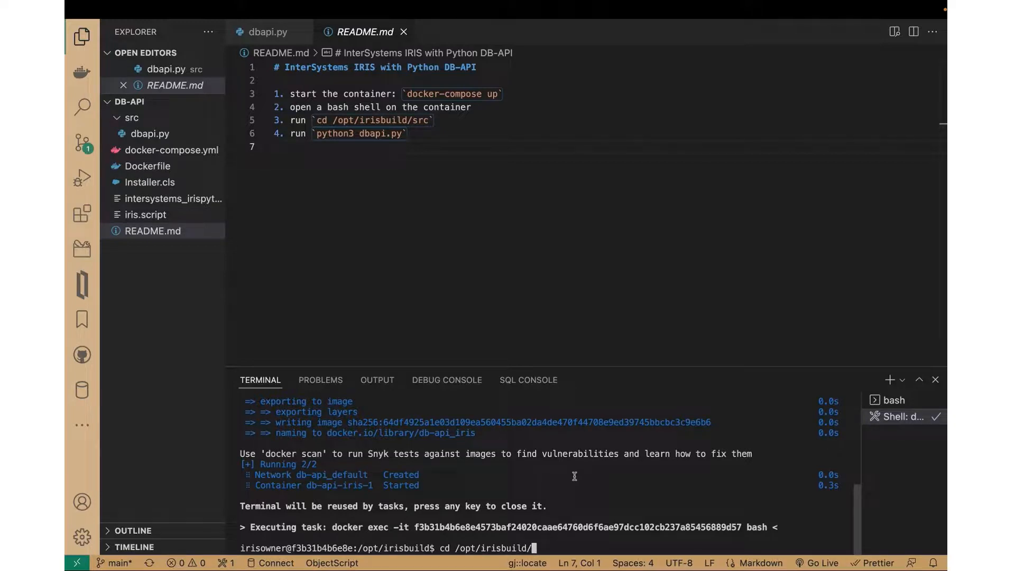
text(py)
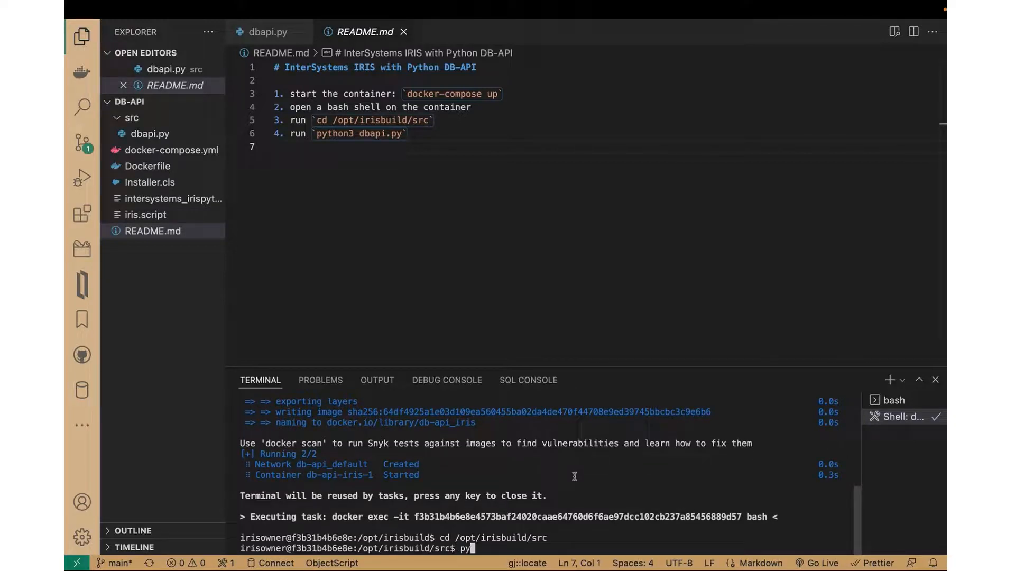
text(thon3)
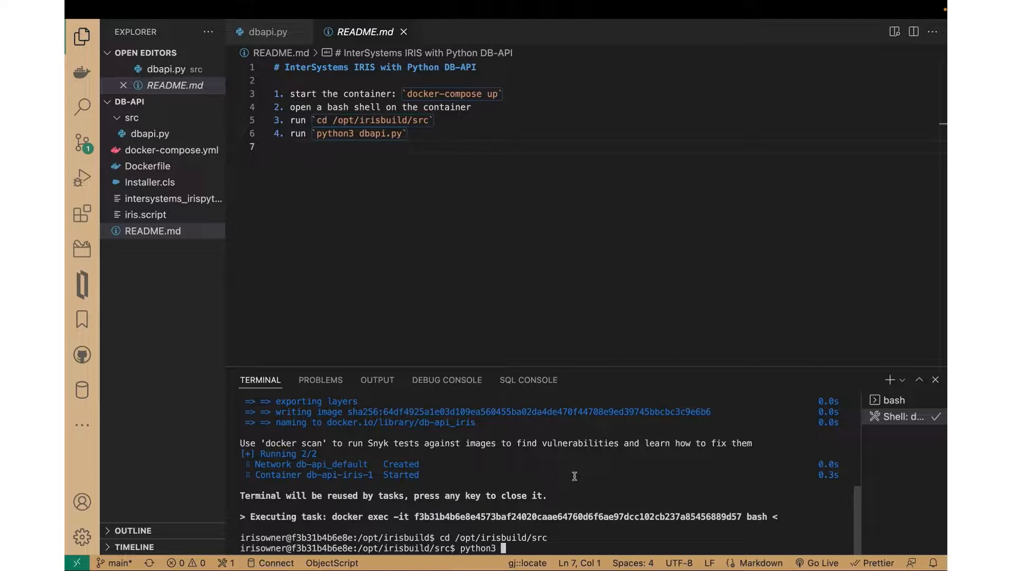
text(dbapi.py)
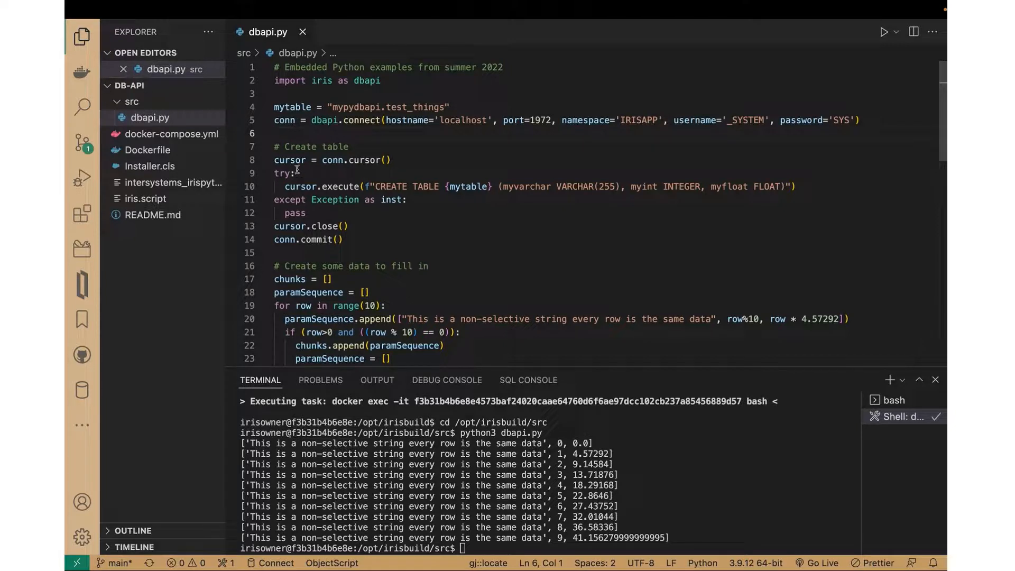
mouse_move(285, 120)
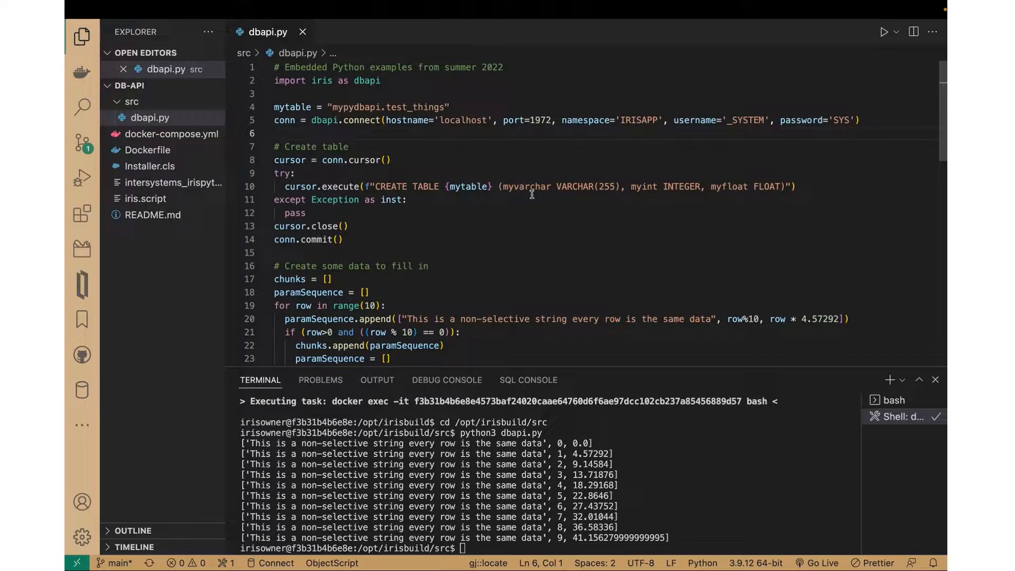
mouse_move(564, 186)
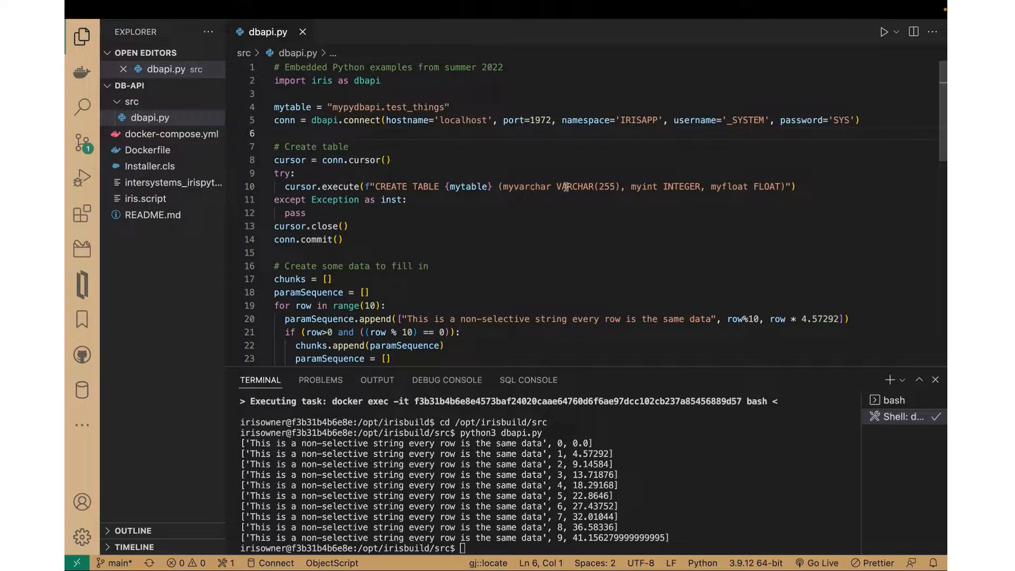
mouse_move(664, 187)
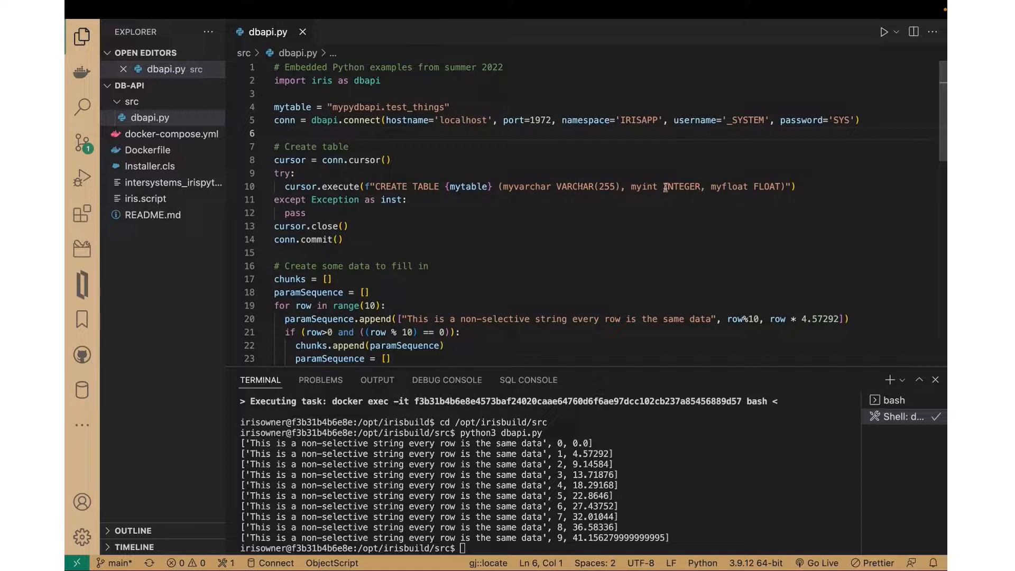
Scroll dbapi.py through its create-table and insert code.
click(276, 134)
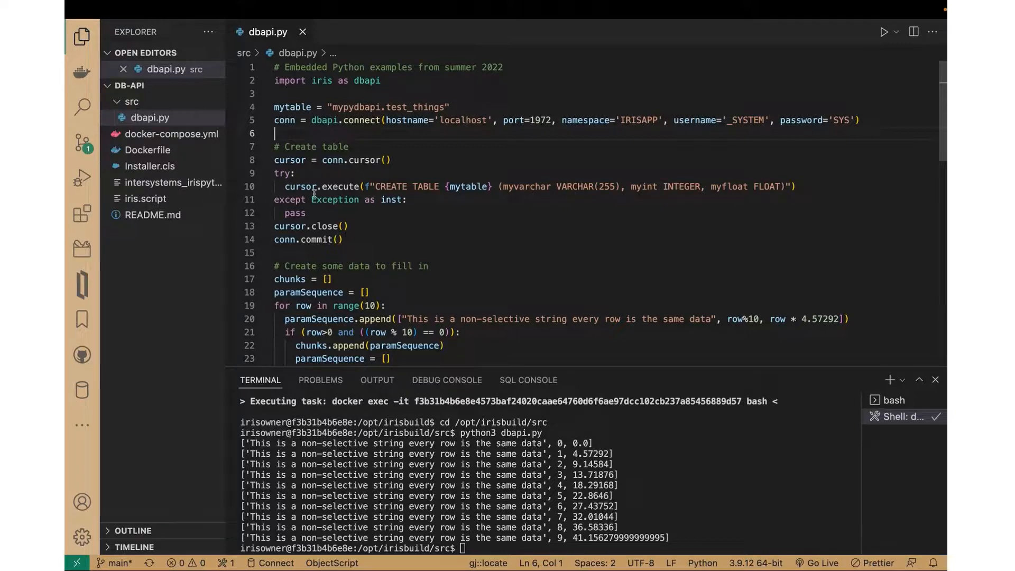
scroll(down, 3)
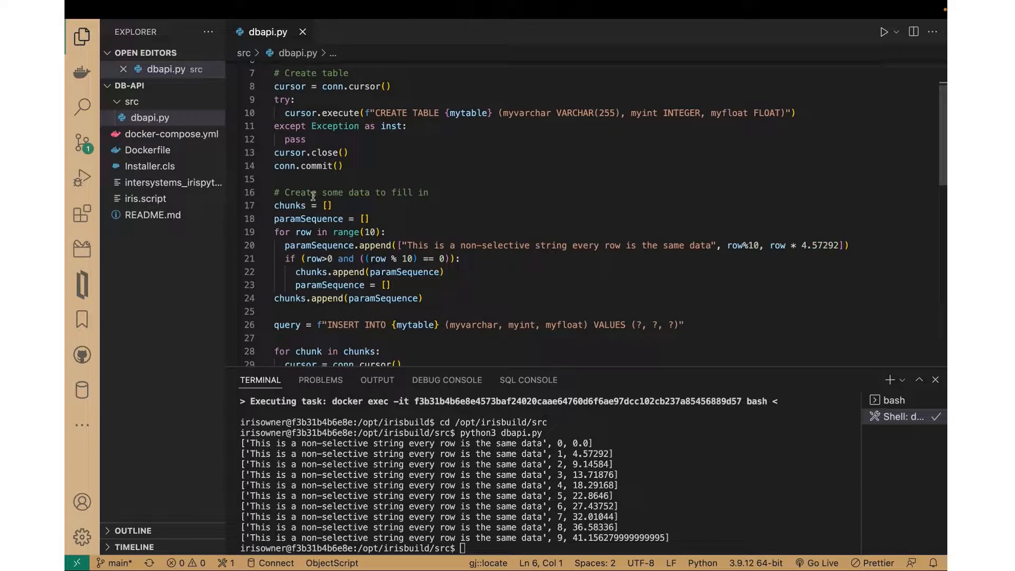
scroll(down, 3)
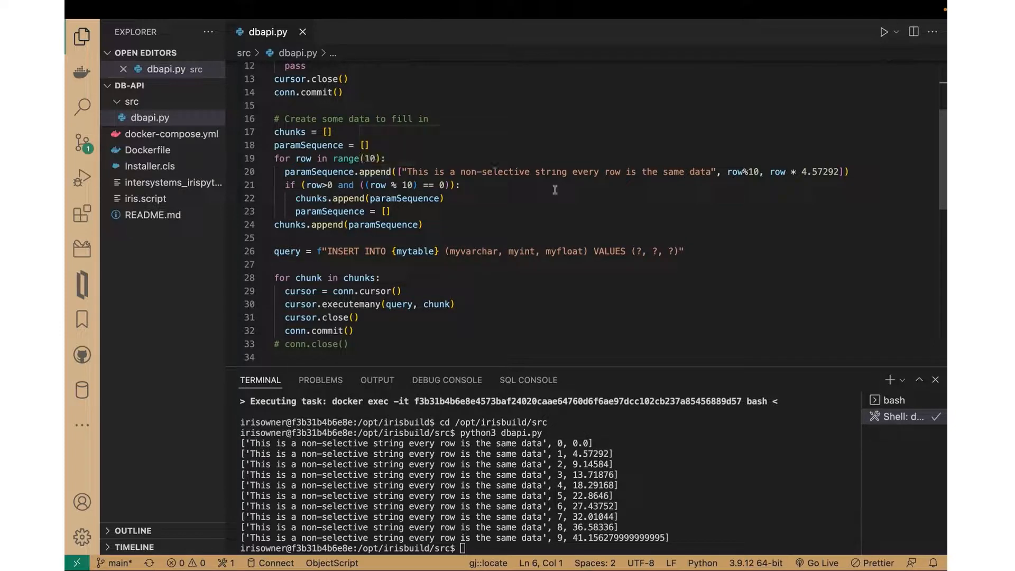
mouse_move(811, 179)
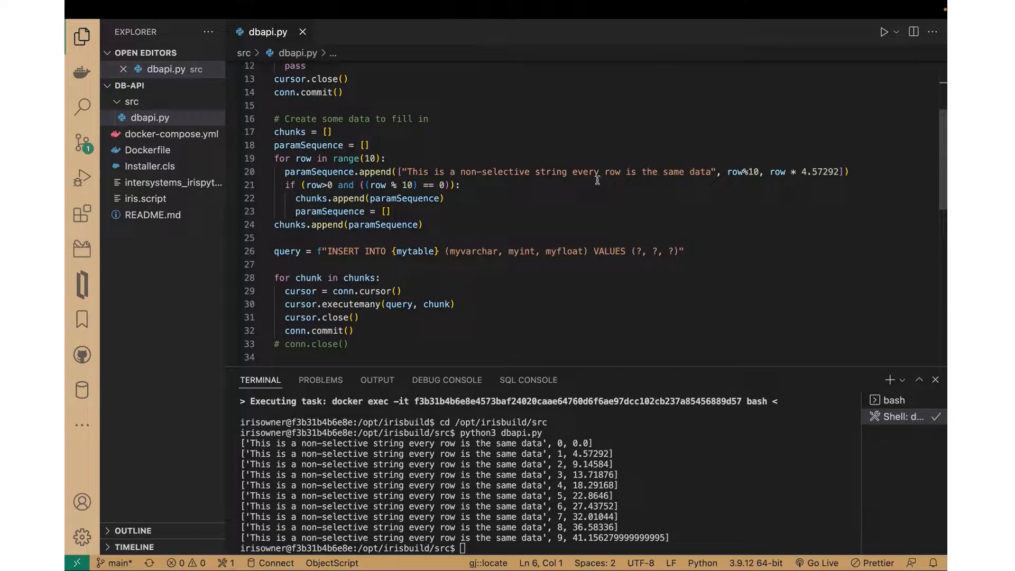
mouse_move(614, 258)
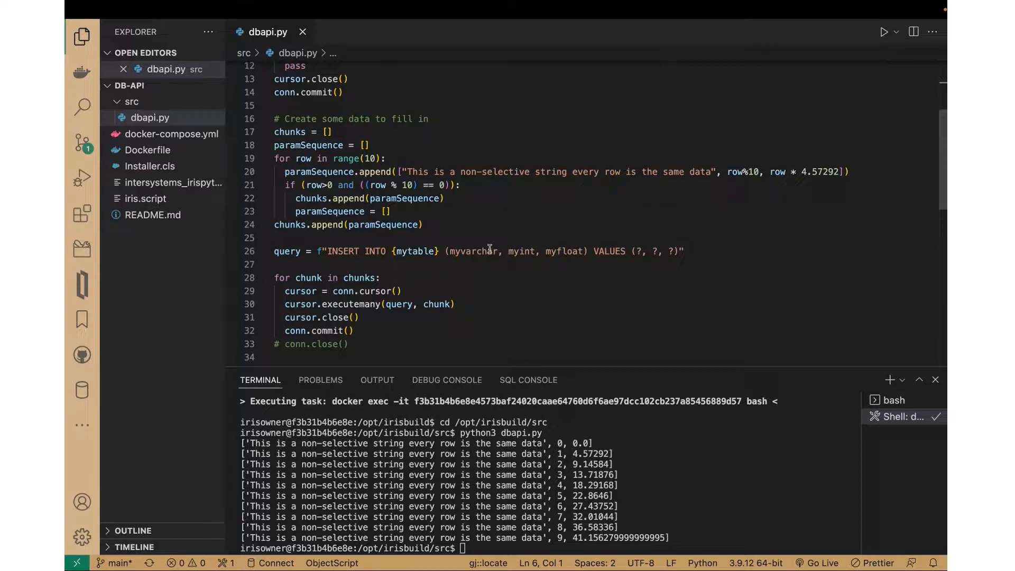
Review dbapi.py's insert and select code, select the inserted string, and Cmd+Tab away.
scroll(down, 3)
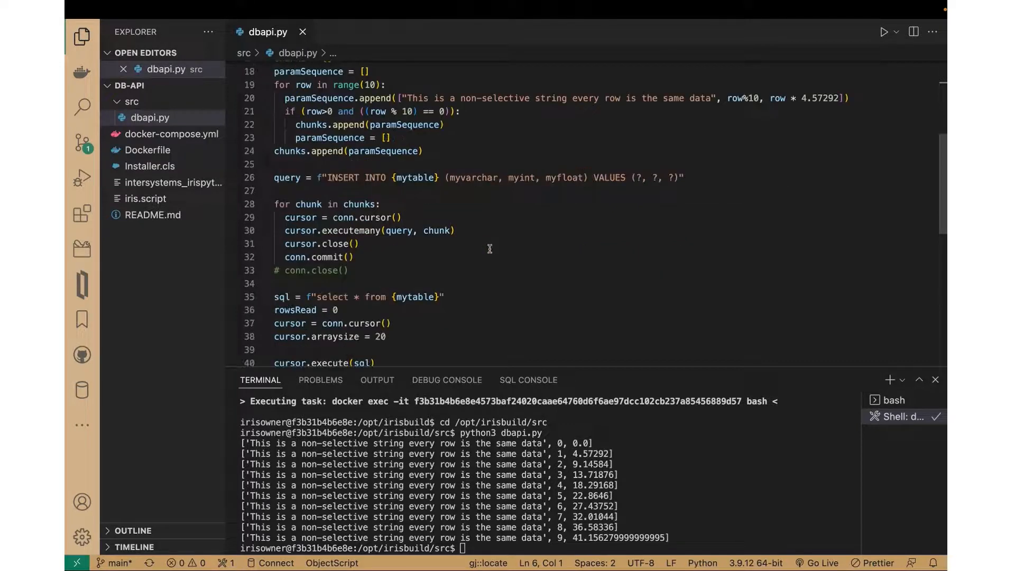
scroll(down, 3)
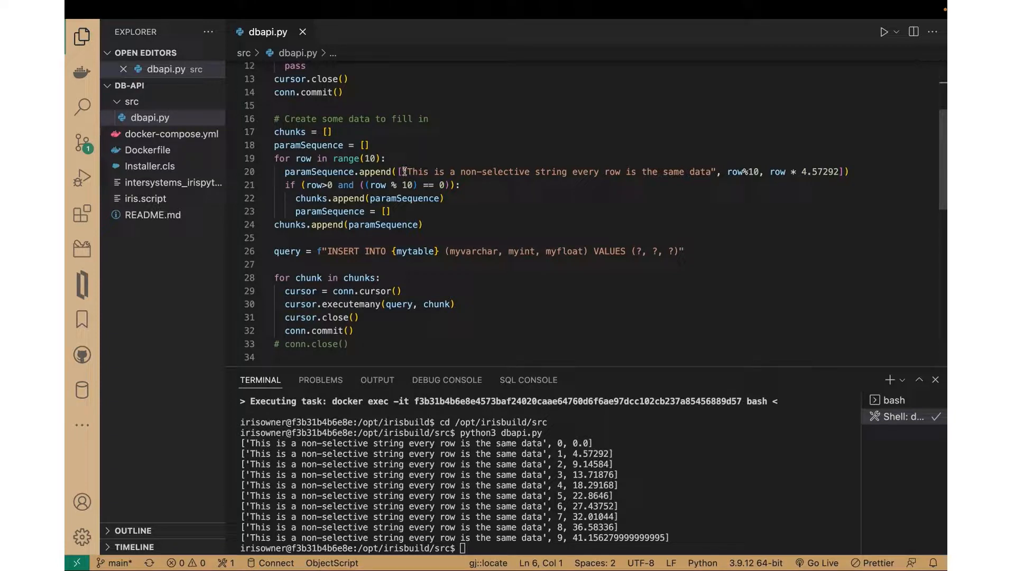
drag(401, 172, 718, 171)
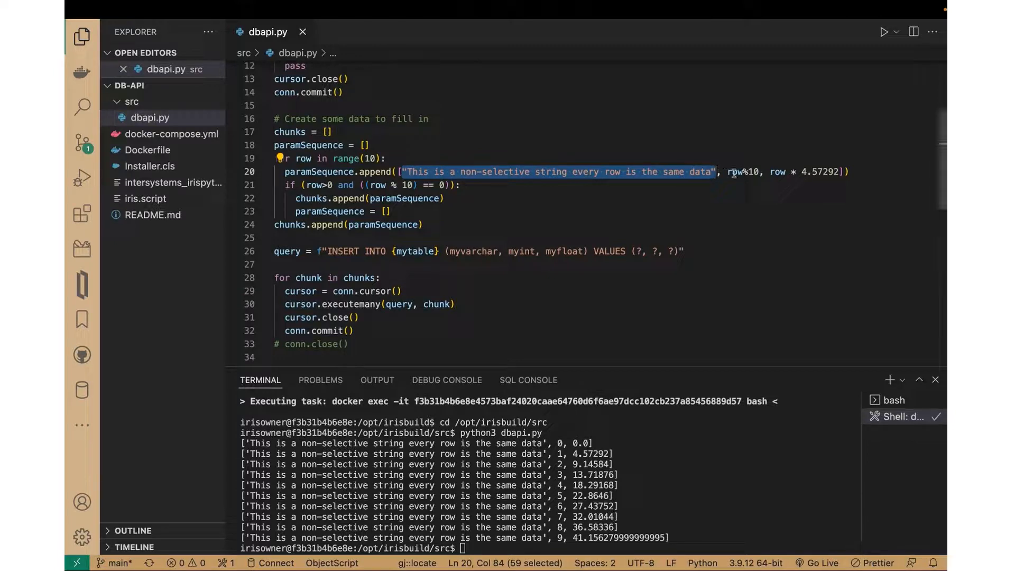
mouse_move(731, 171)
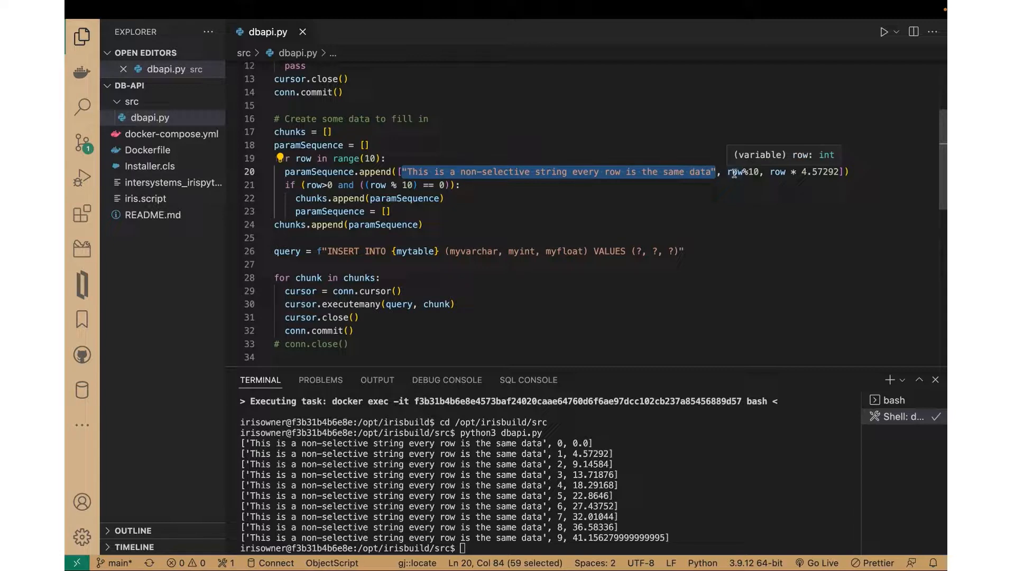
mouse_move(496, 251)
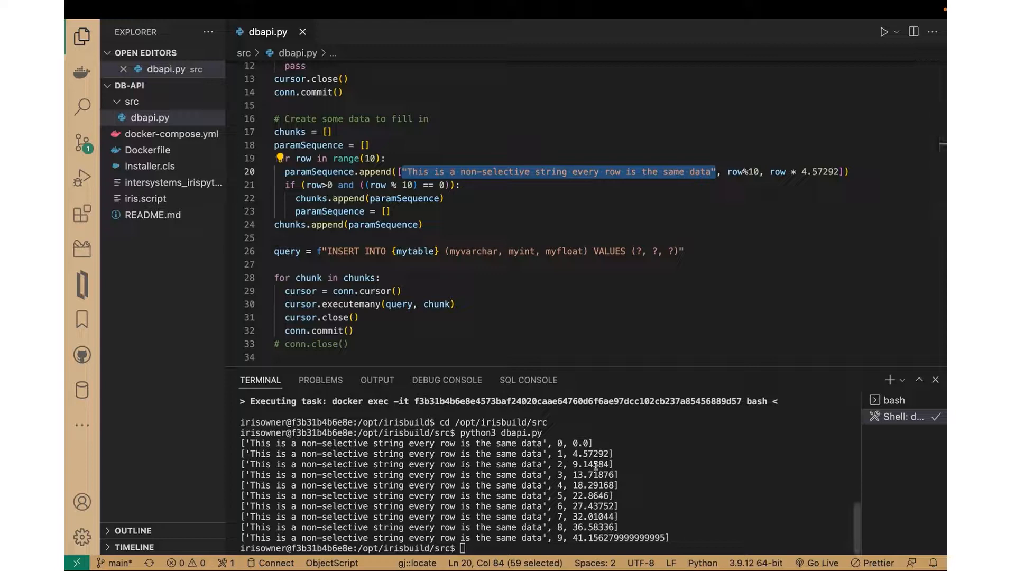
mouse_move(434, 351)
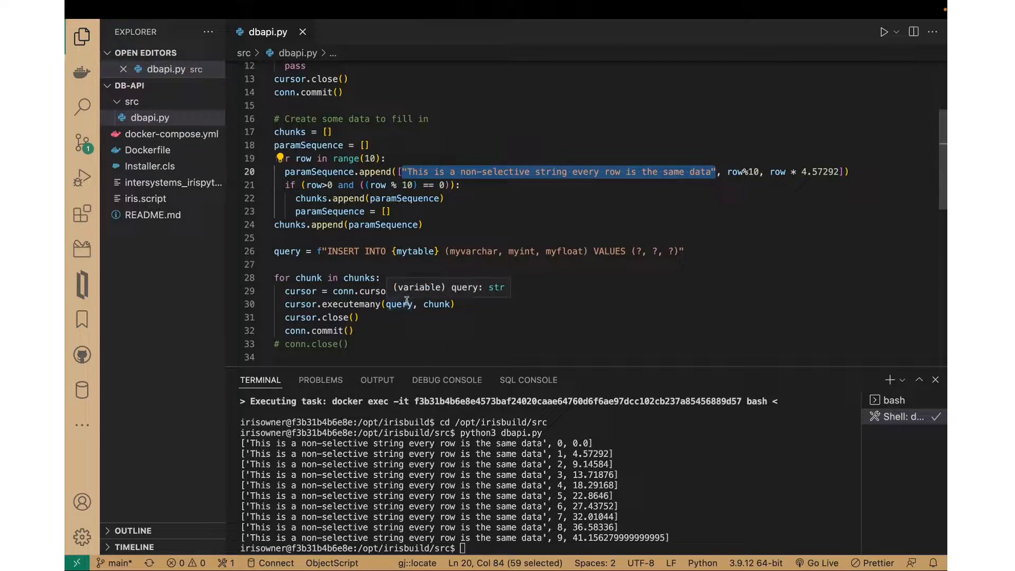
mouse_move(383, 318)
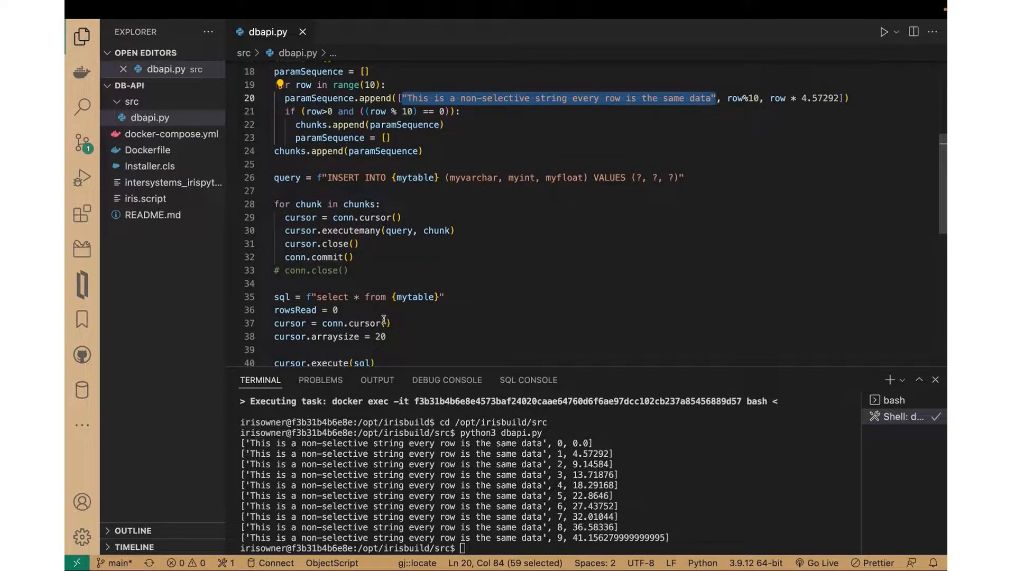
scroll(down, 3)
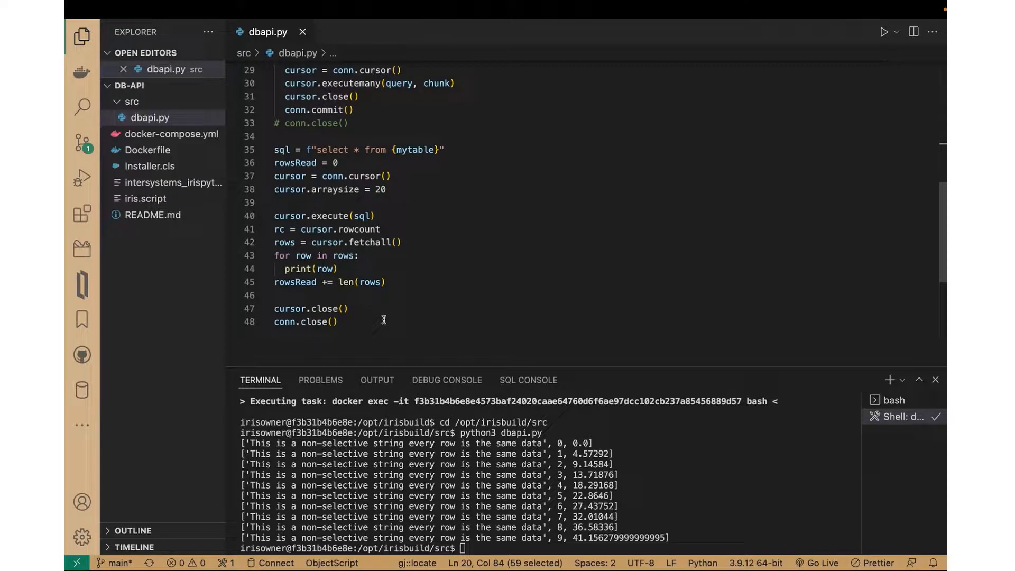
mouse_move(431, 186)
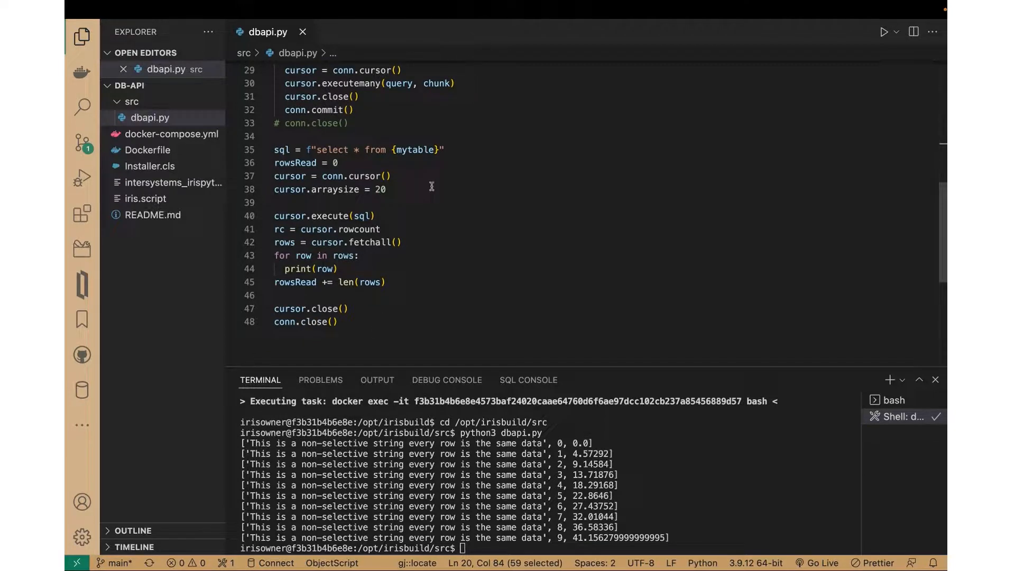
mouse_move(163, 109)
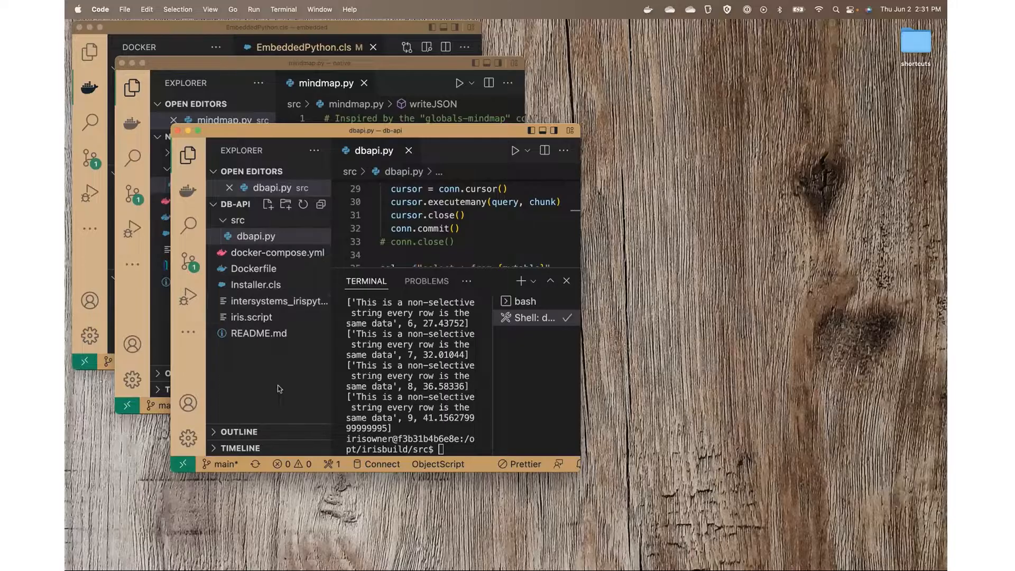
key(cmd+tab)
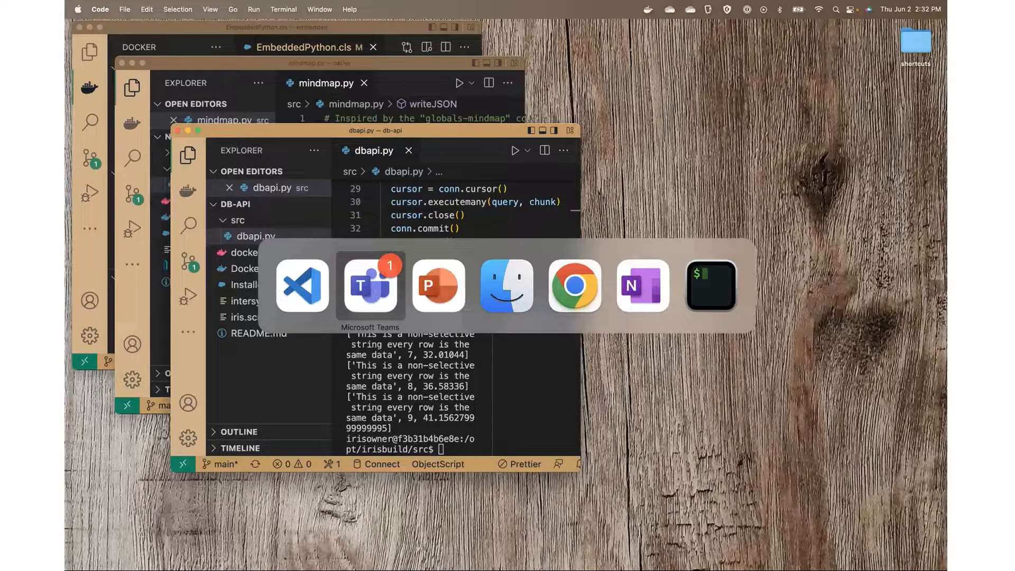
In the browser, execute the SELECT query on mypydbapi.test_things.
click(572, 286)
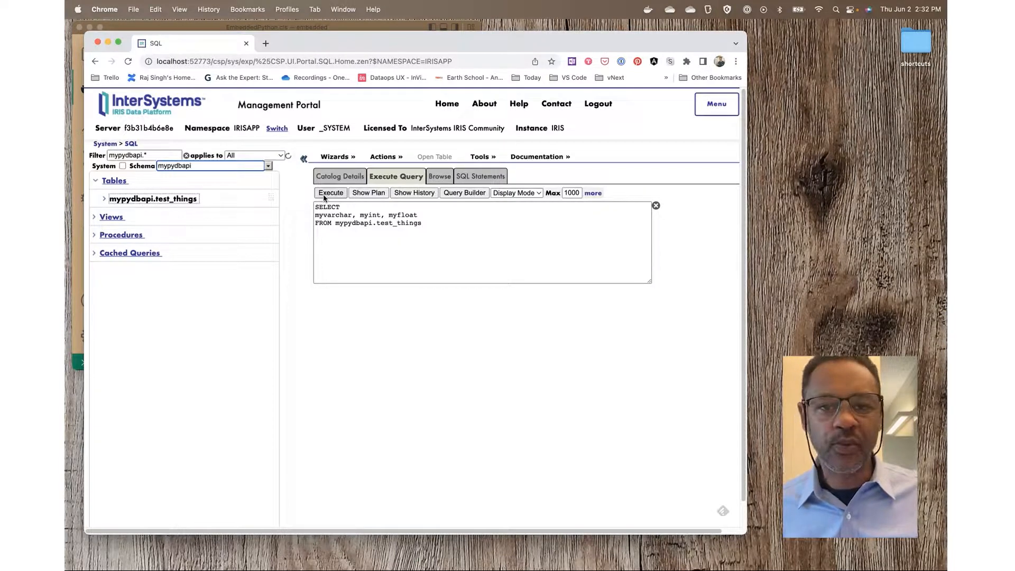
mouse_move(330, 192)
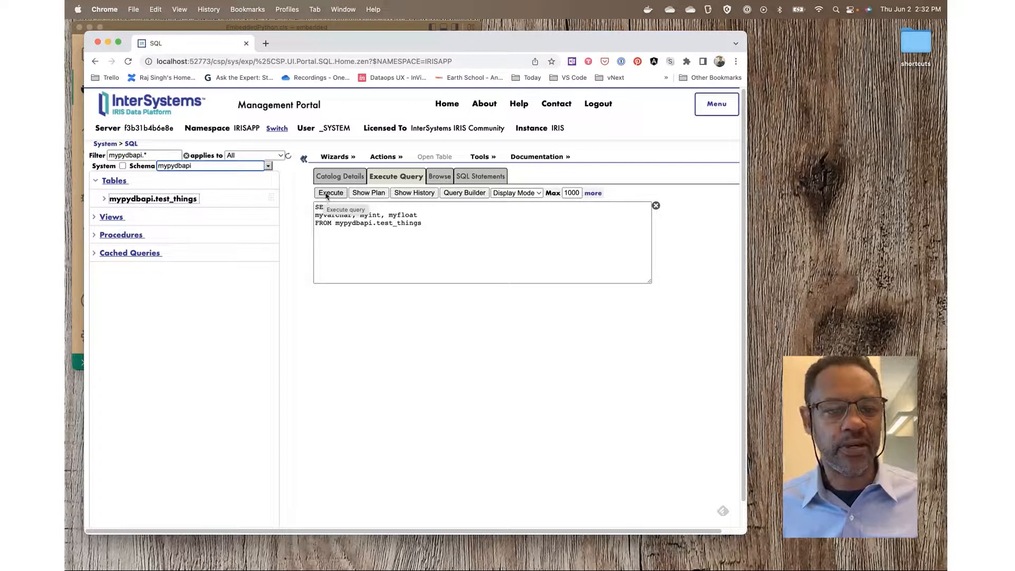
click(330, 193)
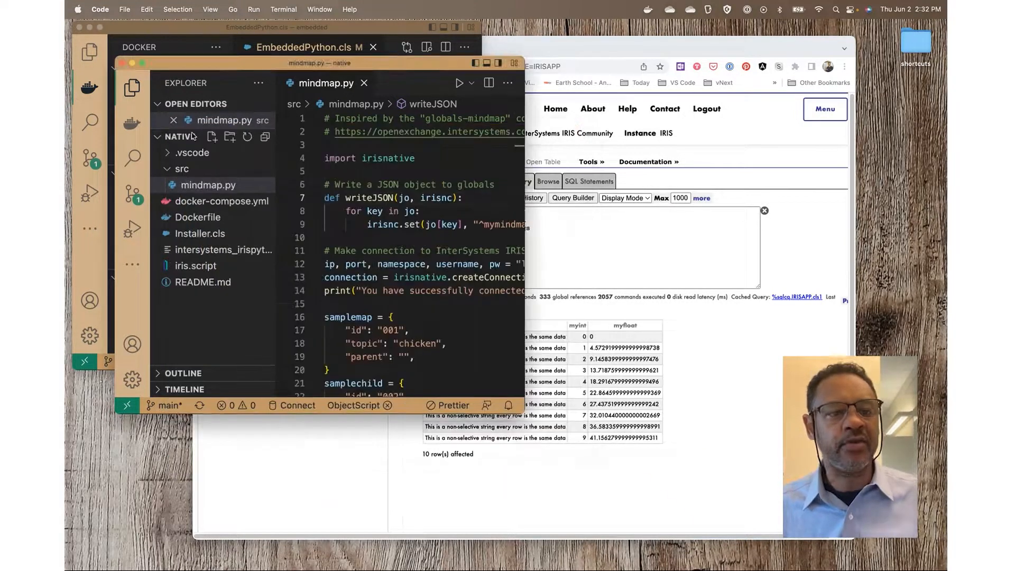
mouse_move(187, 136)
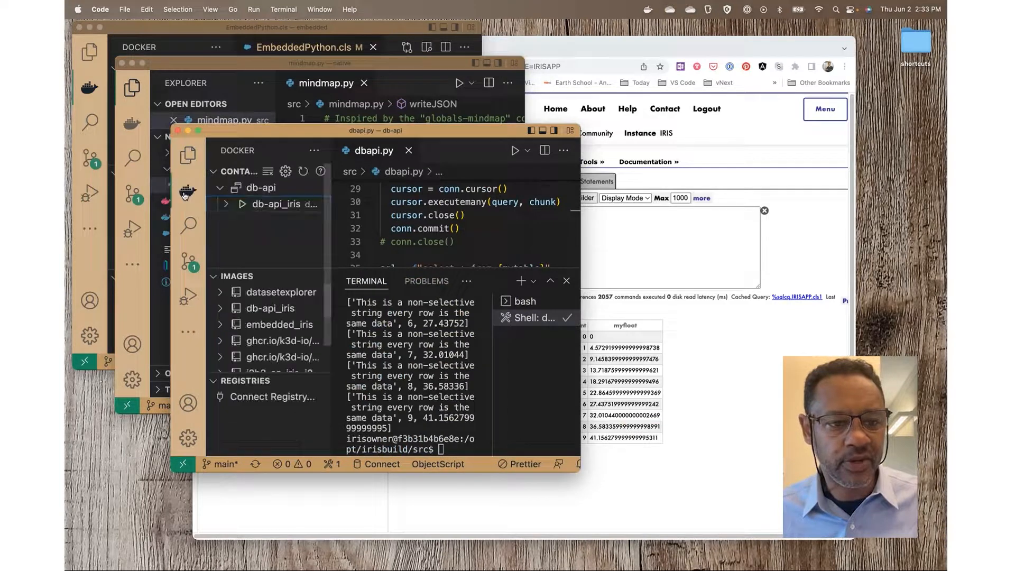
Run Compose Down on the db-api container group in the Docker view.
right_click(260, 187)
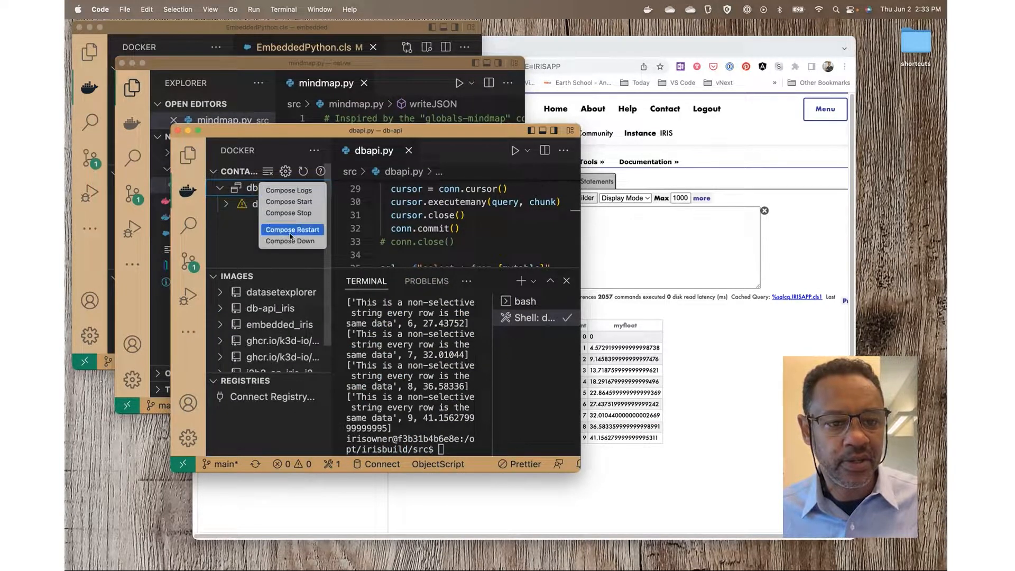
click(292, 230)
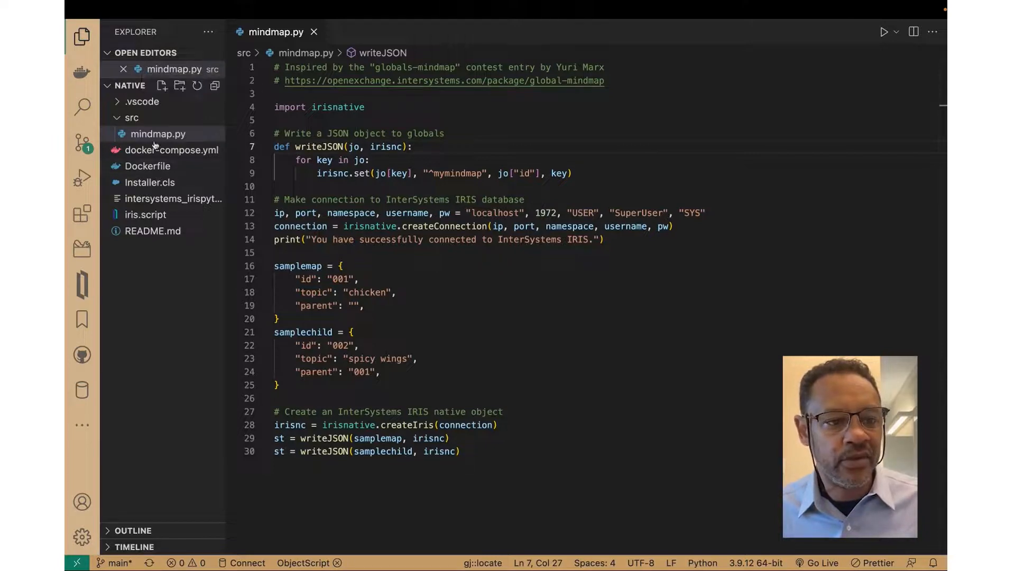
Run Compose Up on the native project's docker-compose.yml.
right_click(157, 134)
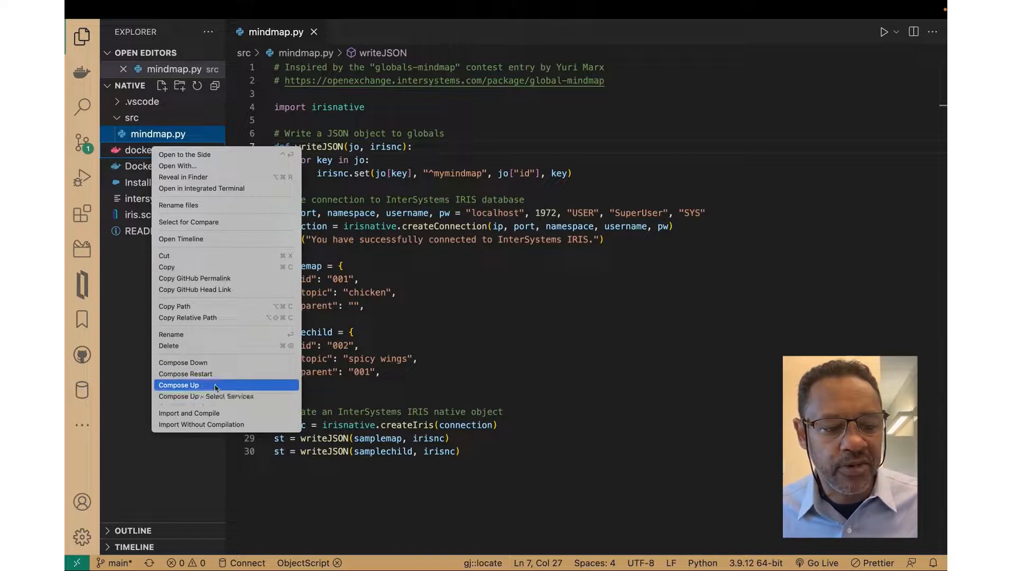
click(180, 385)
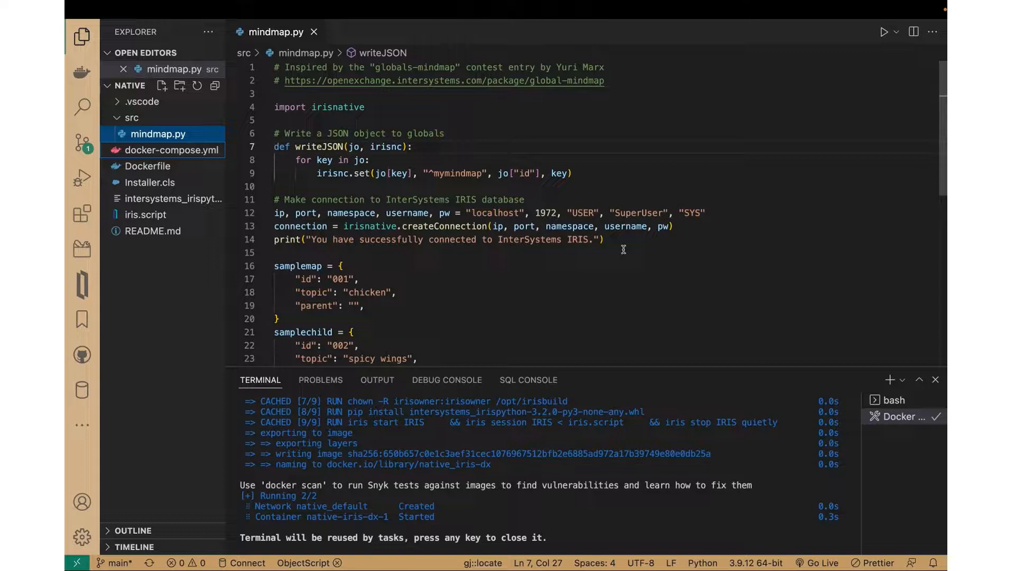
mouse_move(493, 291)
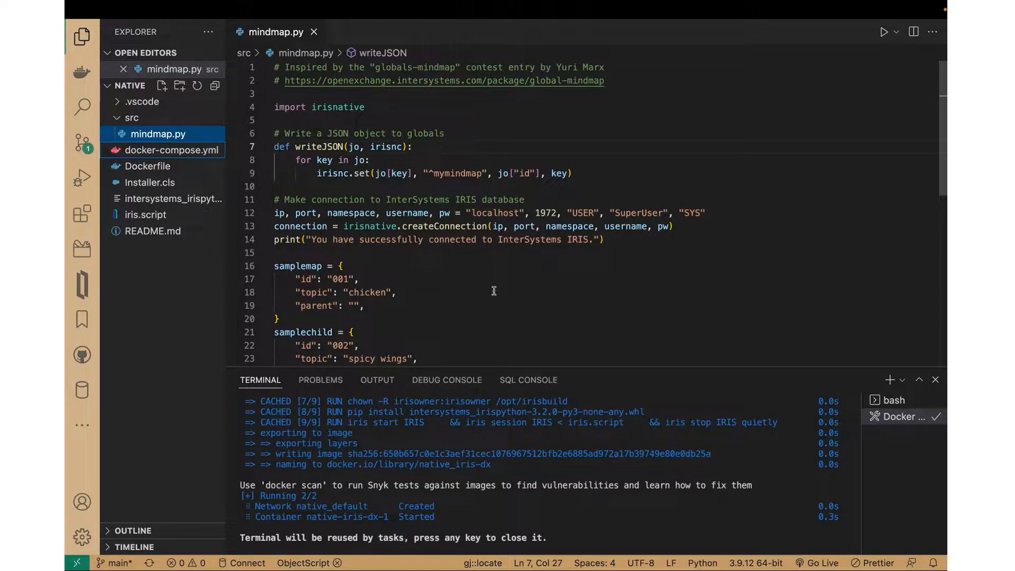
mouse_move(492, 286)
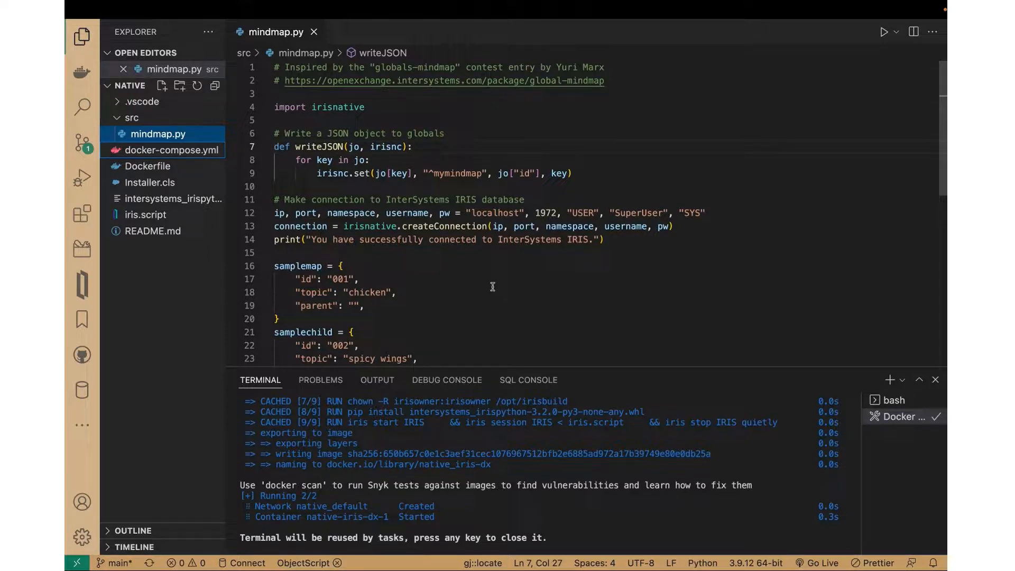
mouse_move(499, 274)
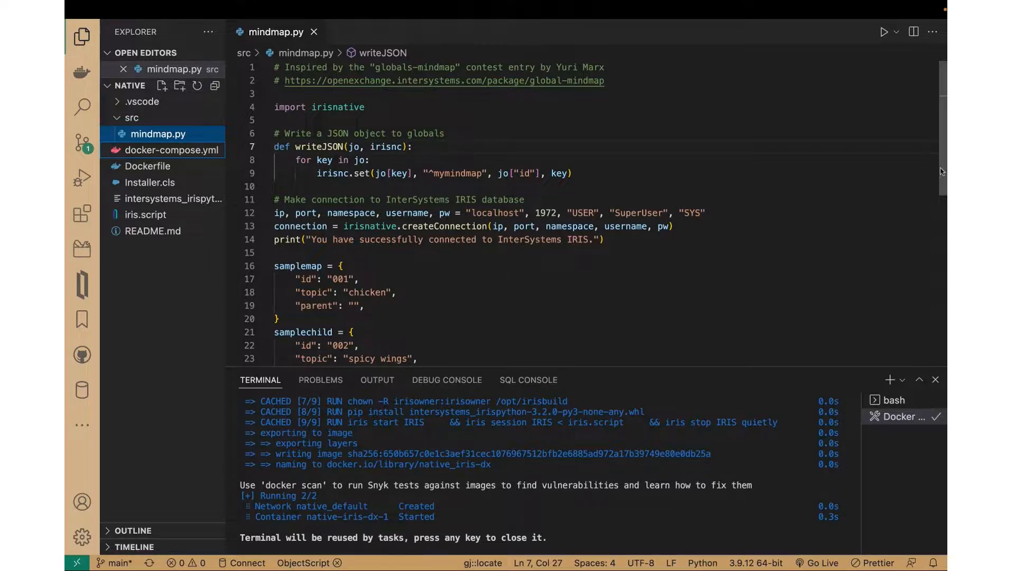
scroll(down, 3)
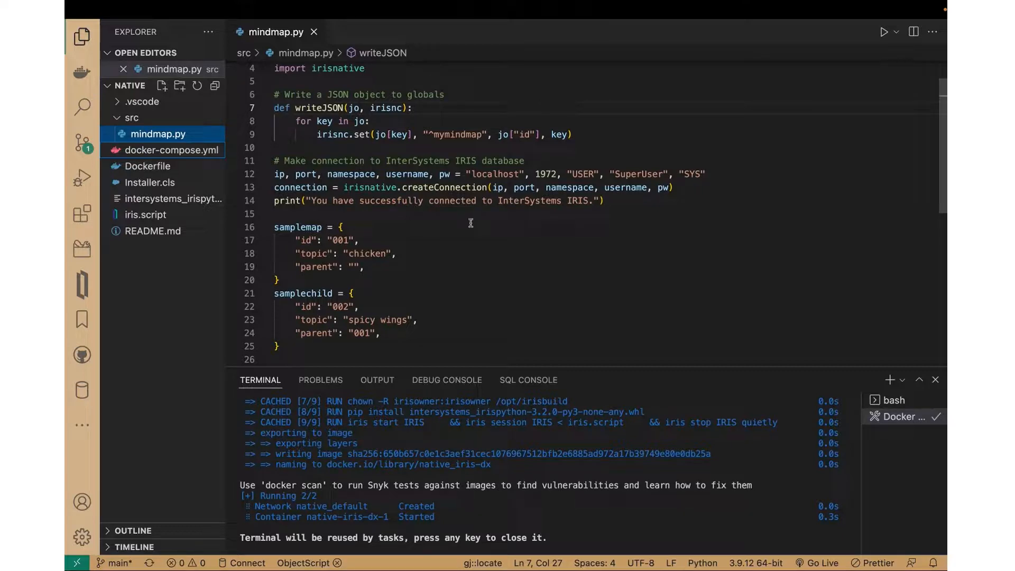
mouse_move(273, 255)
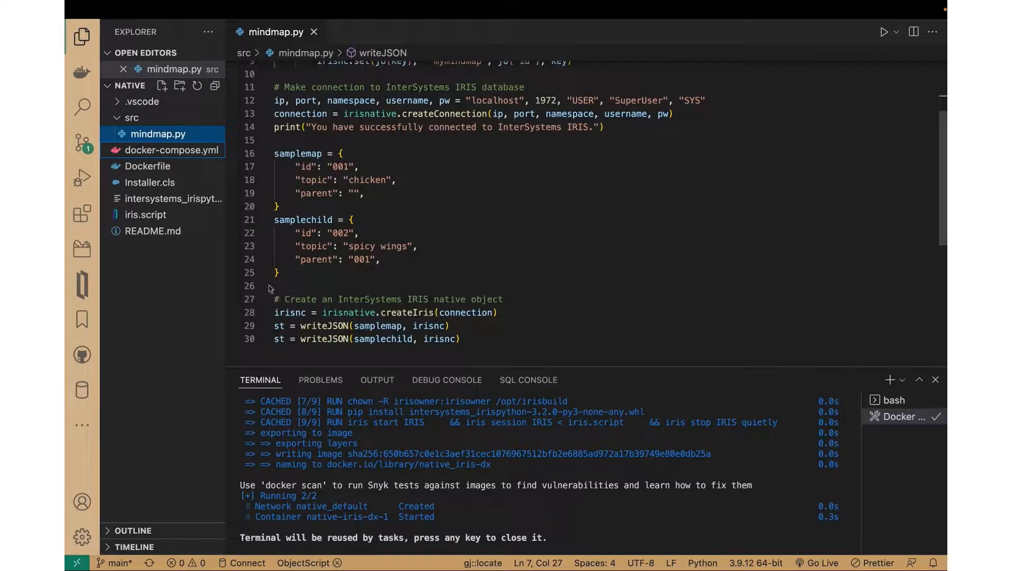
mouse_move(304, 247)
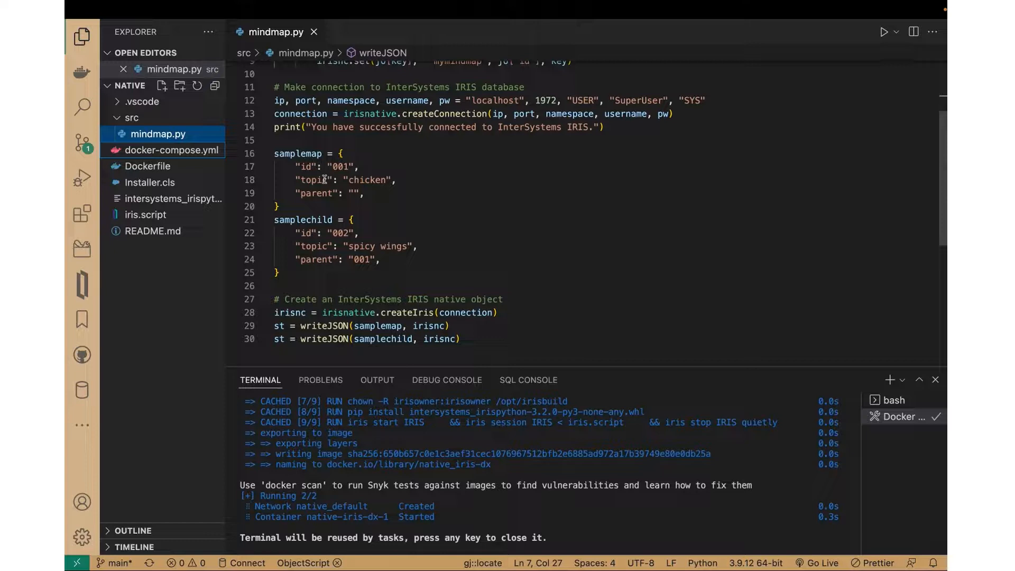
mouse_move(147, 101)
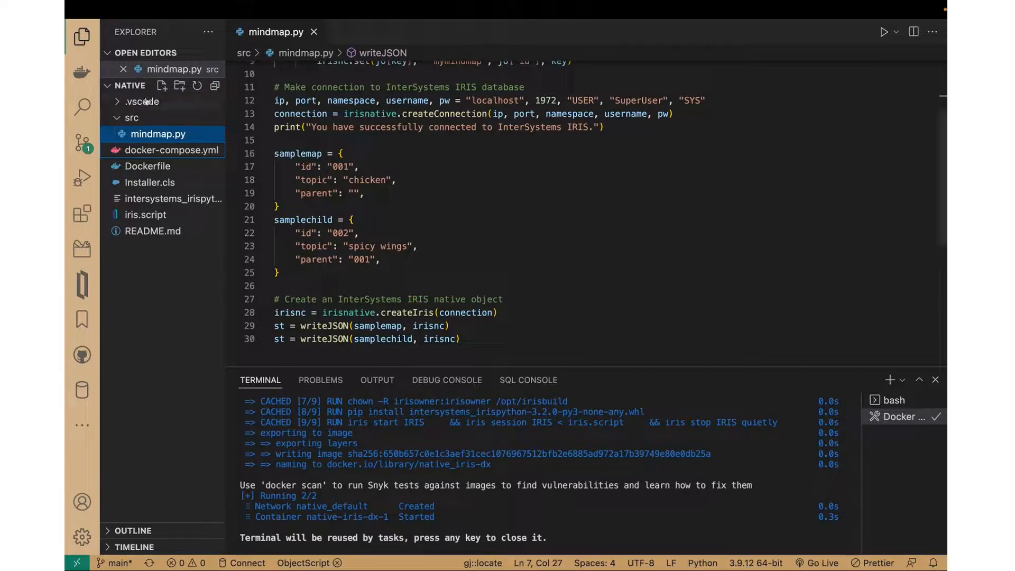
Attach a shell to the native IRIS container, open README.md, and start cd src.
click(81, 71)
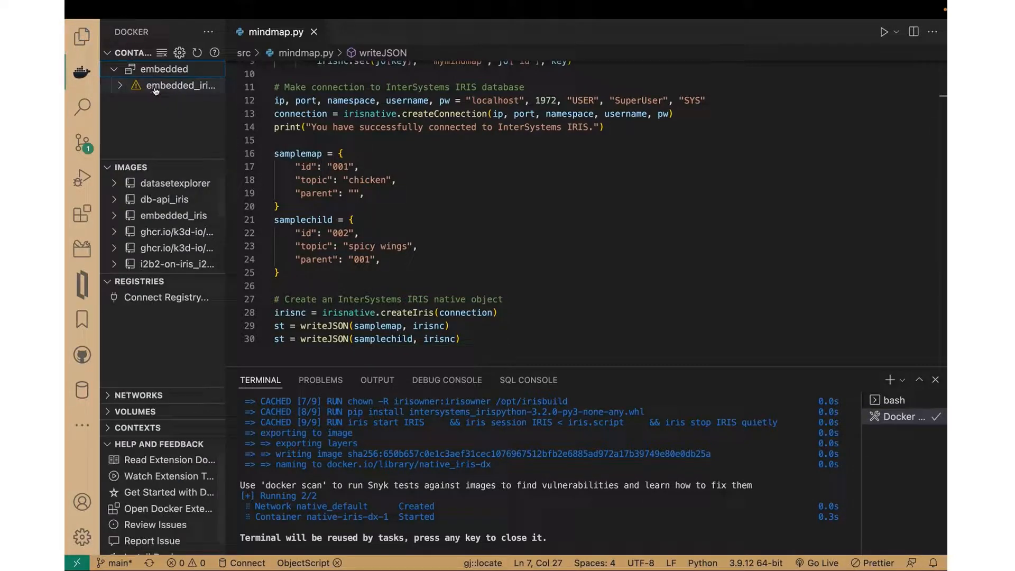
right_click(182, 84)
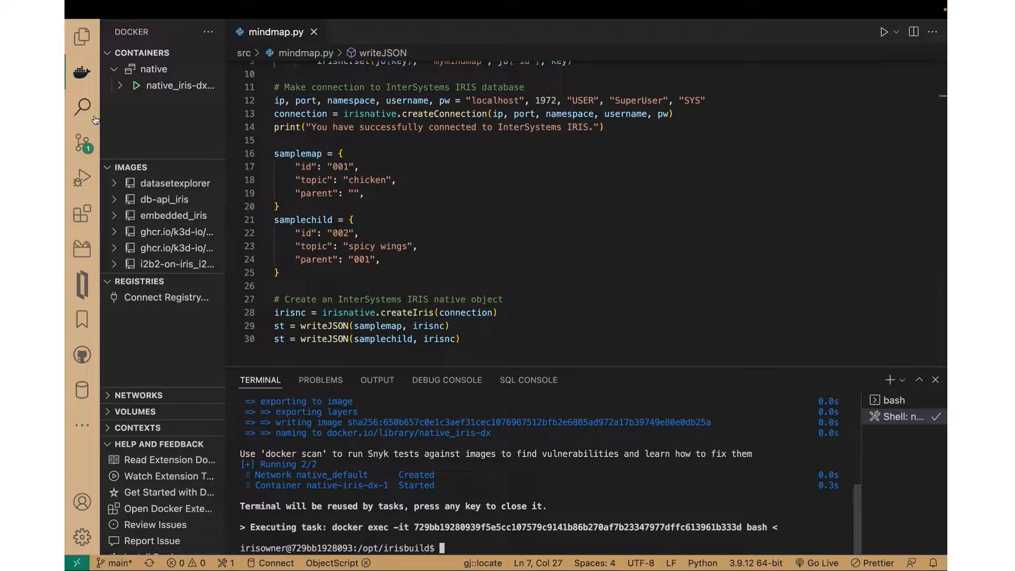
click(82, 36)
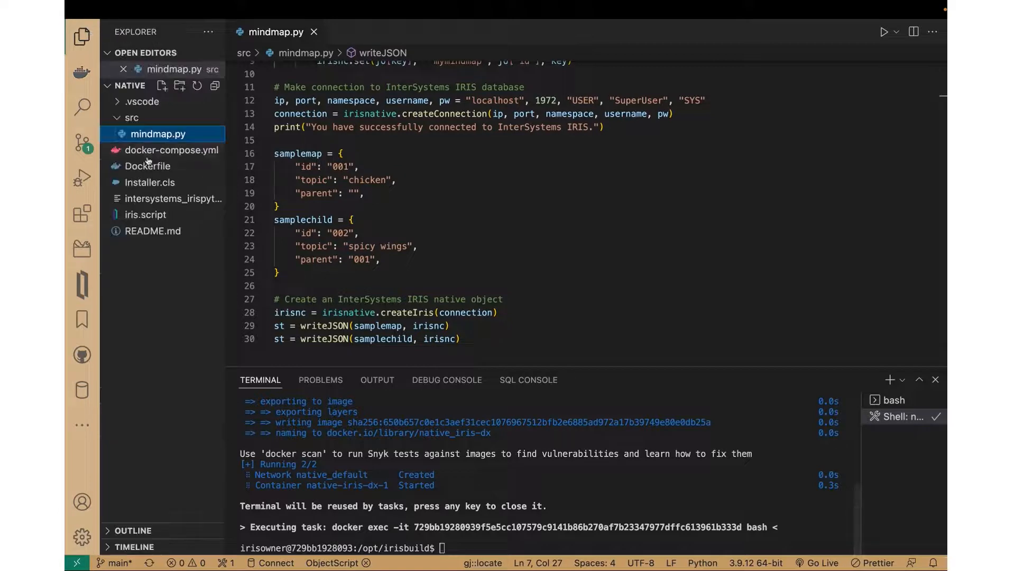
click(153, 230)
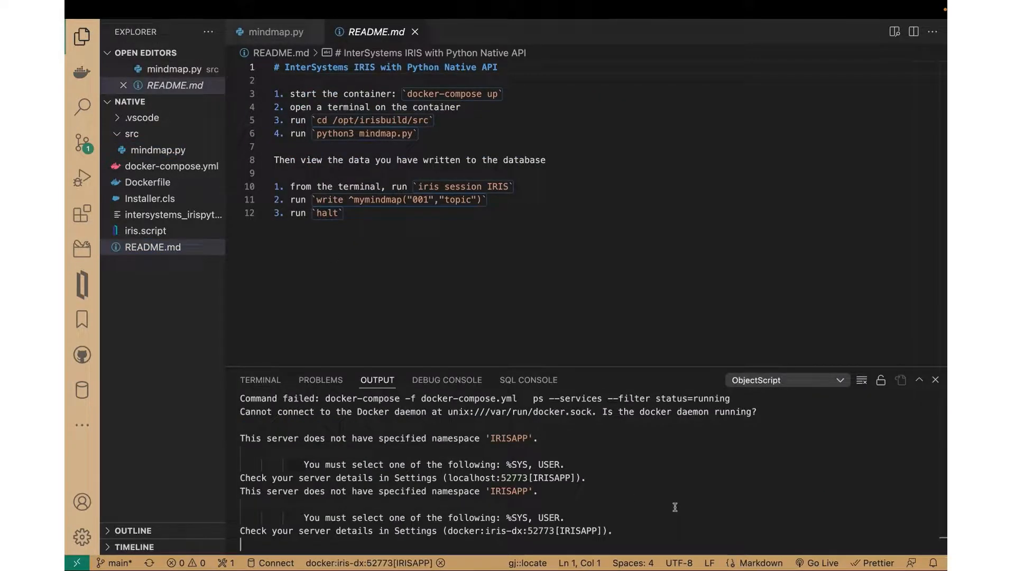
mouse_move(659, 429)
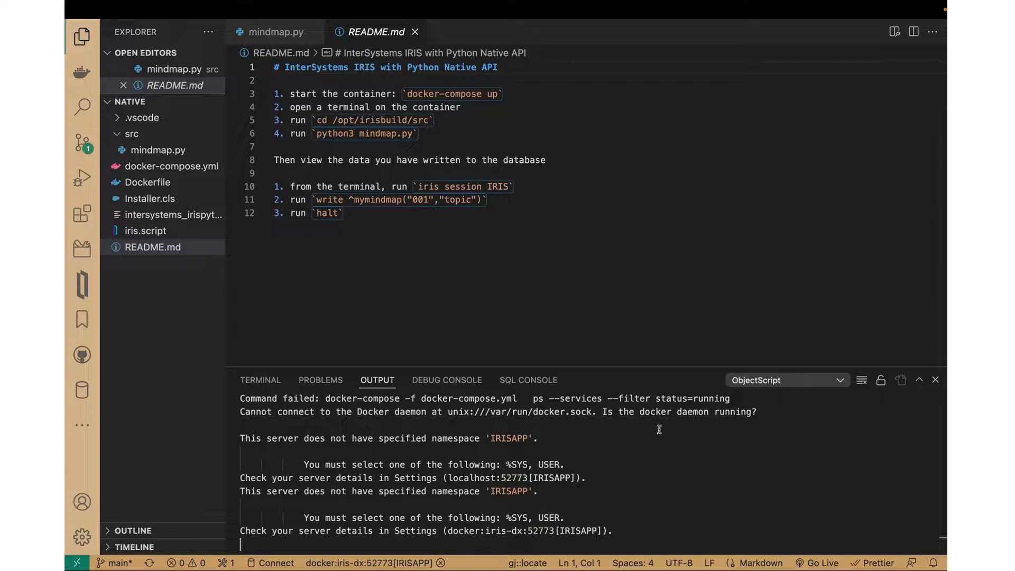
mouse_move(786, 424)
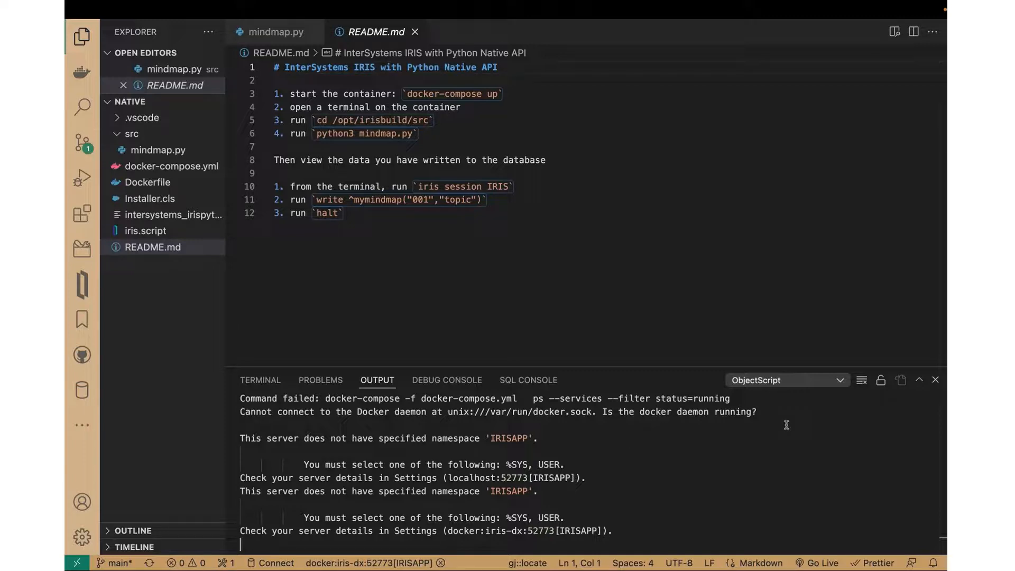
mouse_move(416, 395)
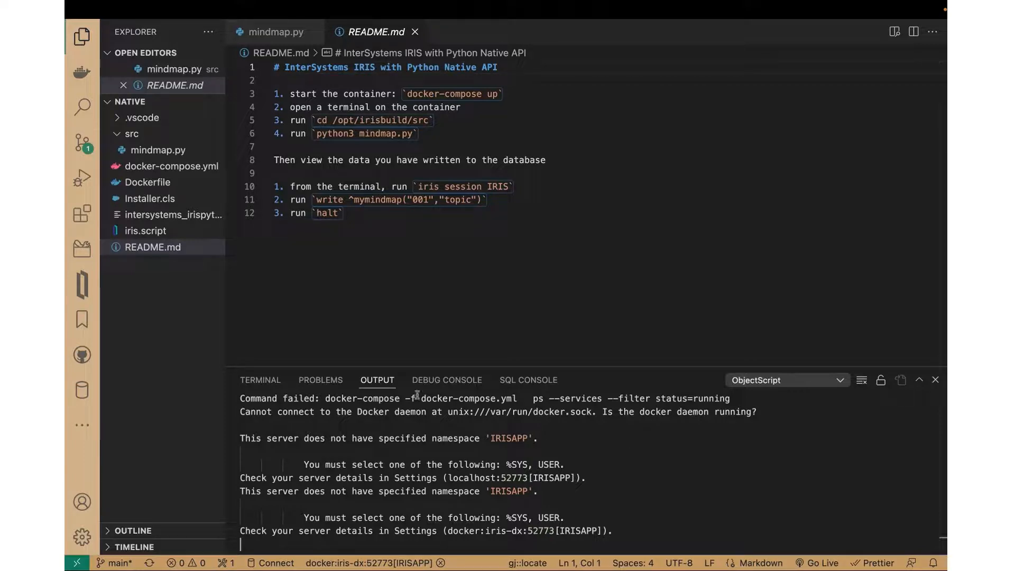
click(260, 380)
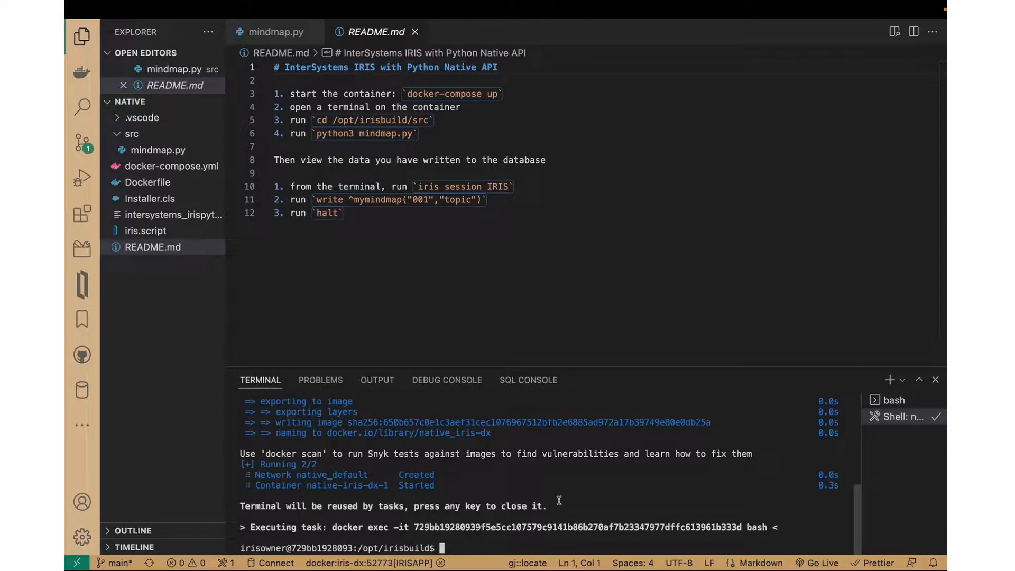
text(cd src)
text(python3 mindmap.py)
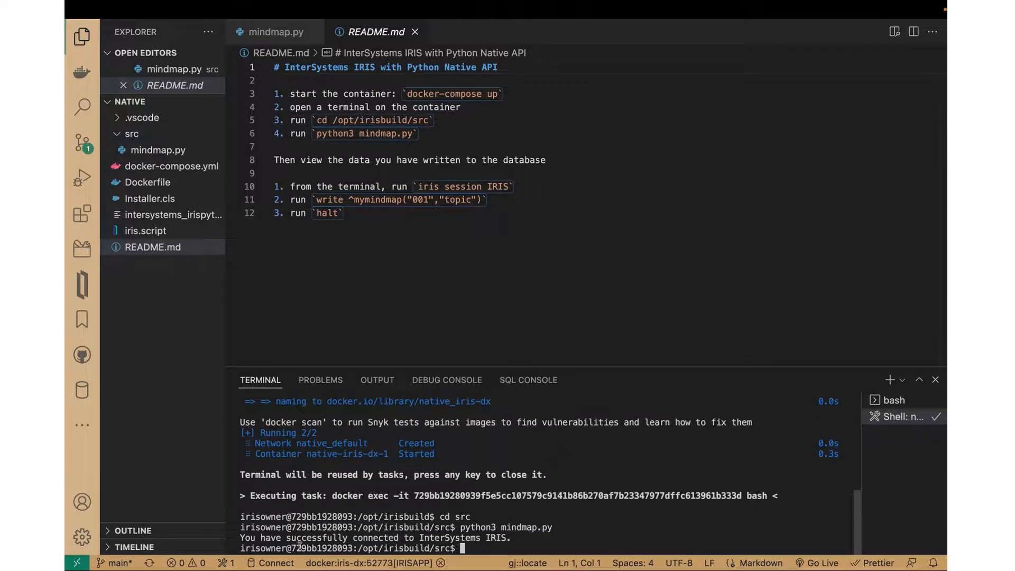
mouse_move(306, 253)
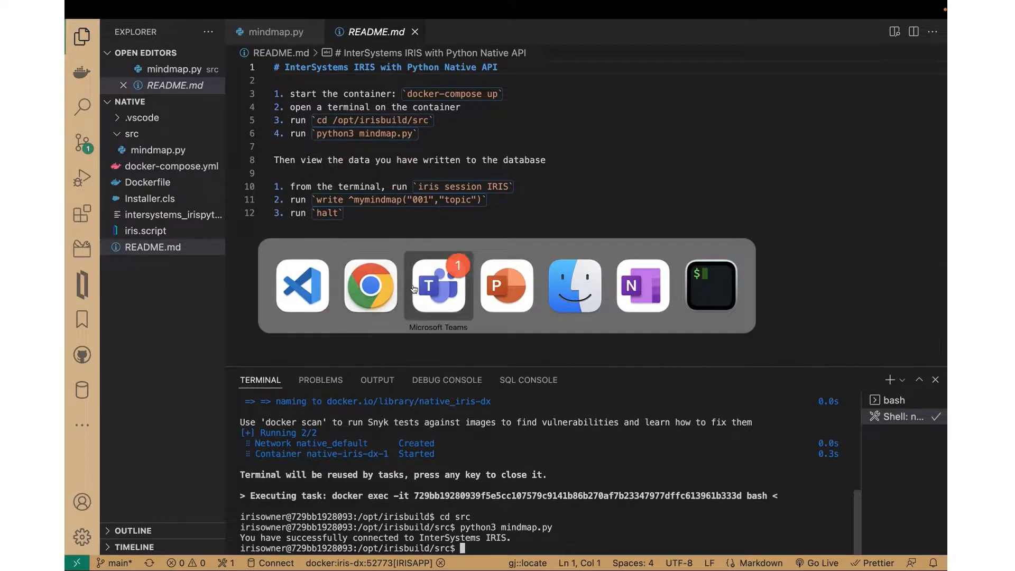
Log in to the Management Portal with _SYS, switch namespace to USER, and open Globals.
click(370, 286)
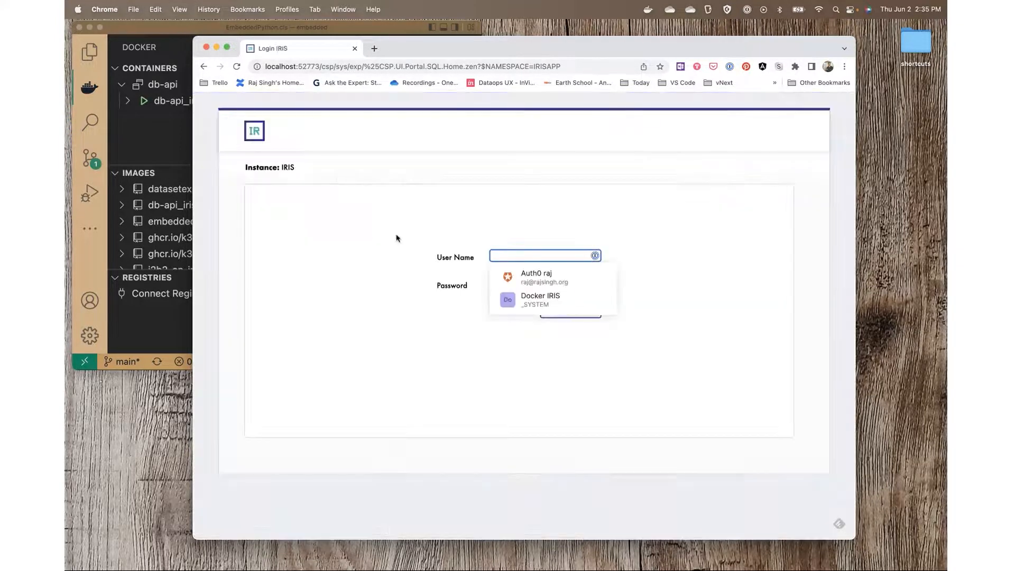
text(_SYS)
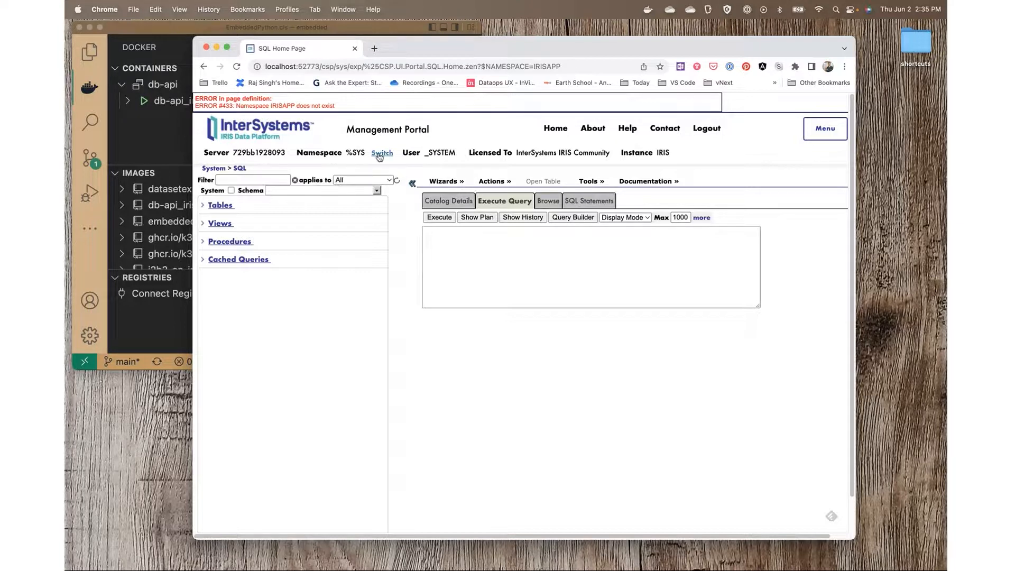
click(382, 153)
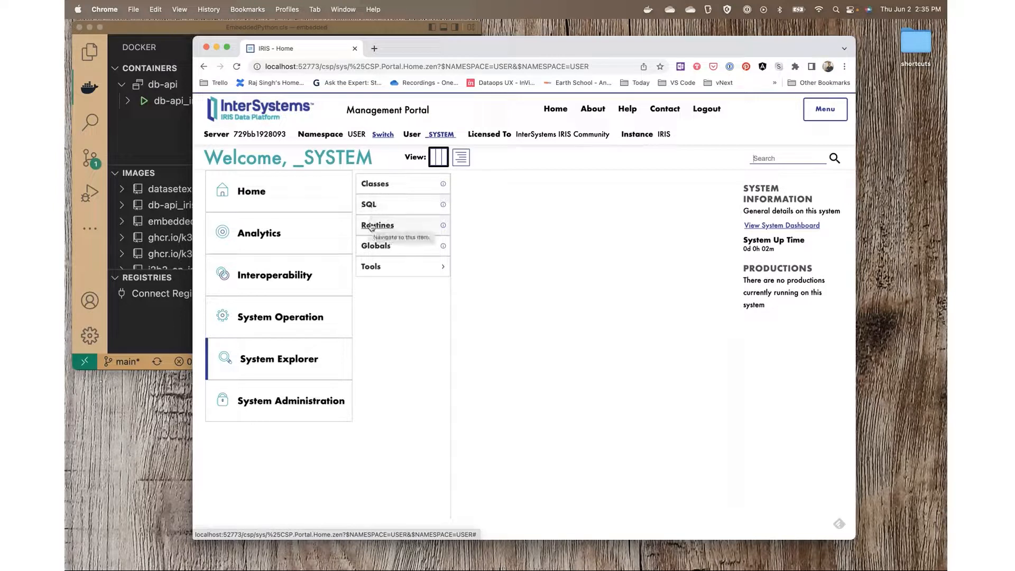
click(376, 245)
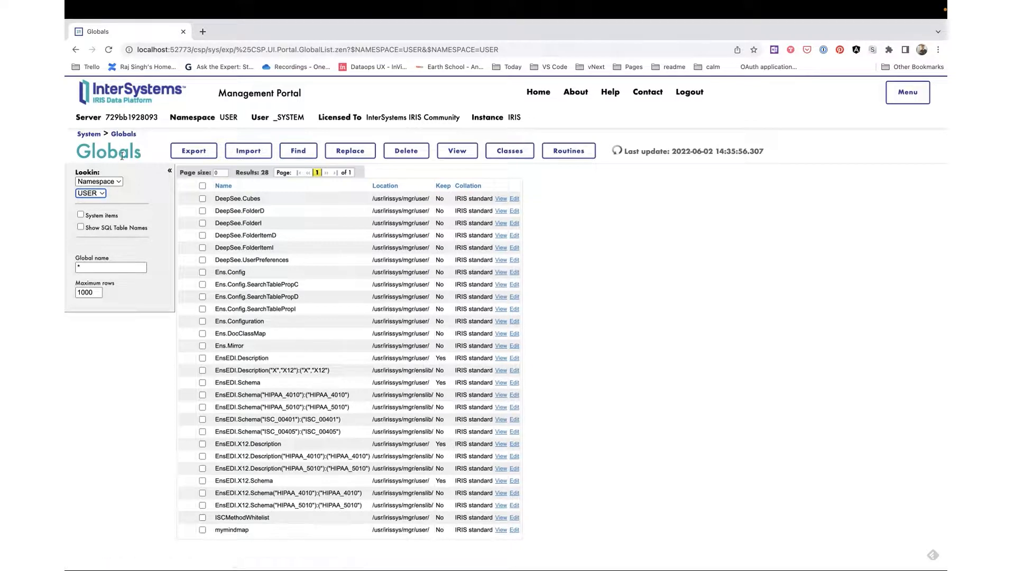
mouse_move(248, 377)
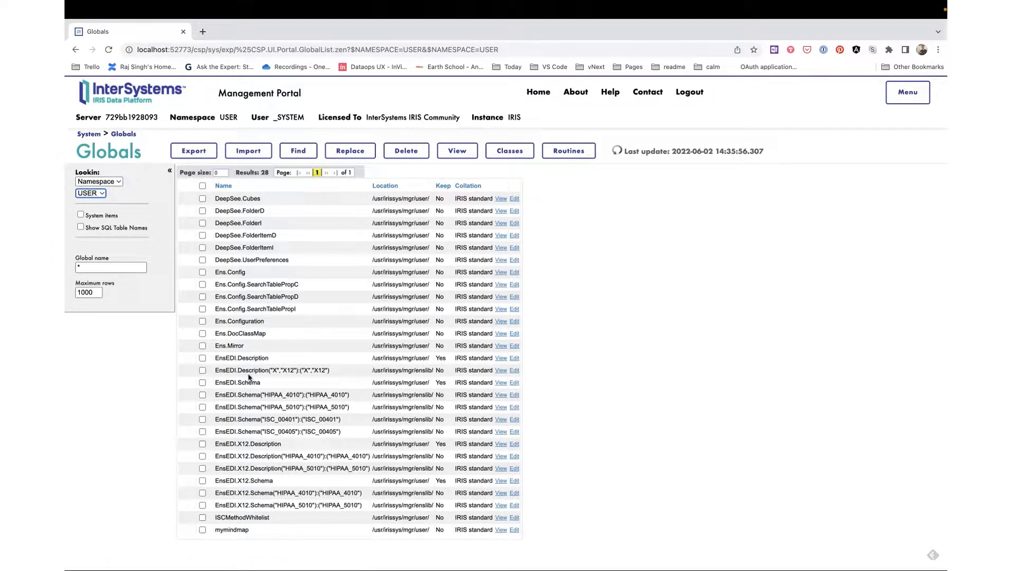
mouse_move(438, 542)
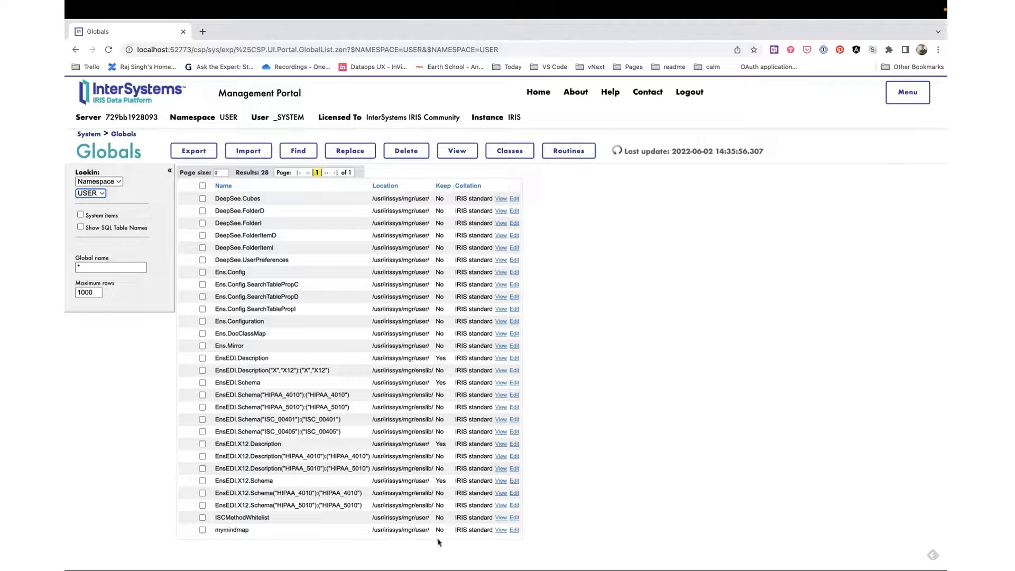
click(499, 530)
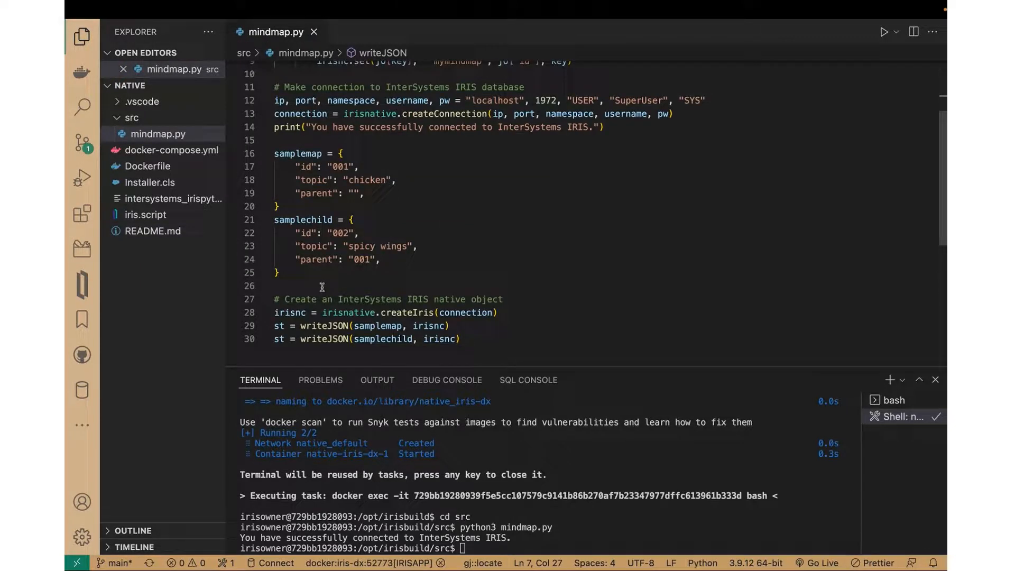
Scroll through mindmap.py's writeJSON function, then switch to the embedded project's window.
scroll(down, 3)
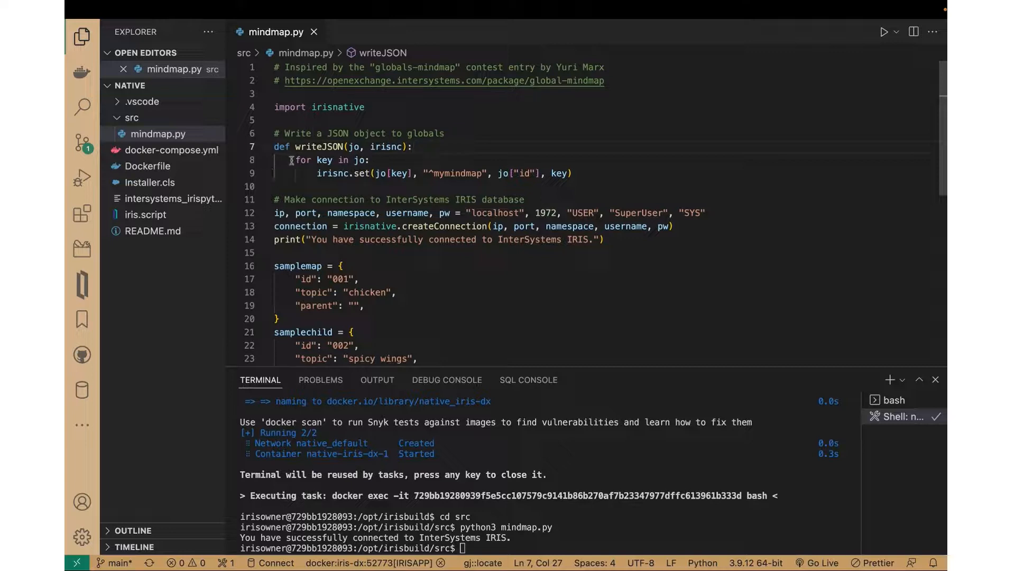
mouse_move(359, 147)
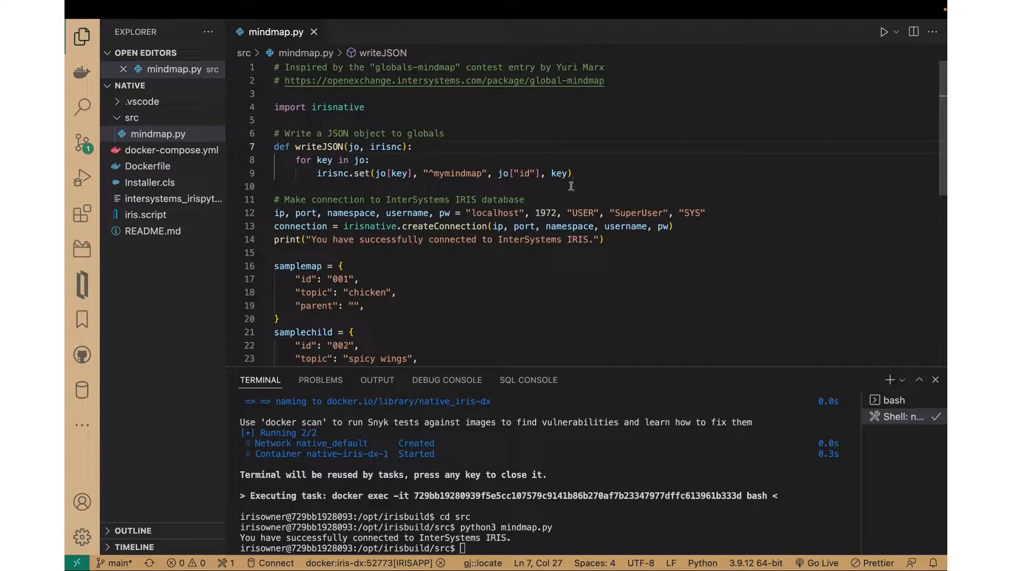
mouse_move(317, 301)
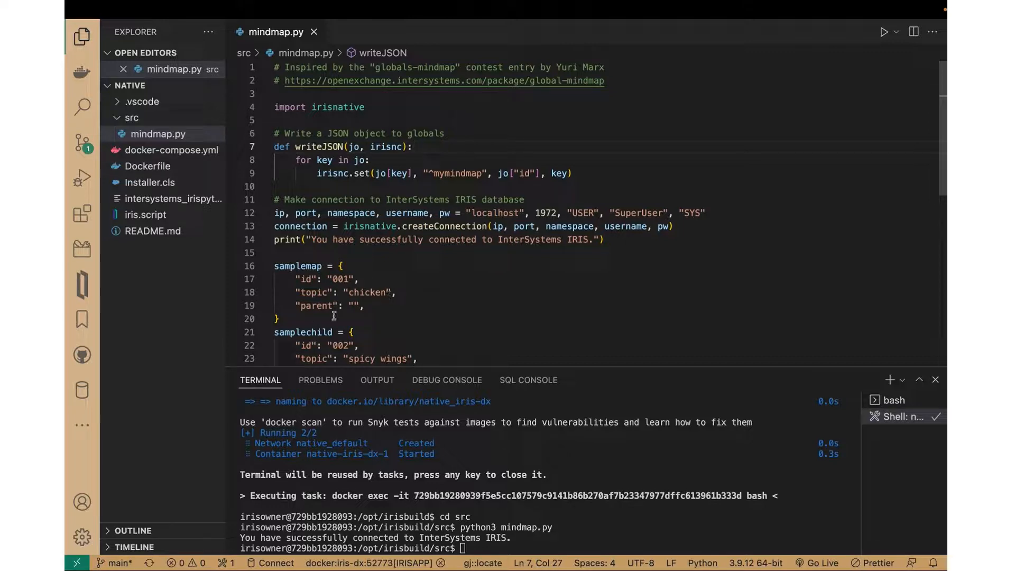
key(cmd+tab)
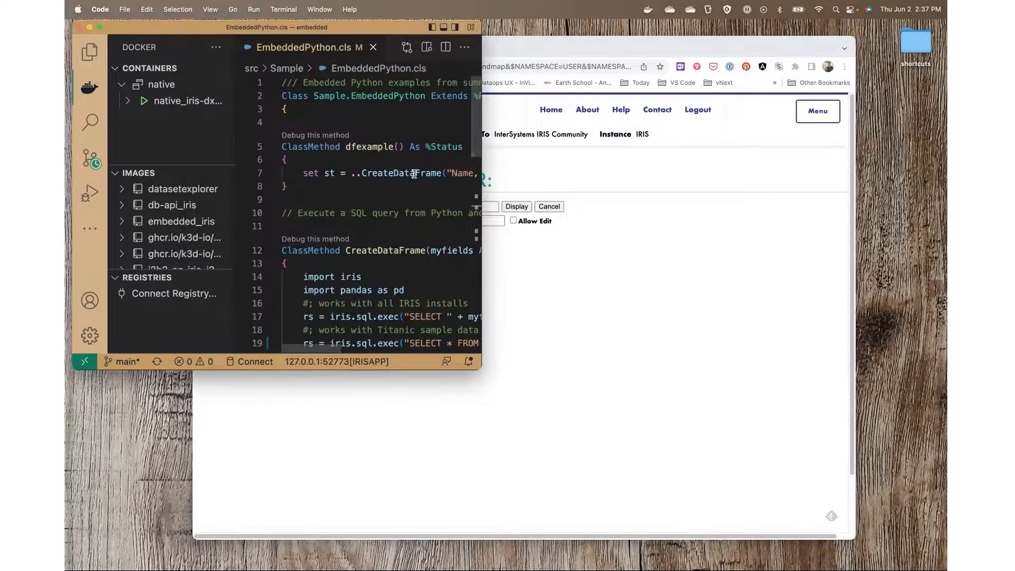
Show the embedded project's files and maximize the window on EmbeddedPython.cls.
click(89, 52)
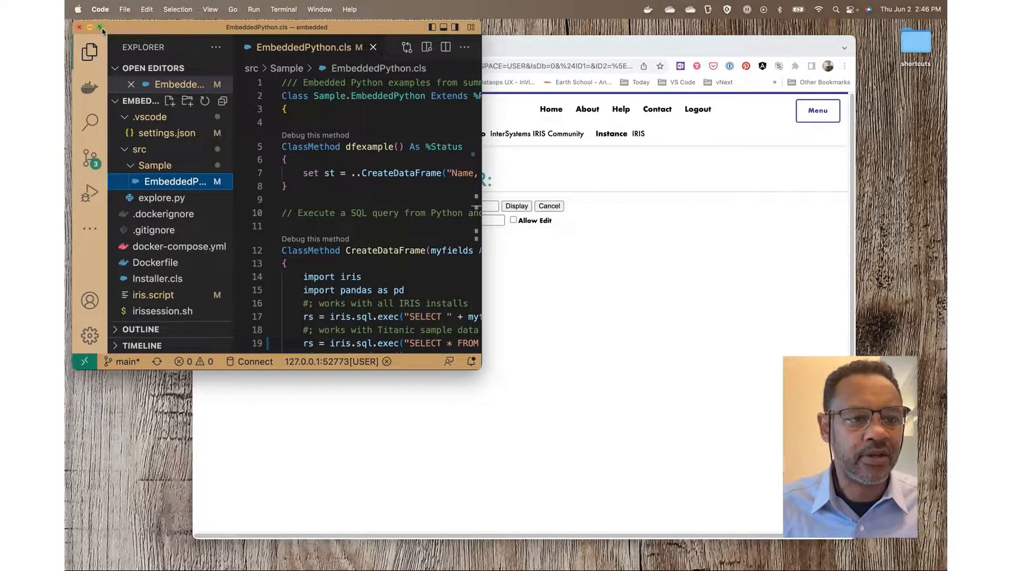
click(101, 27)
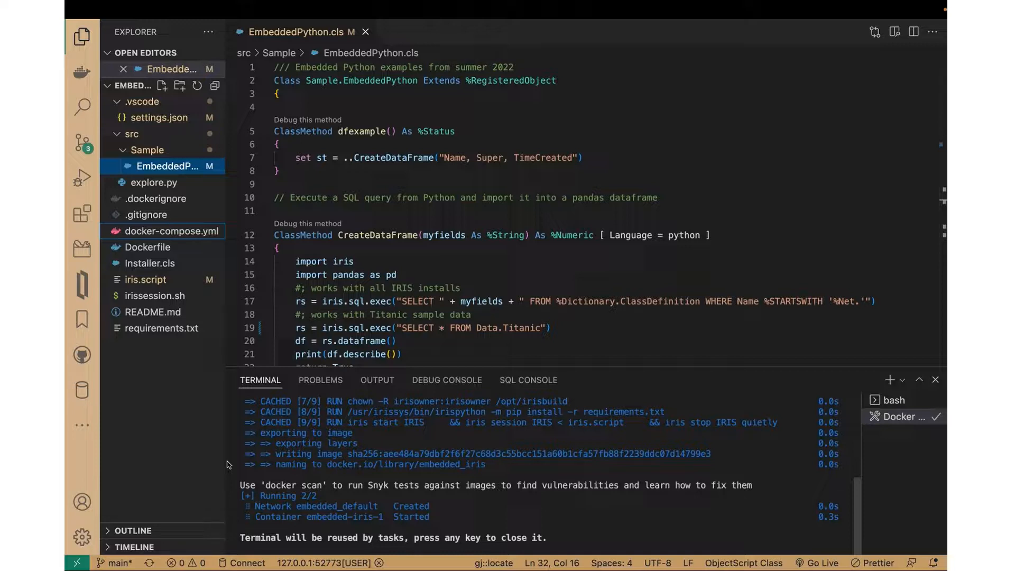
mouse_move(194, 230)
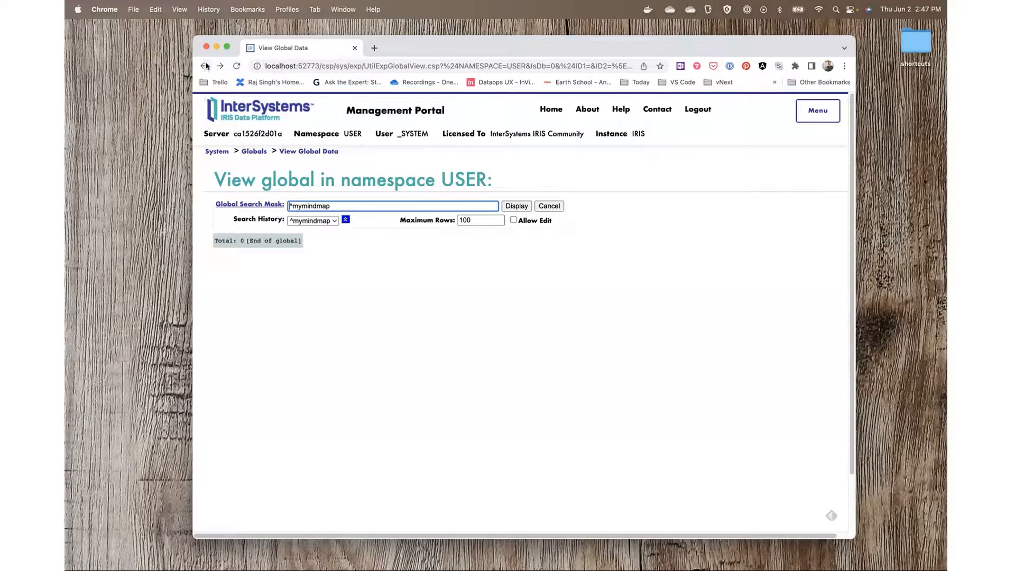
mouse_move(204, 66)
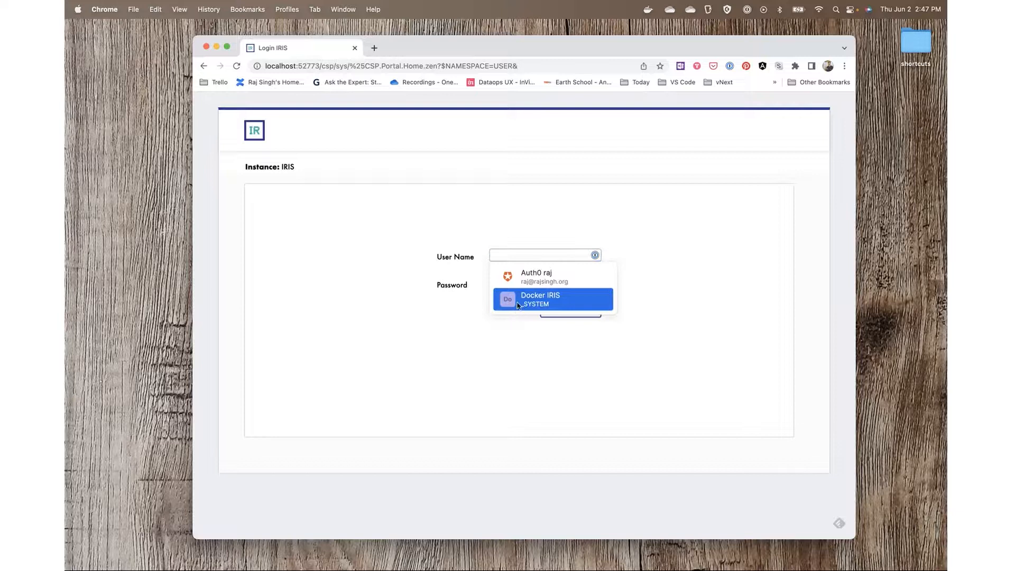
Log in, filter to the Data schema and run SELECT on Data.Titanic, scrolling results.
click(540, 299)
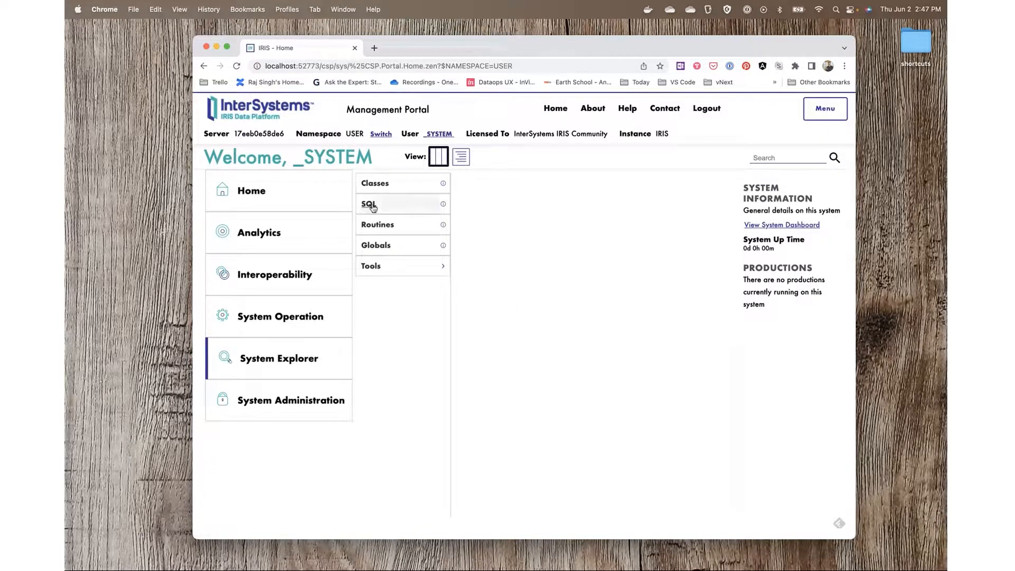
click(369, 204)
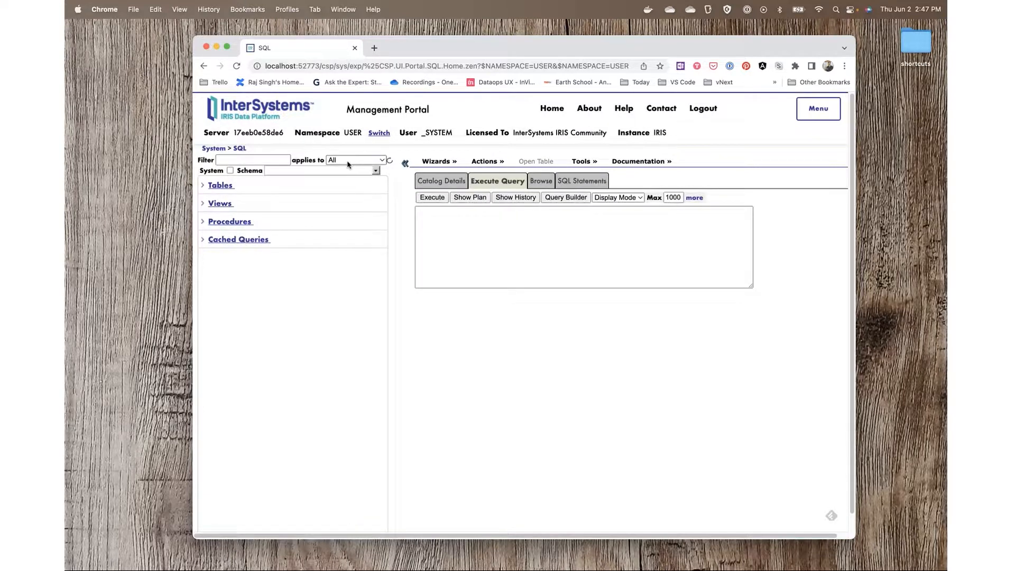
click(375, 170)
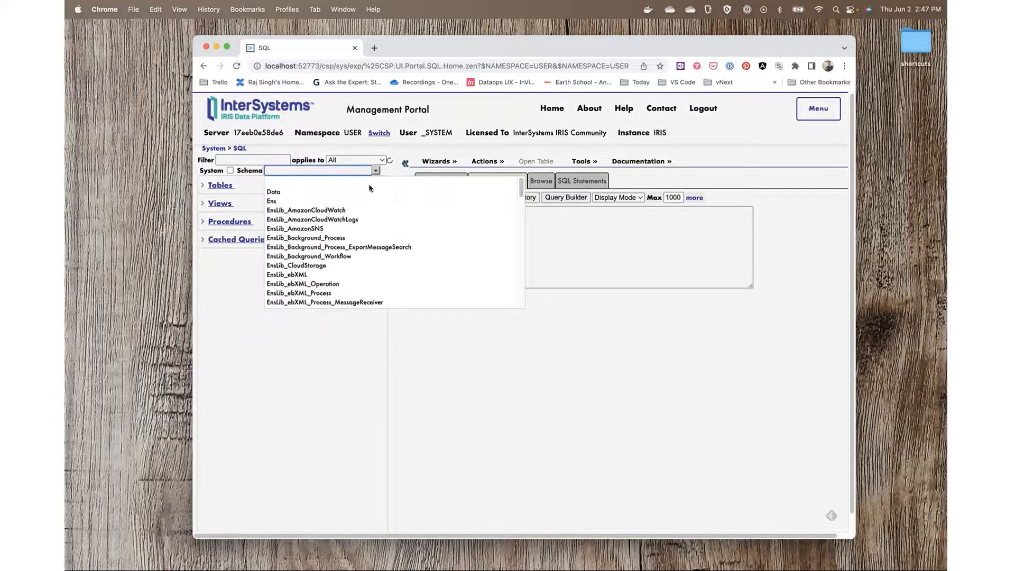
click(274, 191)
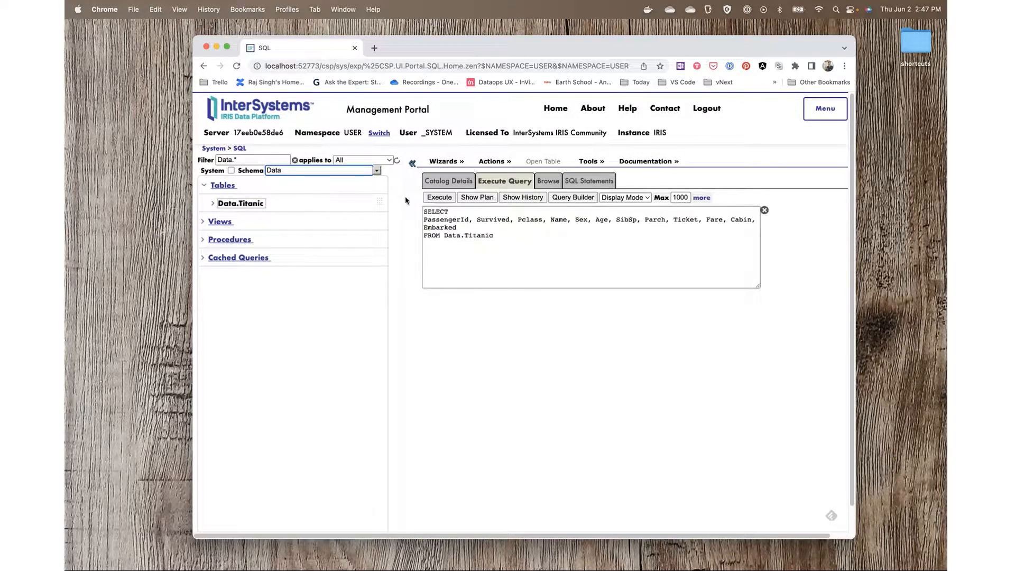
click(439, 197)
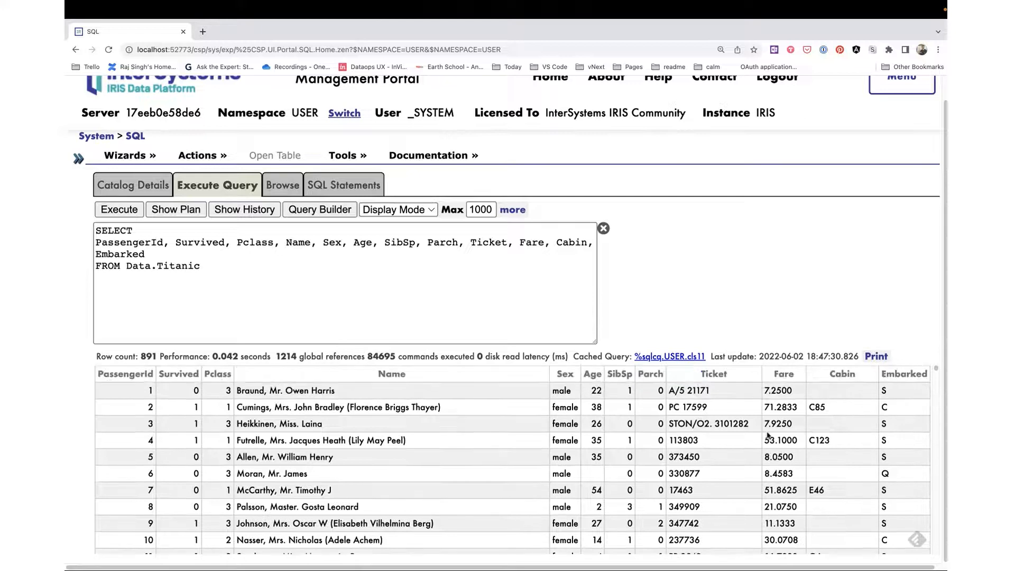
scroll(down, 3)
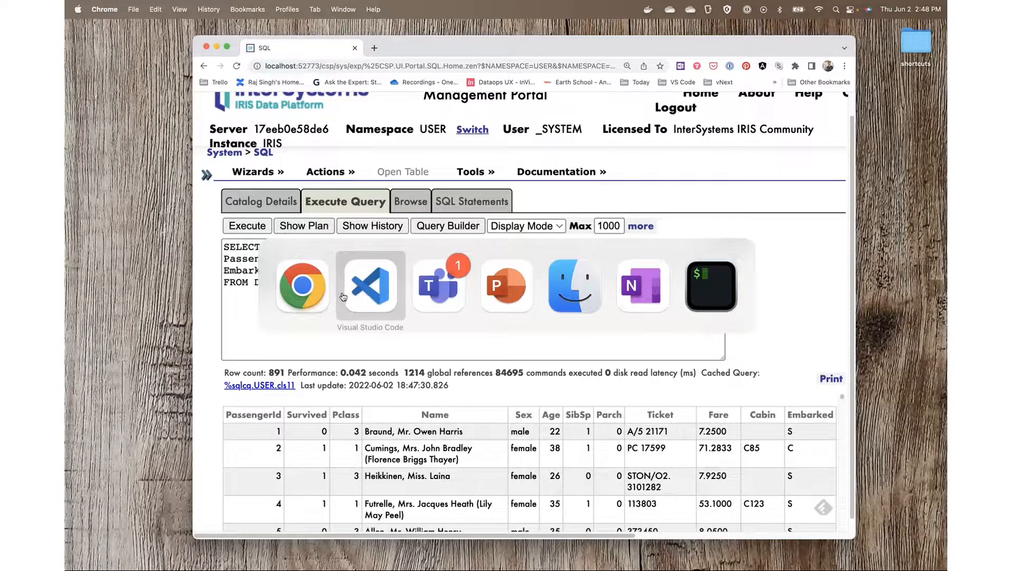
Open explore.py from the Explorer and scroll through GetDatasetProperties and Explore.
click(369, 286)
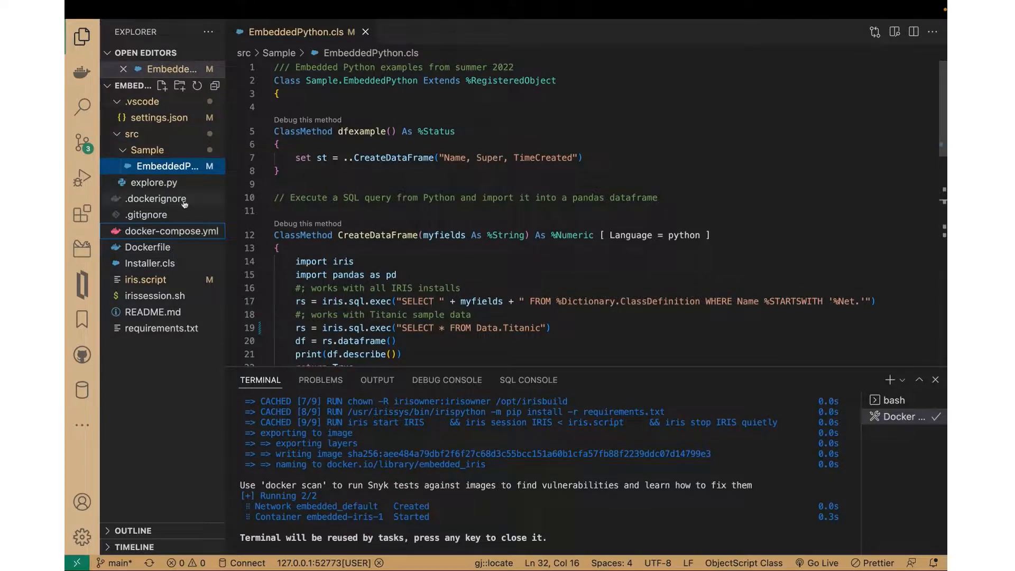
double_click(155, 182)
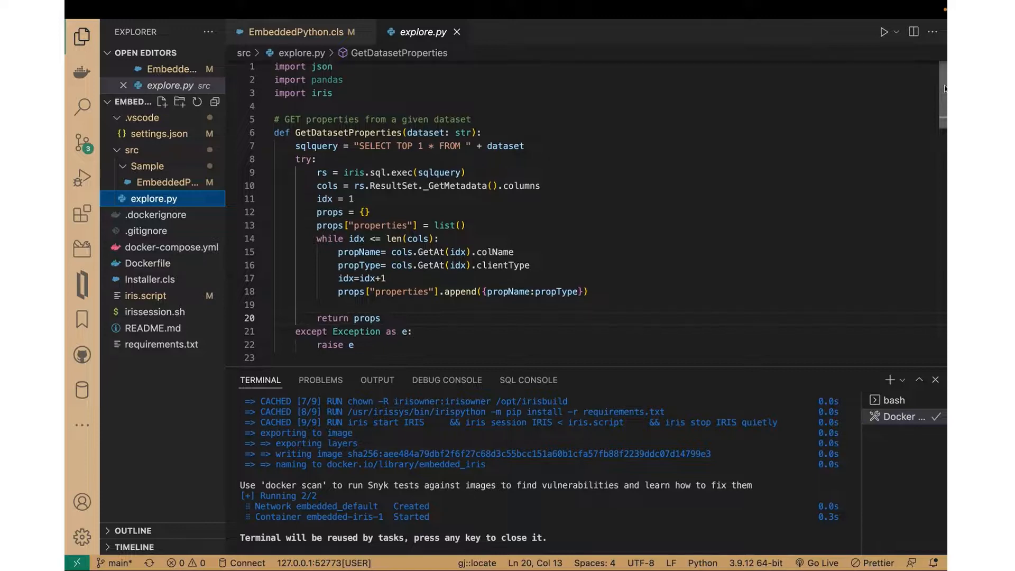
scroll(down, 3)
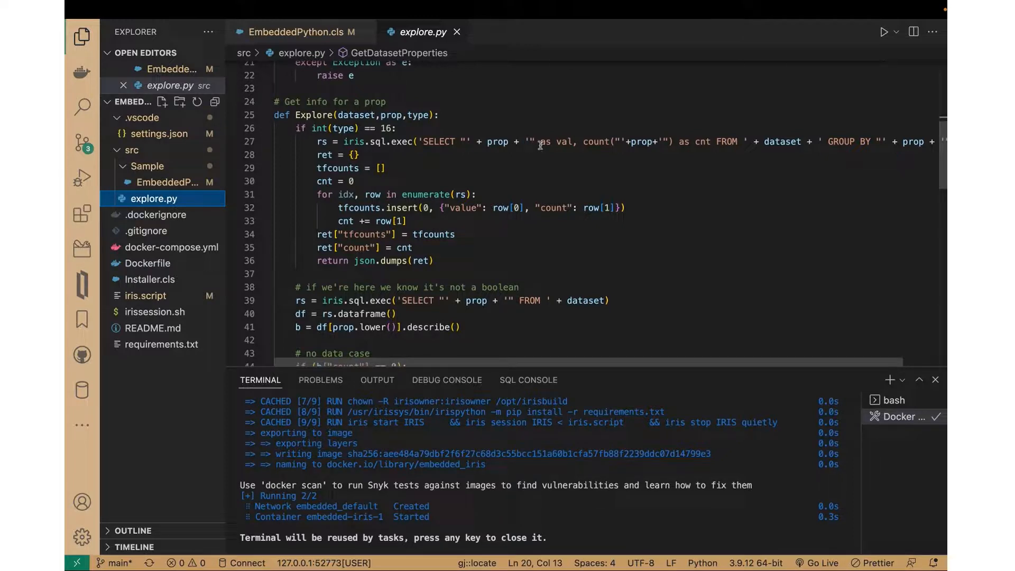
mouse_move(773, 153)
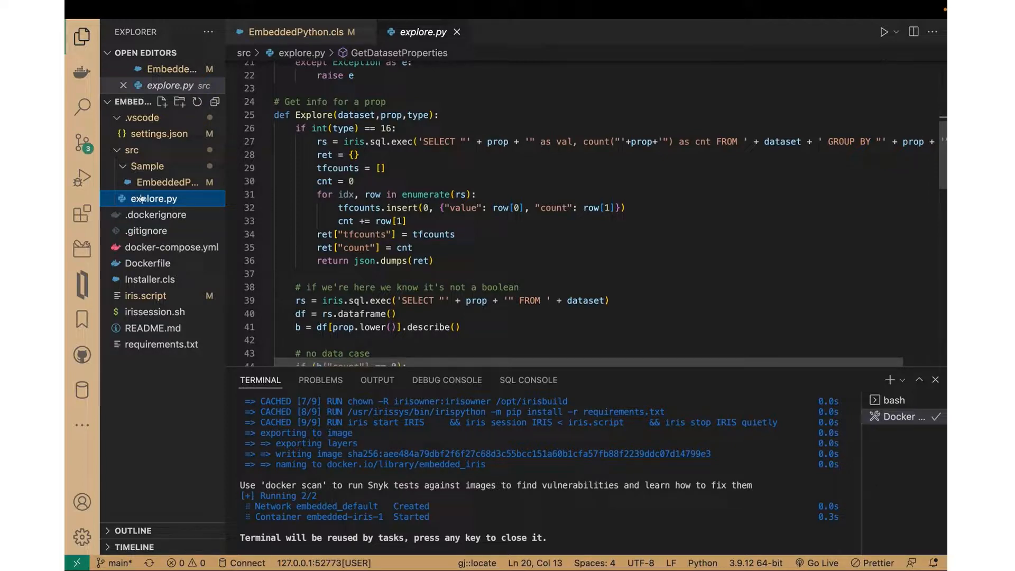
Attach a shell to the embedded container from the Docker view.
click(82, 71)
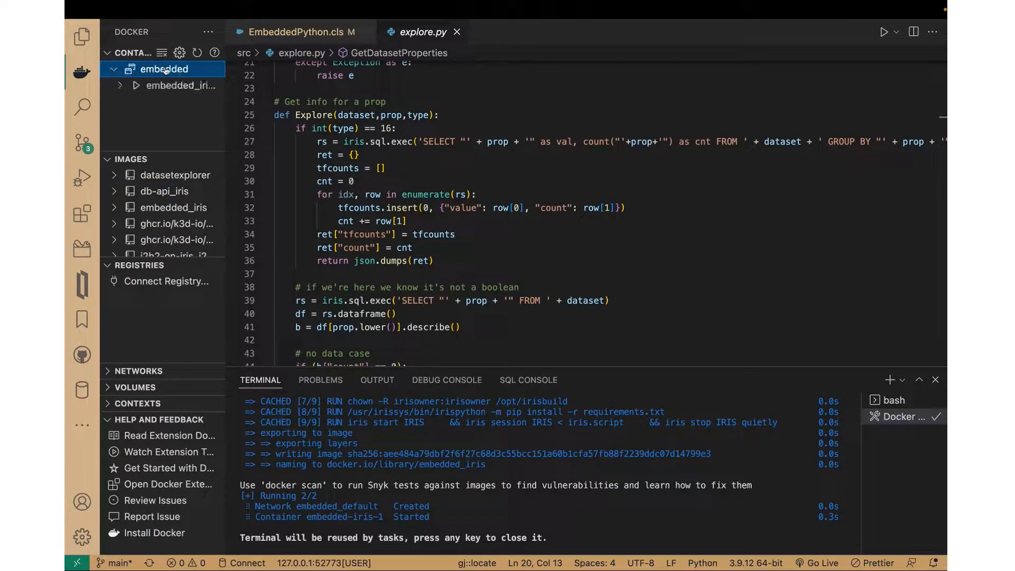
right_click(164, 69)
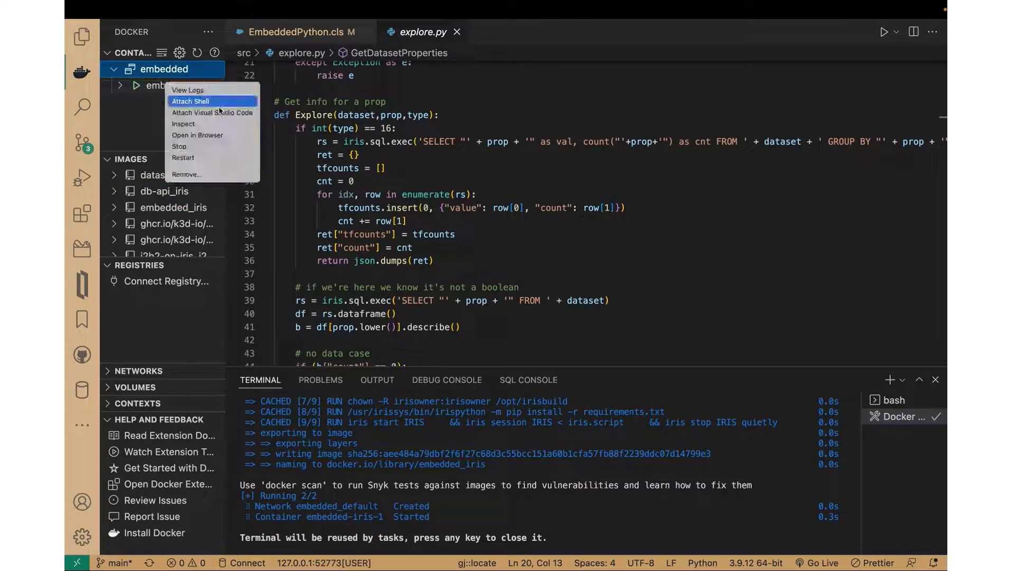
click(190, 101)
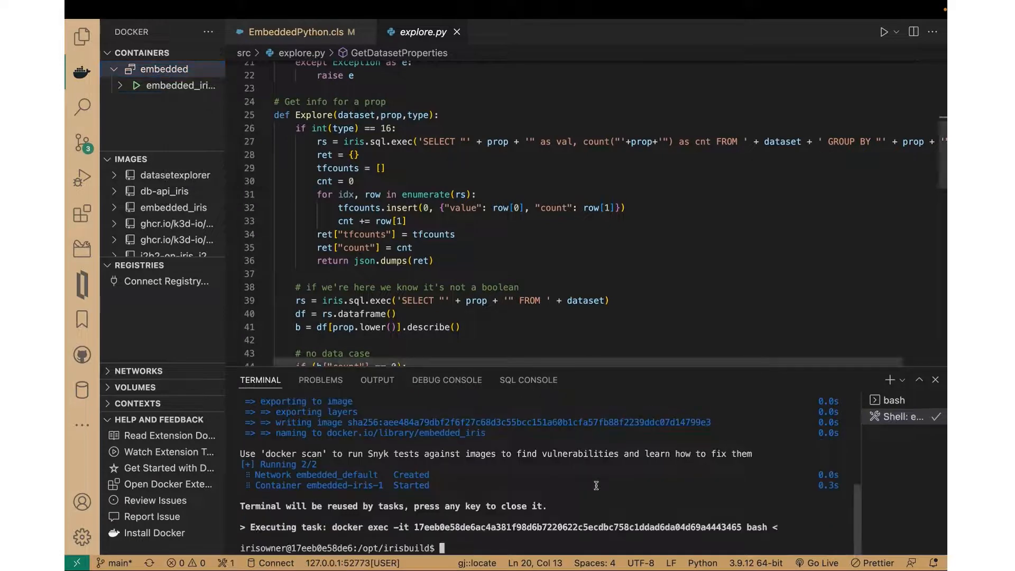
Run cd src and irispython explore.py in the container shell.
text(cd src)
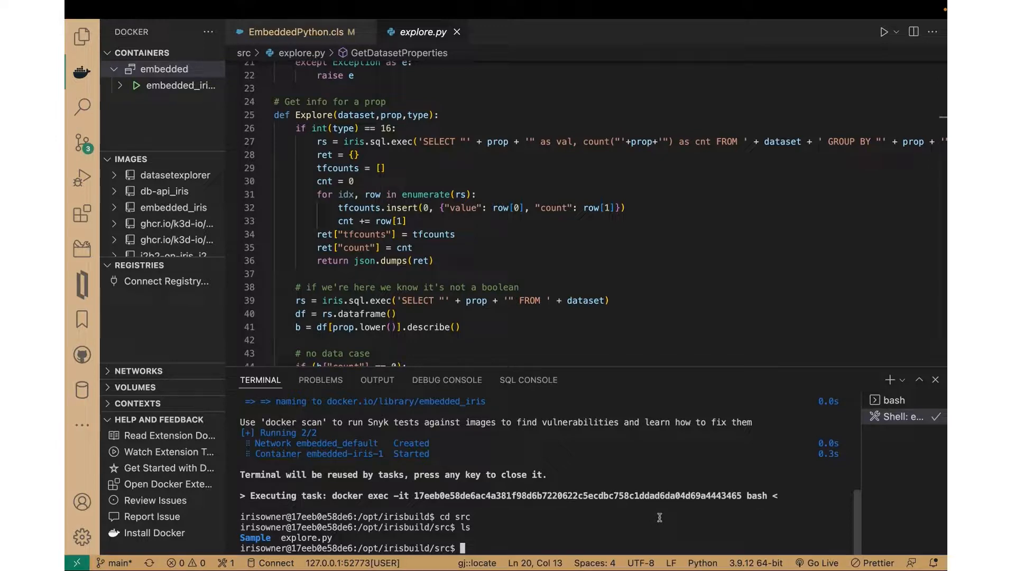
text(i)
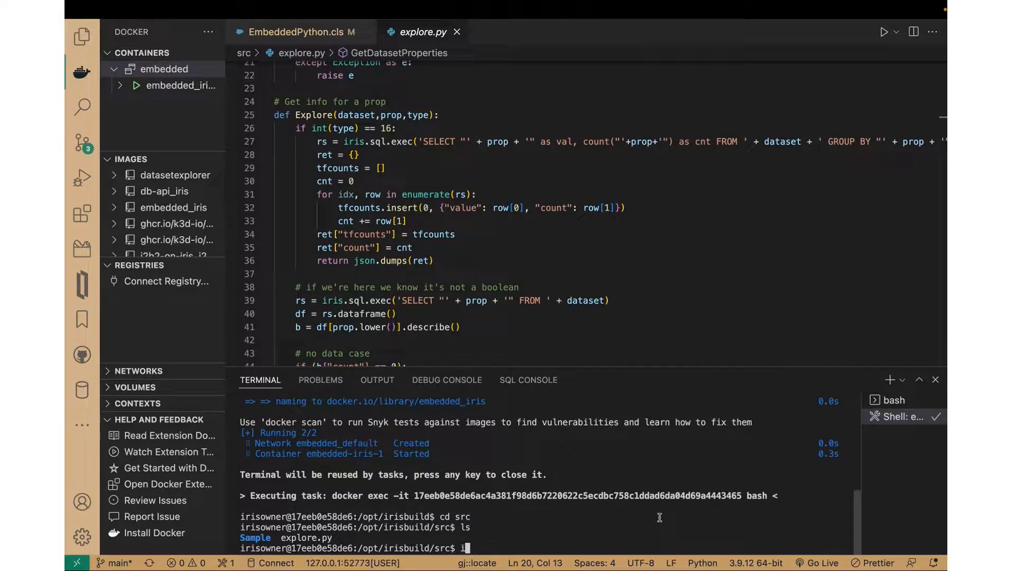
text(rispython)
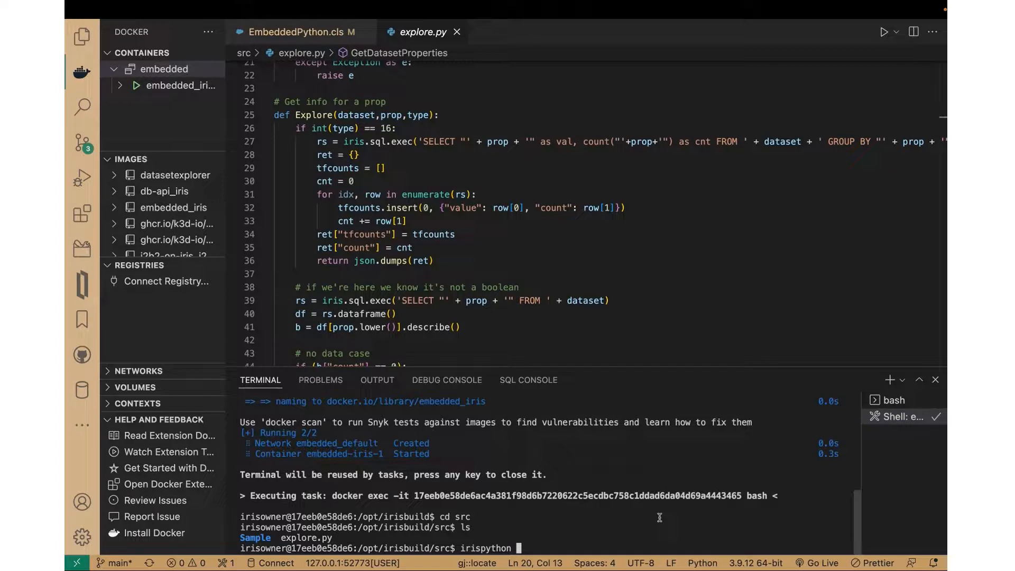
text(explore.py)
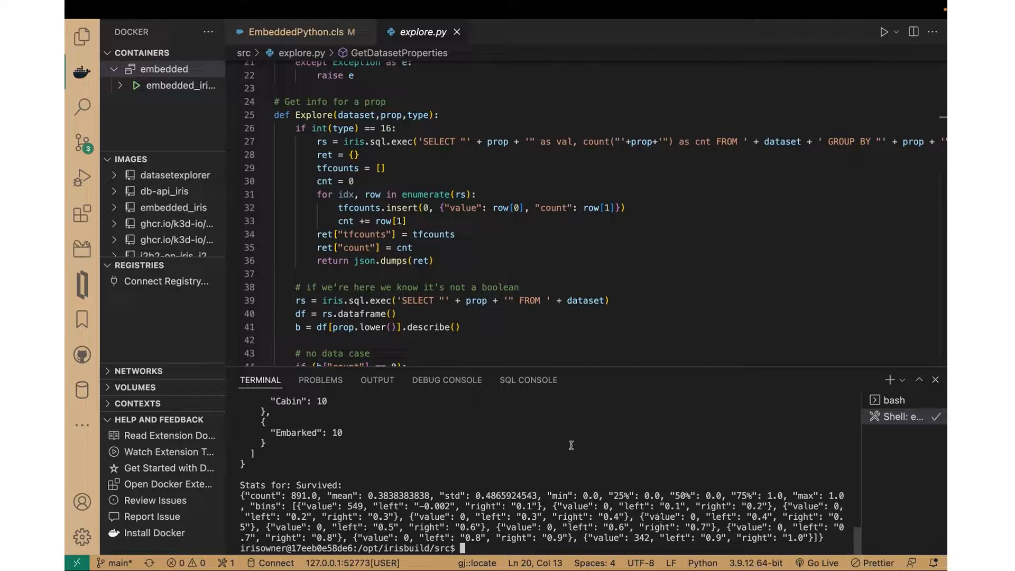
mouse_move(447, 474)
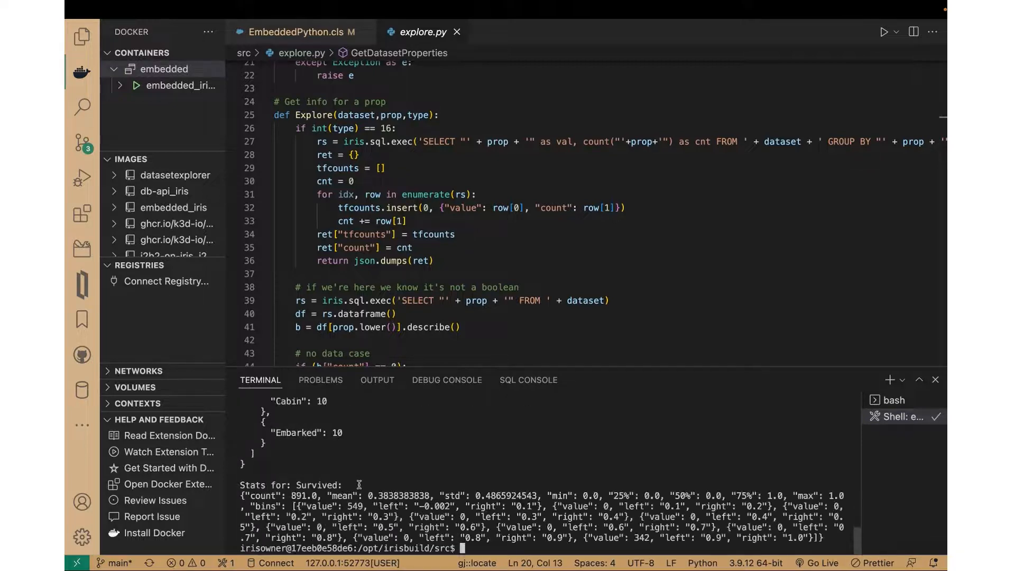
mouse_move(307, 482)
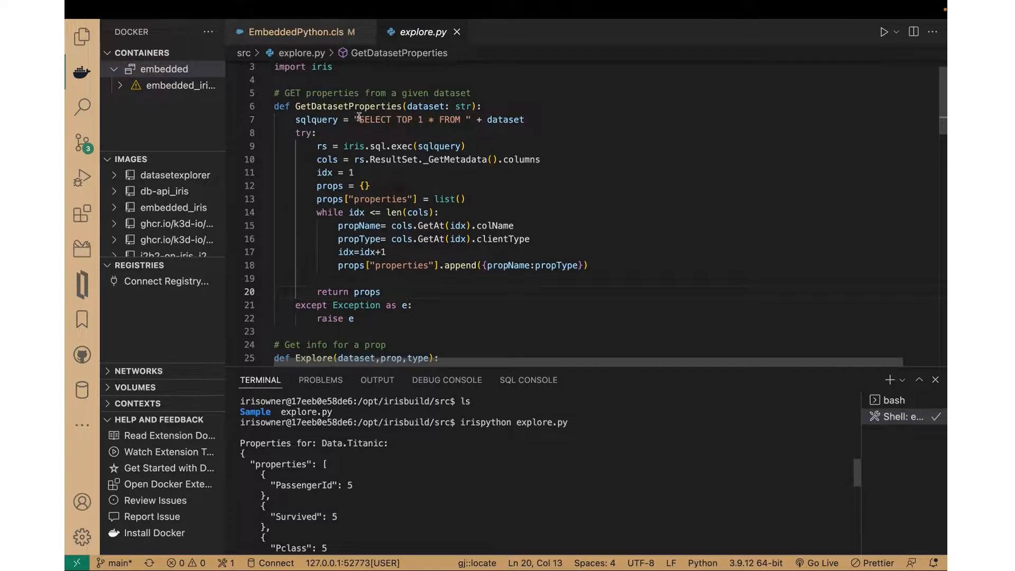
mouse_move(427, 159)
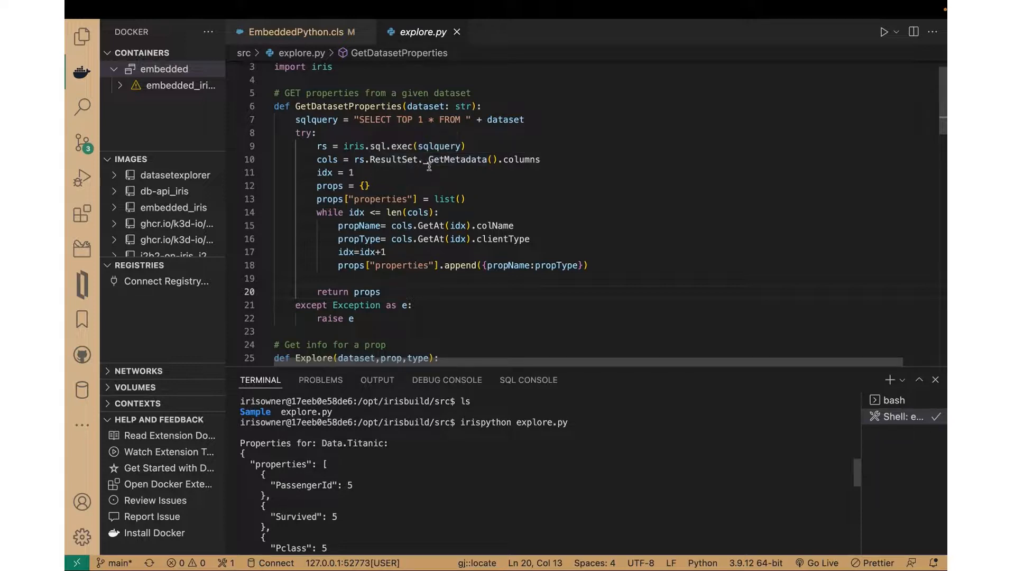
mouse_move(457, 159)
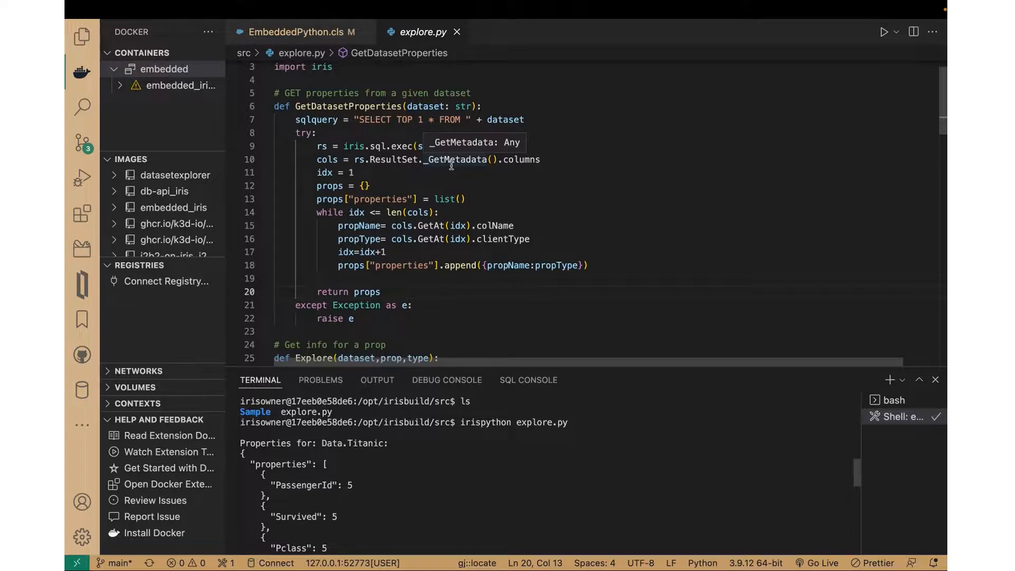
mouse_move(421, 187)
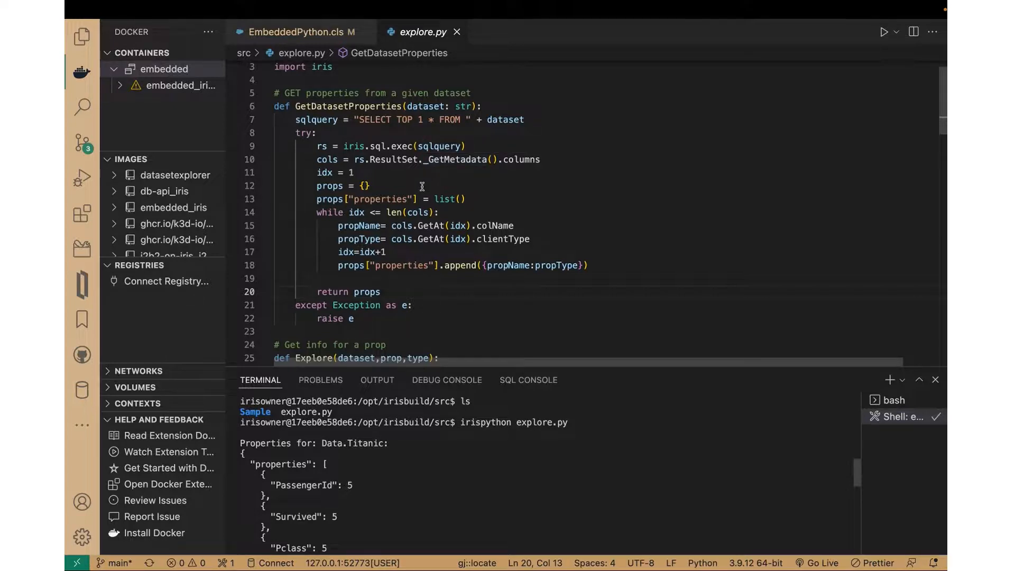
mouse_move(492, 225)
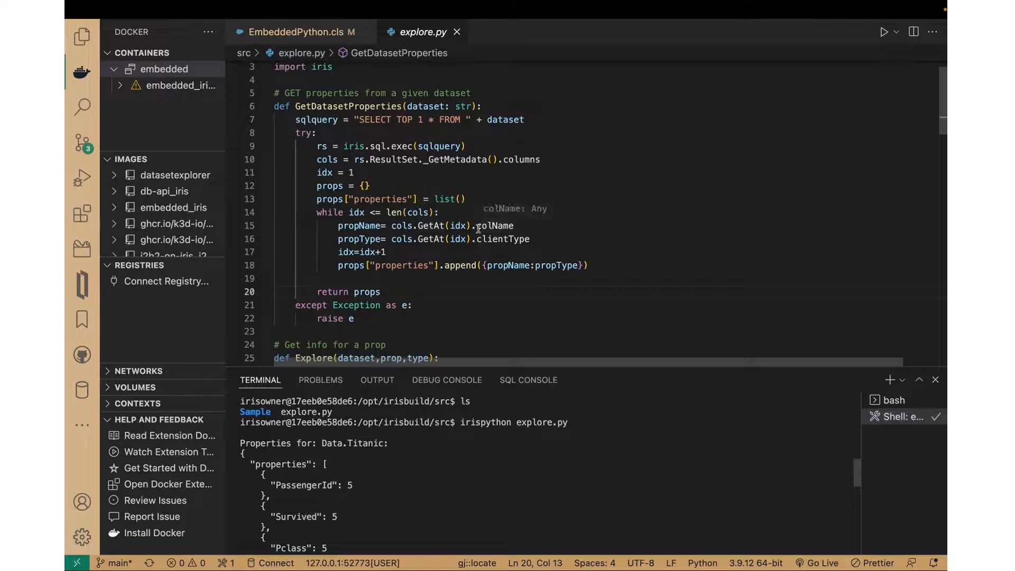
mouse_move(493, 239)
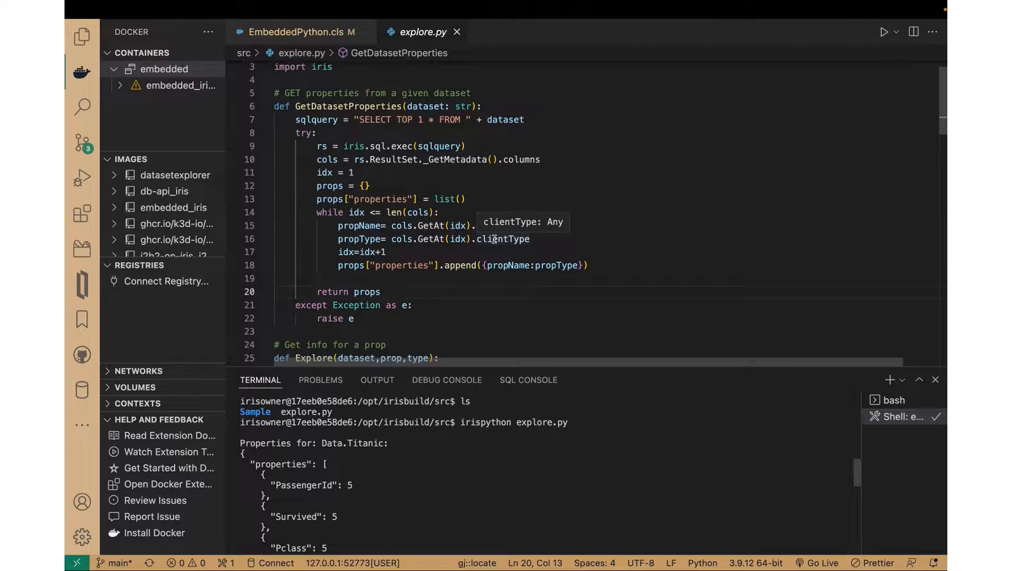
scroll(down, 3)
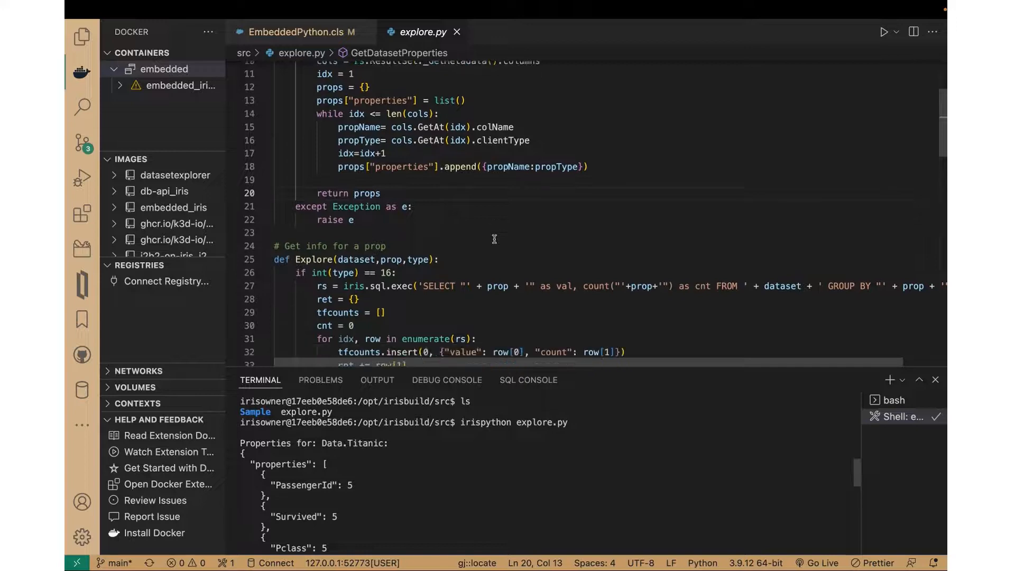
scroll(down, 3)
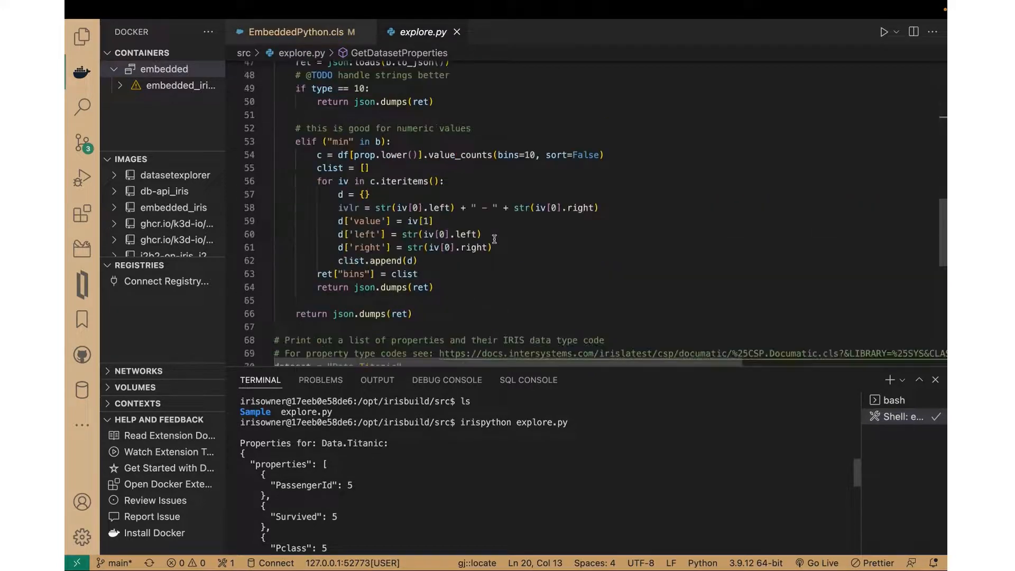
scroll(down, 3)
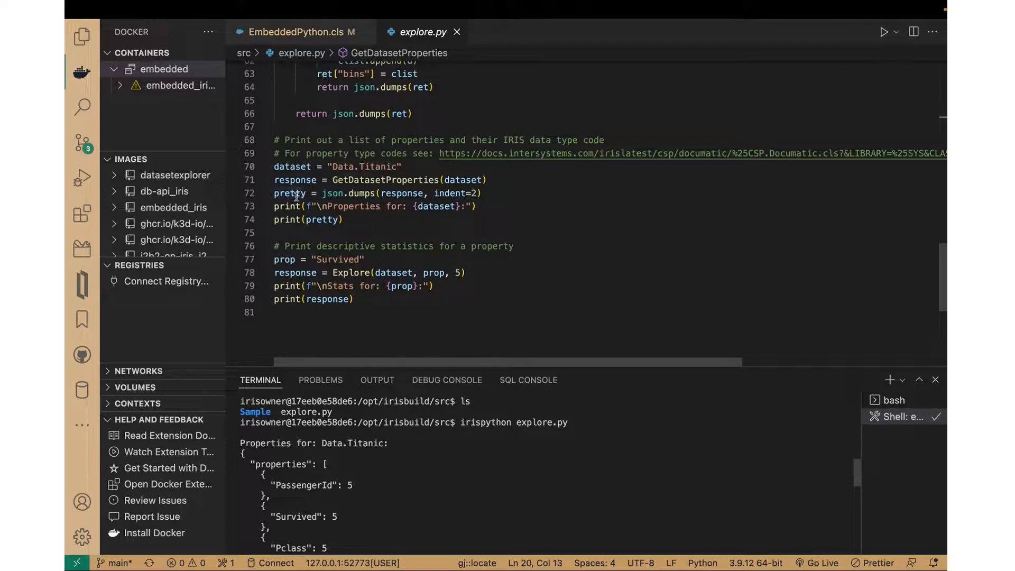
mouse_move(339, 193)
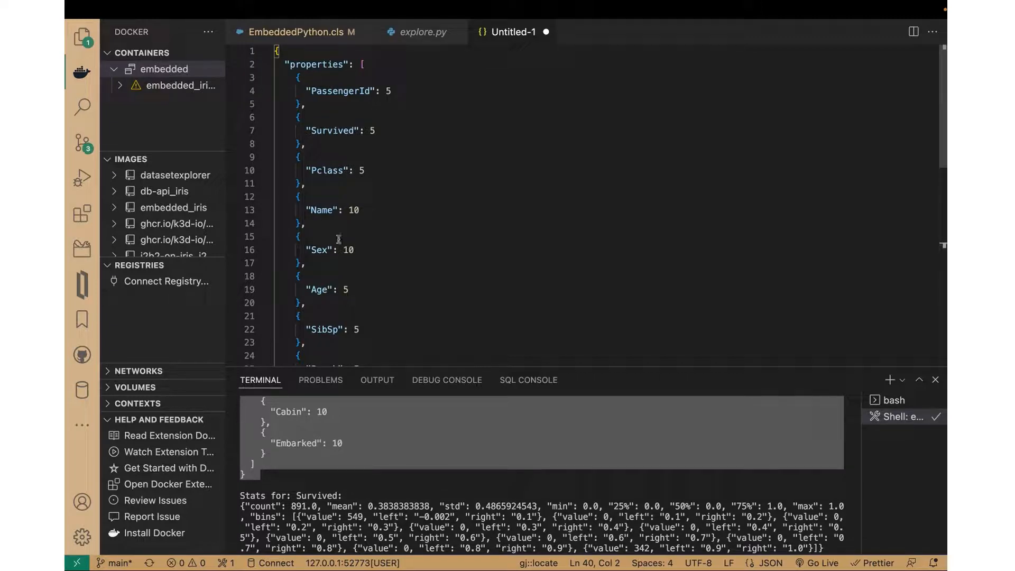
click(346, 250)
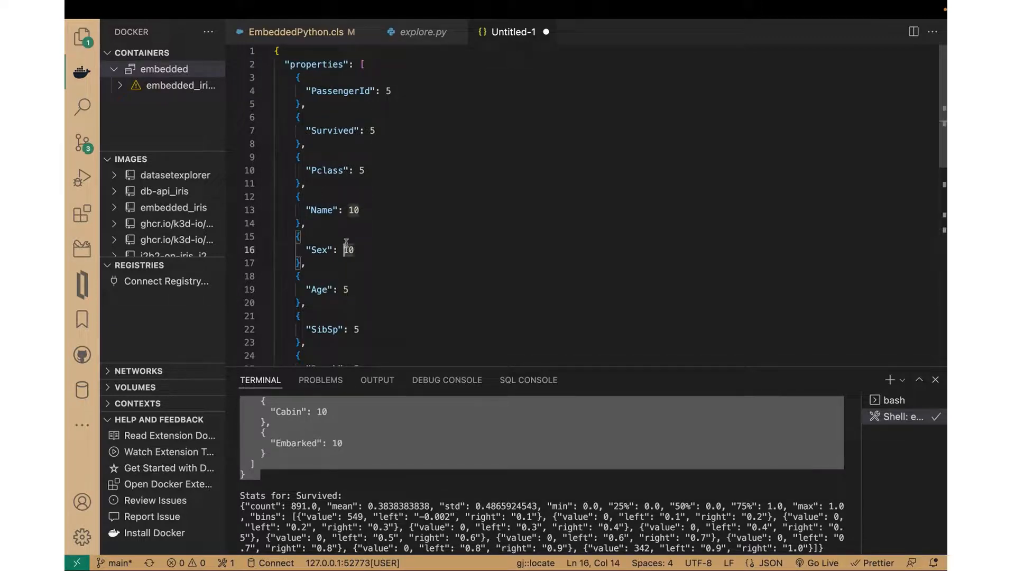
click(421, 31)
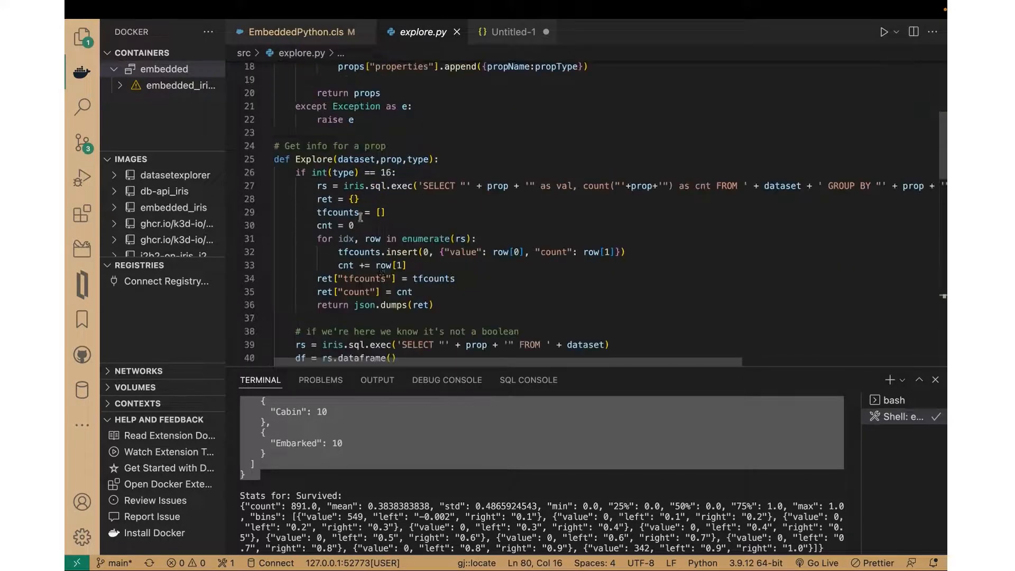
mouse_move(338, 213)
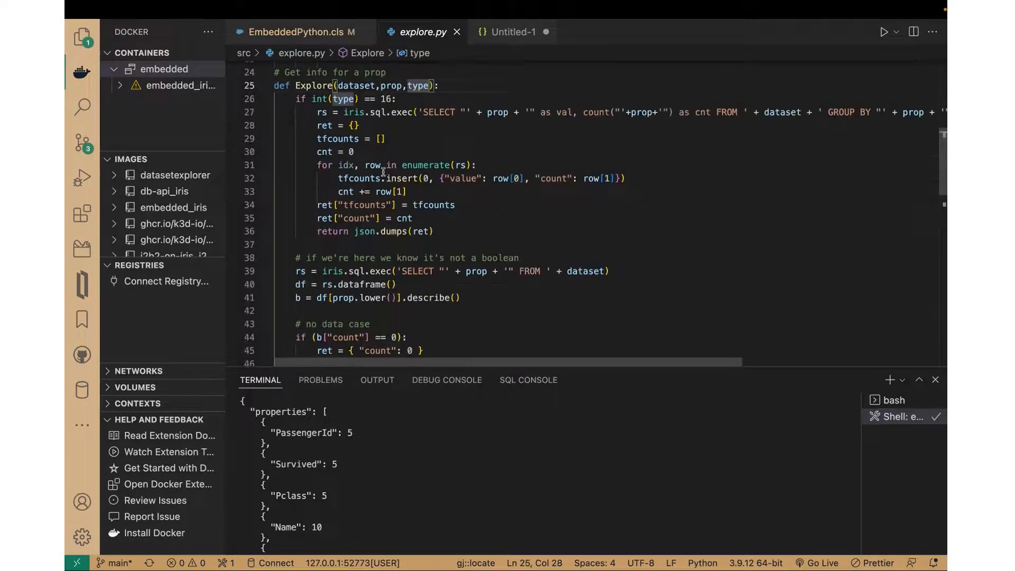
Scroll explore.py past the dataframe and describe lines to the value_counts binning branch.
scroll(down, 3)
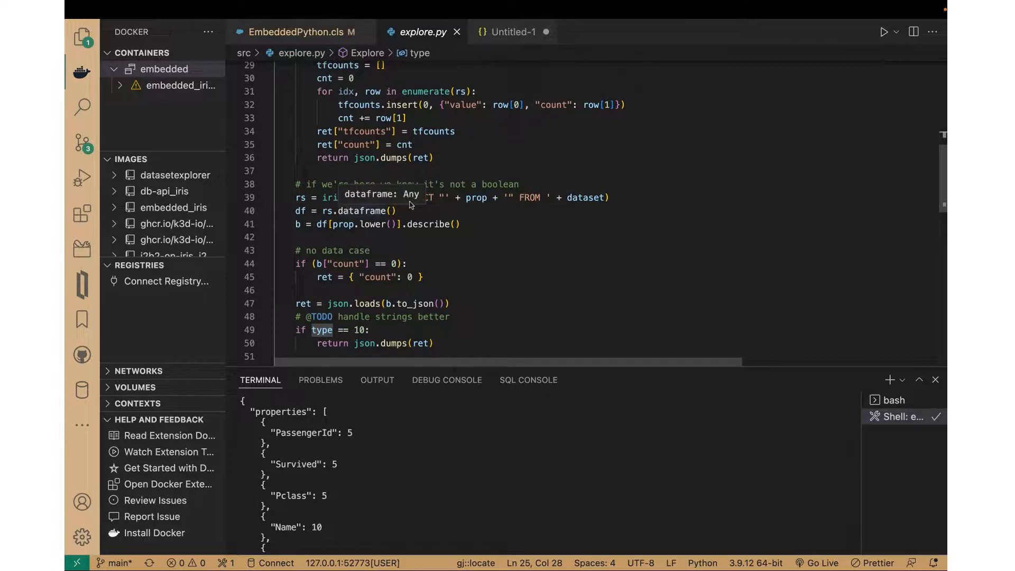
mouse_move(479, 197)
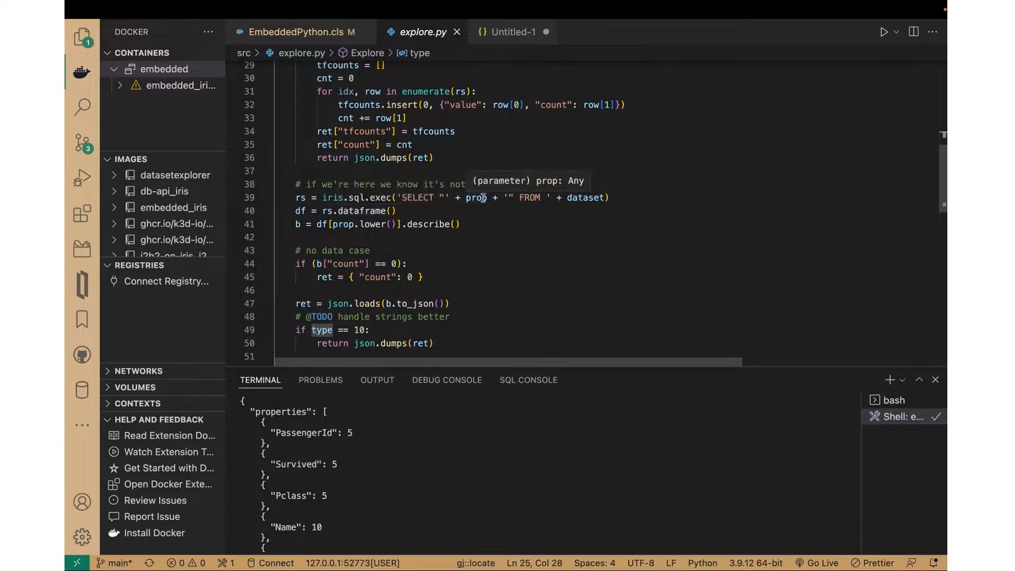
mouse_move(309, 199)
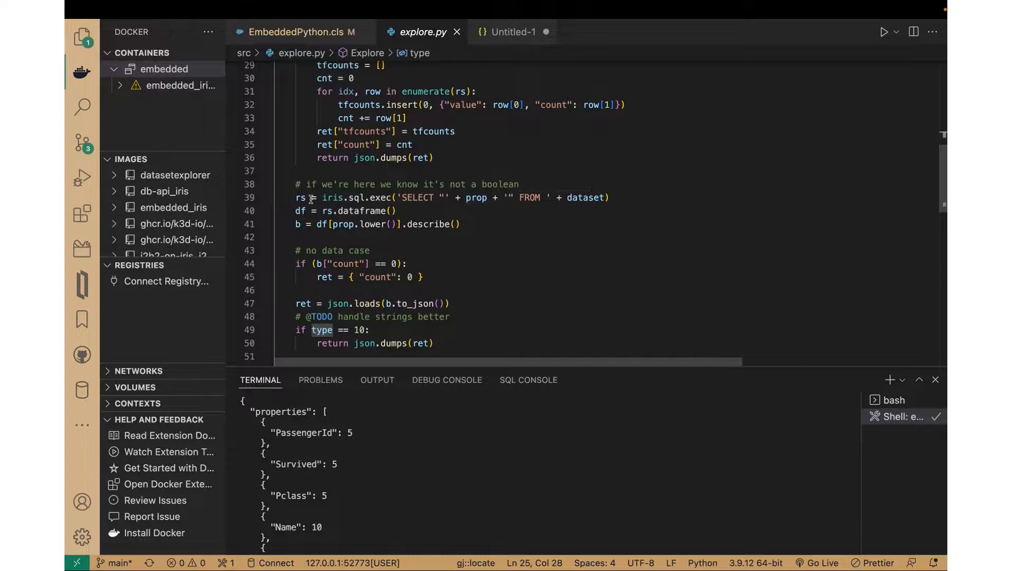
mouse_move(302, 198)
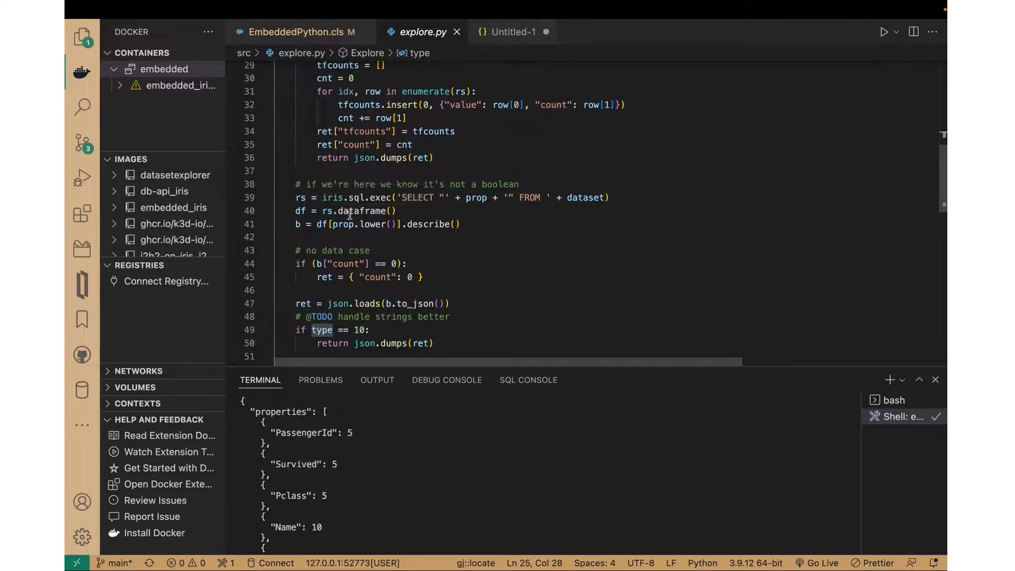
mouse_move(378, 224)
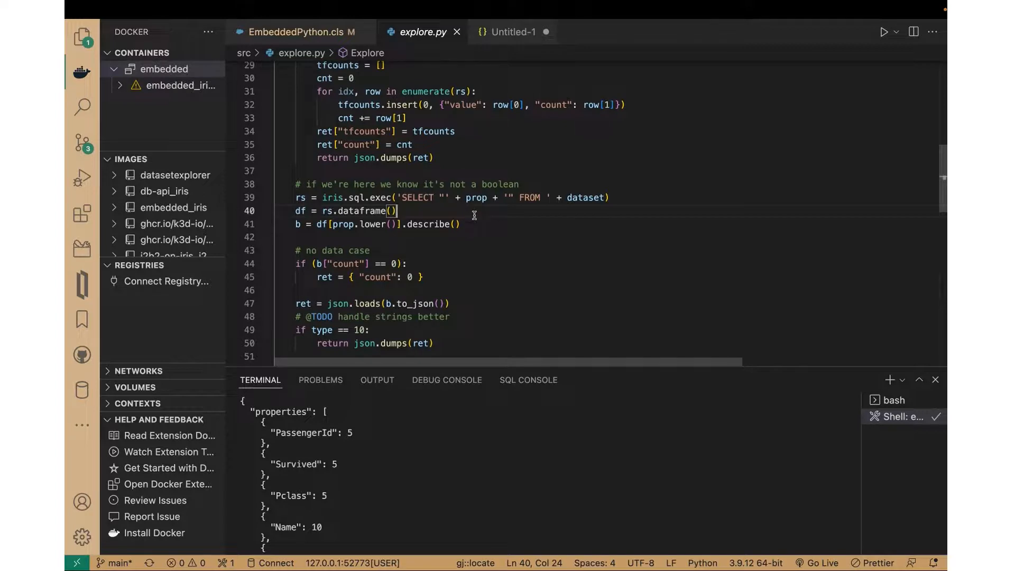
mouse_move(446, 224)
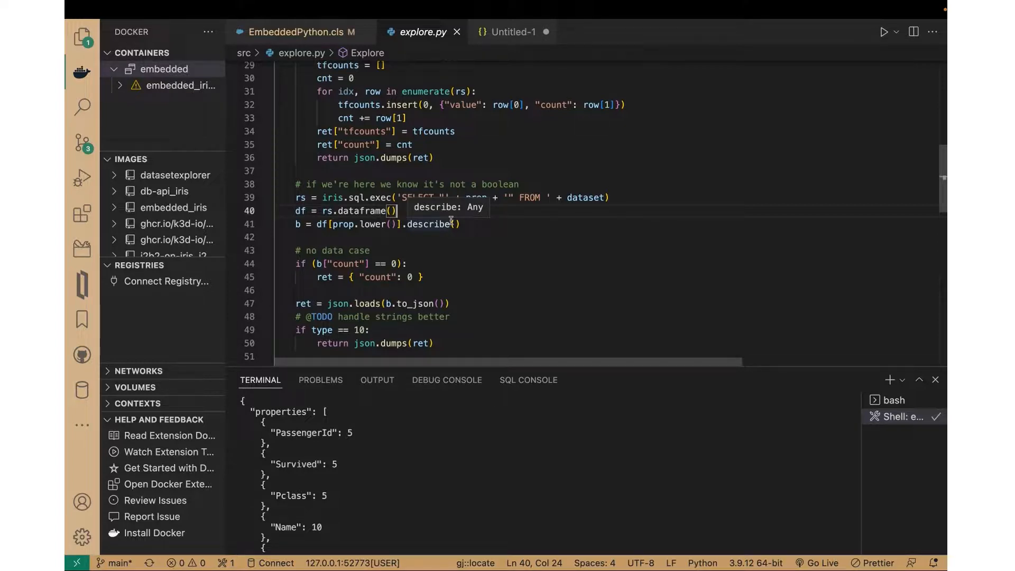
scroll(down, 3)
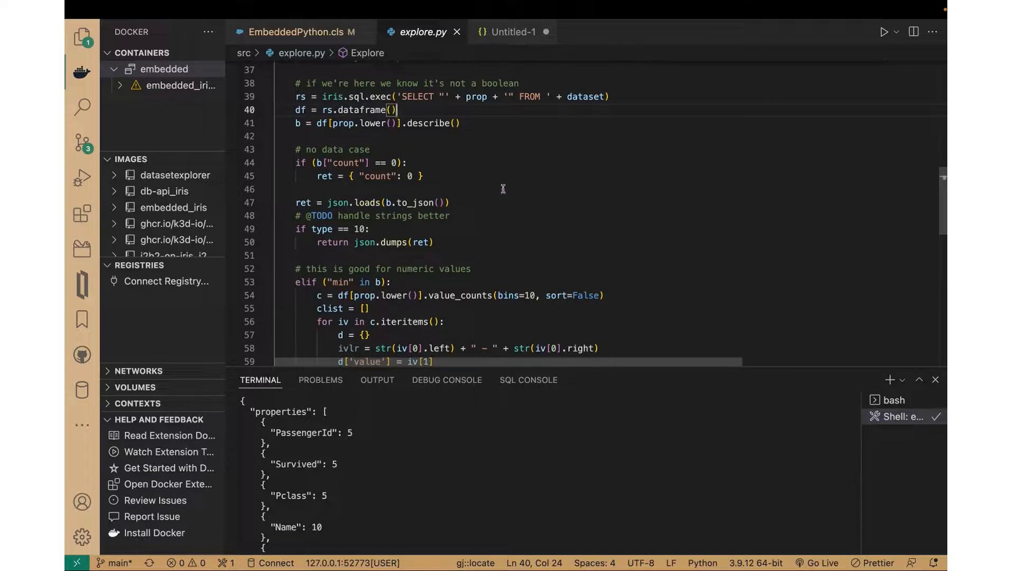
mouse_move(389, 295)
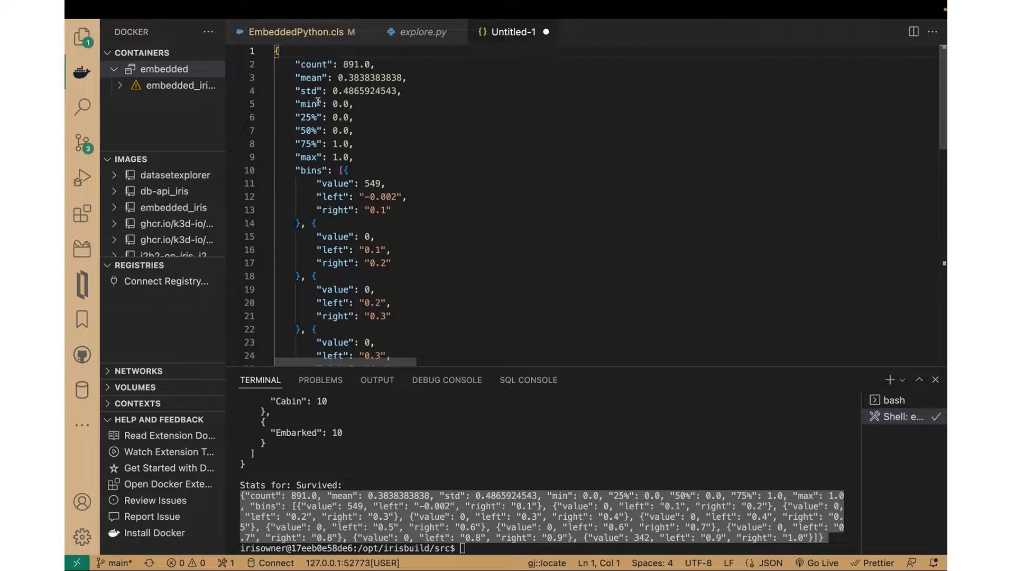
mouse_move(317, 156)
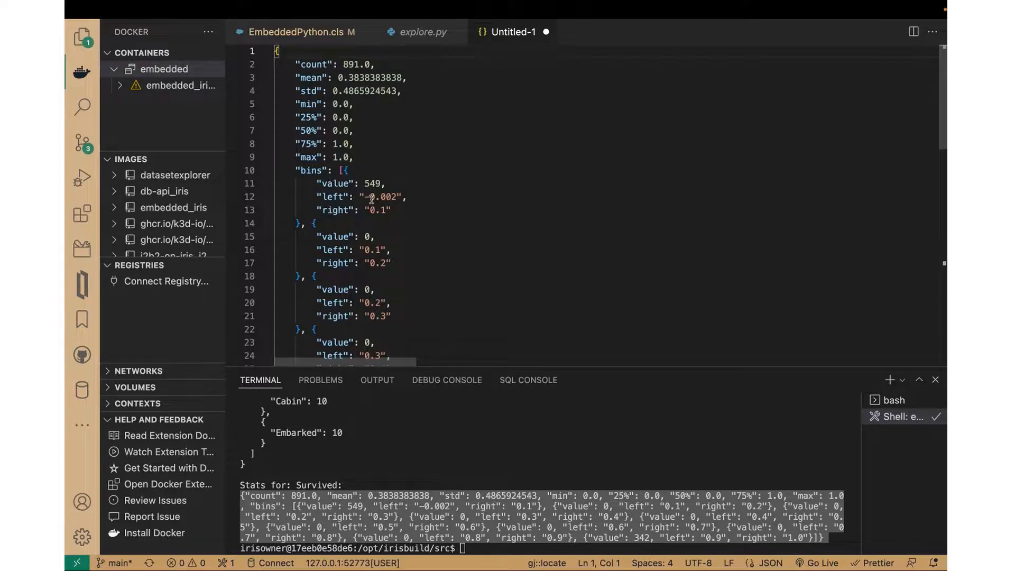
Scroll the Untitled-1 Survived JSON through count, mean, quartiles and value bins.
scroll(down, 3)
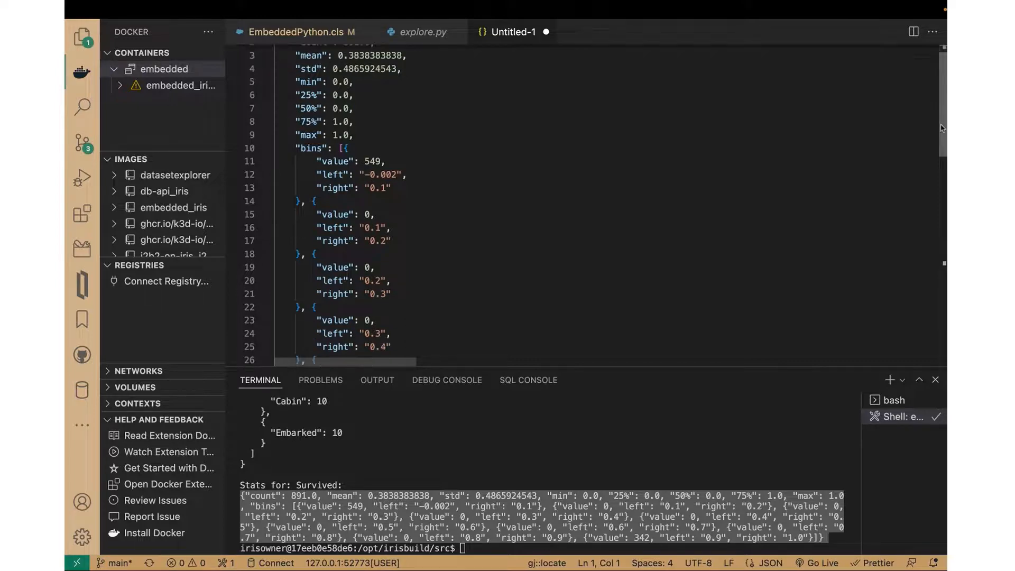
scroll(down, 3)
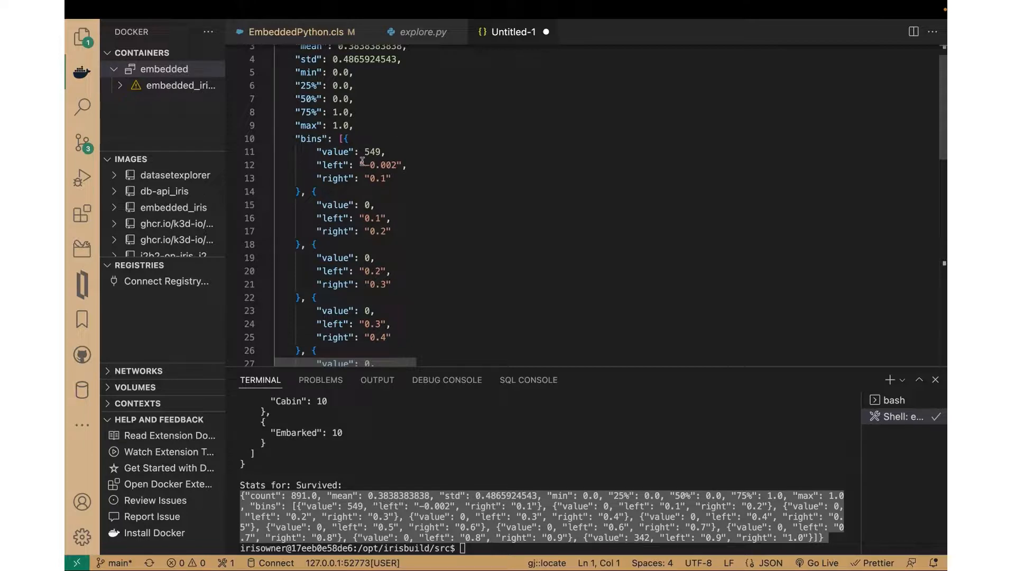
mouse_move(323, 187)
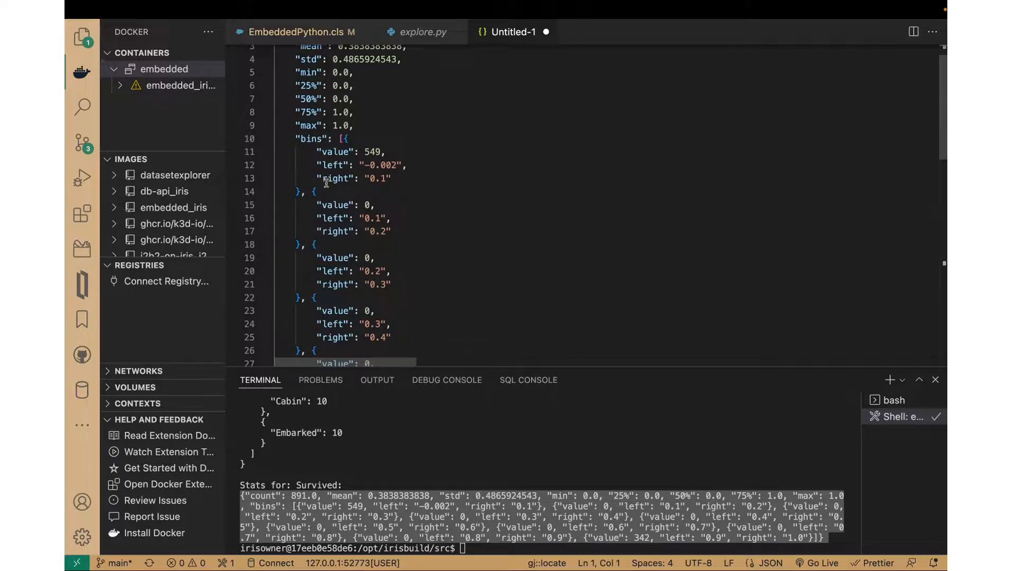
mouse_move(219, 279)
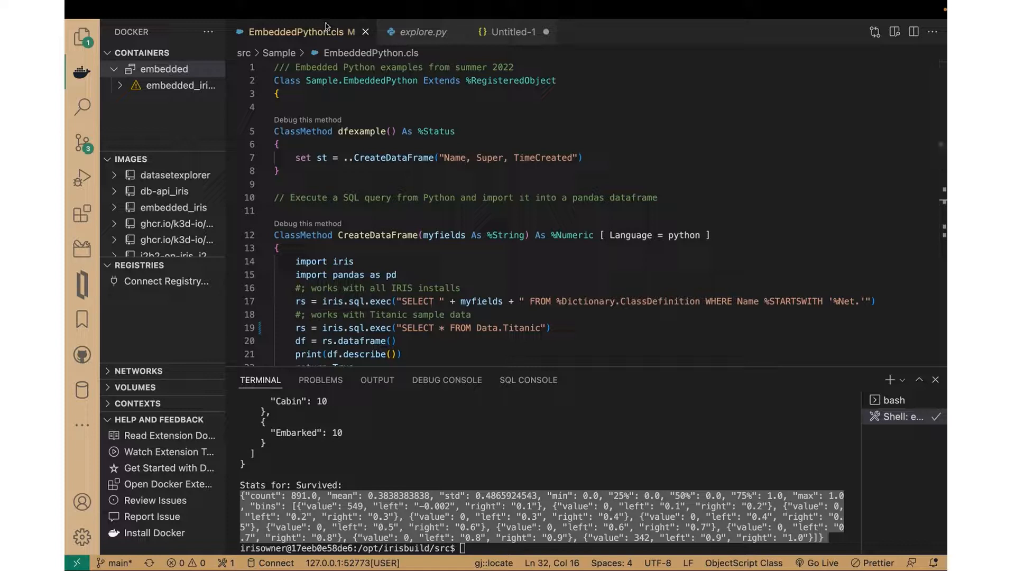
Switch to EmbeddedPython.cls, then scroll explore.py to the value_counts(bins=10) loop.
click(421, 32)
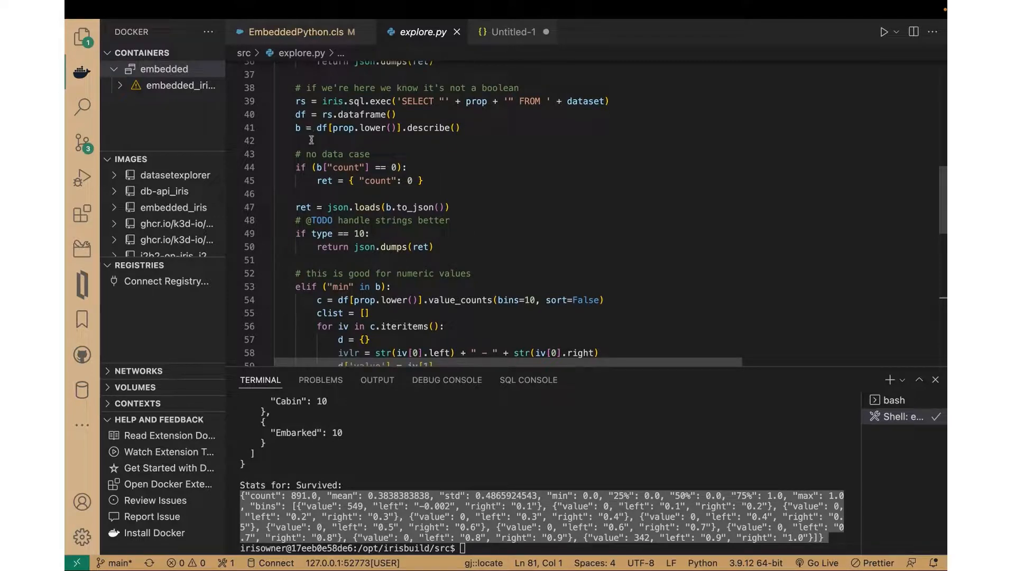
scroll(down, 3)
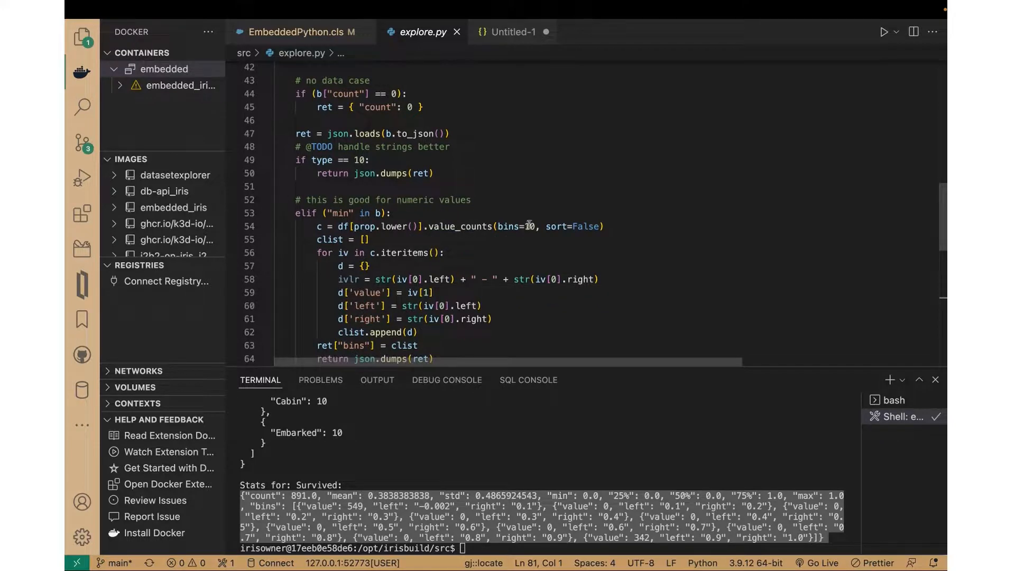
mouse_move(401, 230)
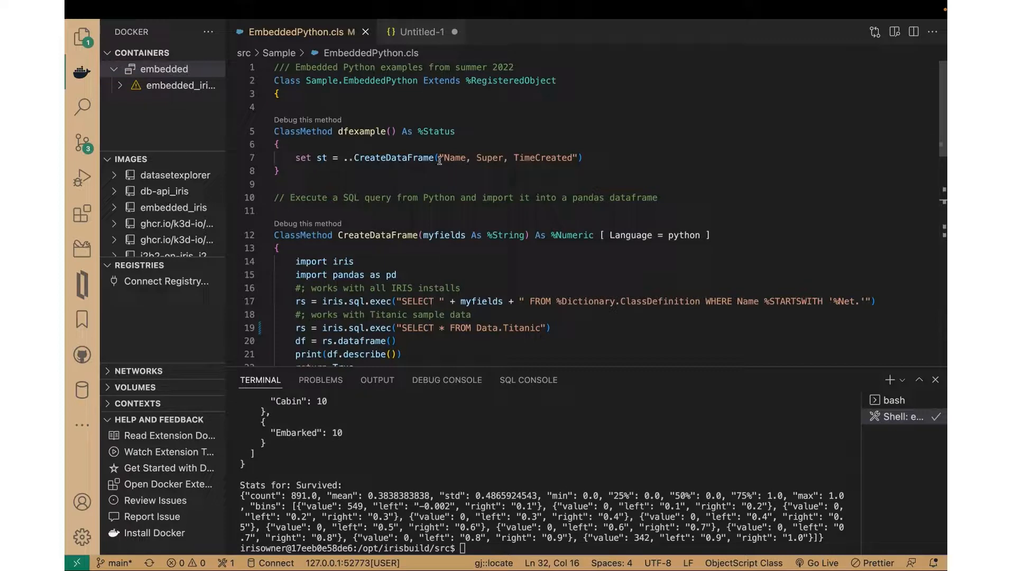
mouse_move(350, 161)
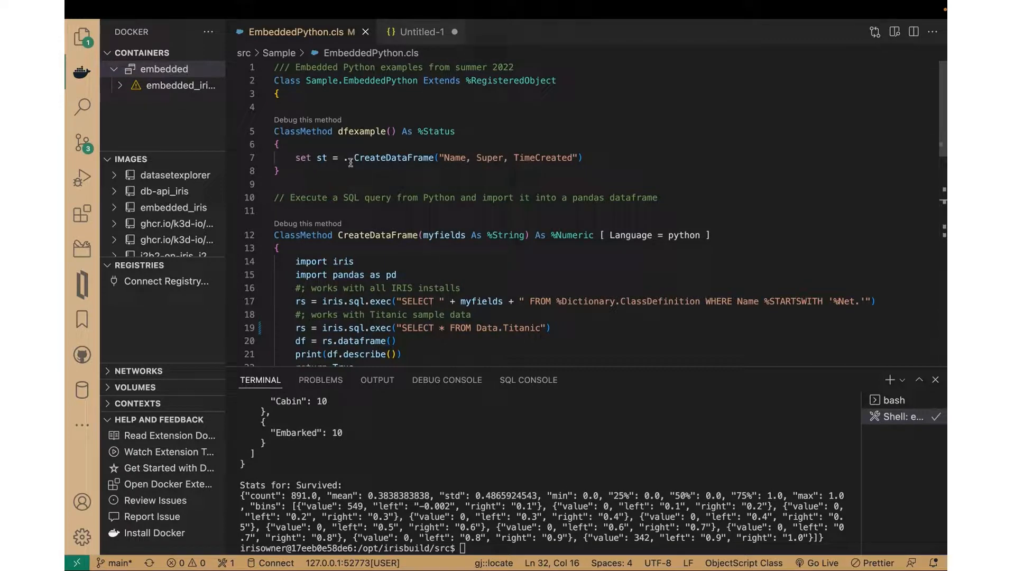
mouse_move(461, 153)
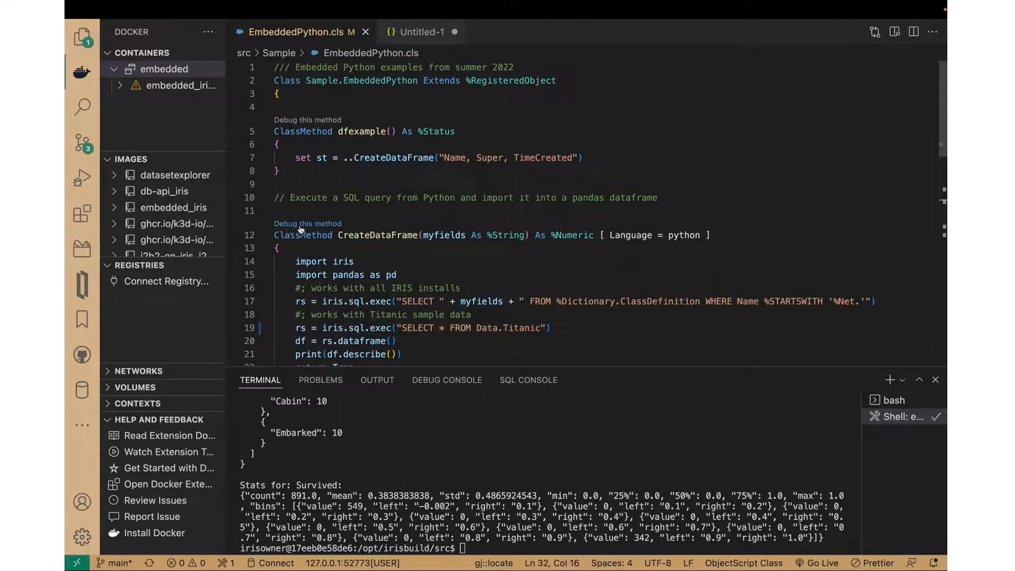
mouse_move(337, 235)
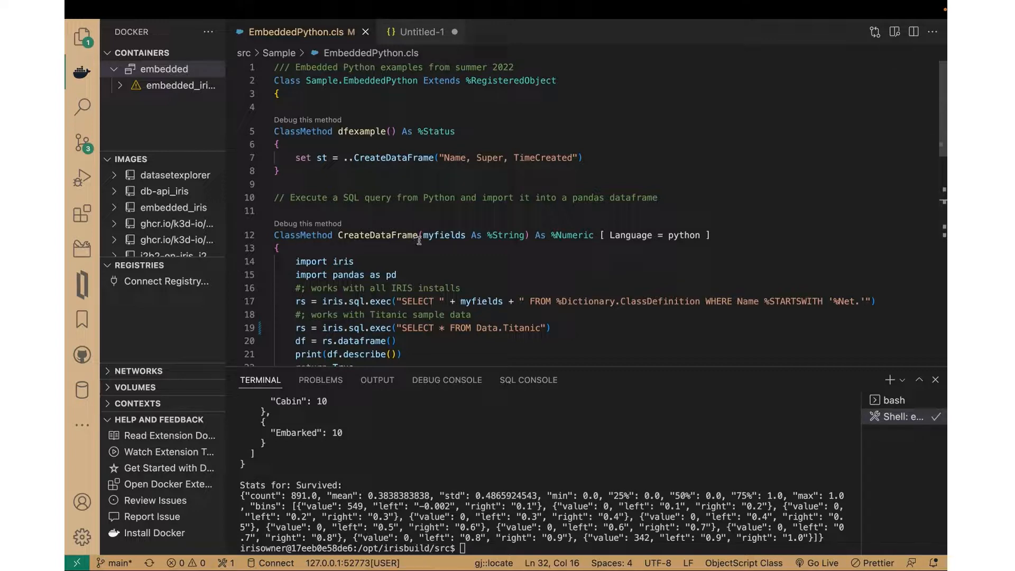
mouse_move(608, 242)
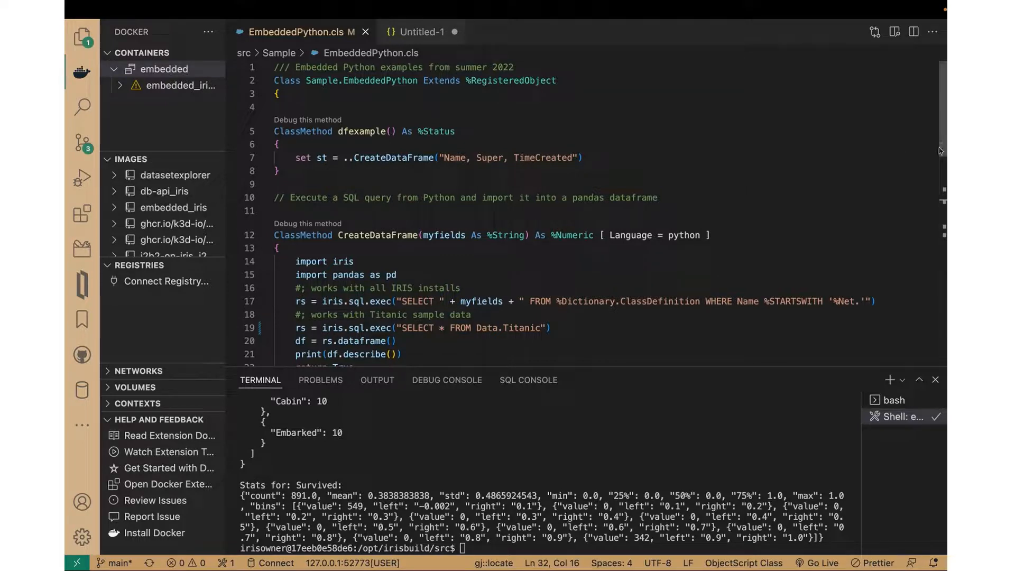
Scroll EmbeddedPython.cls to CreateDataFrame's Titanic query and describe call.
scroll(down, 3)
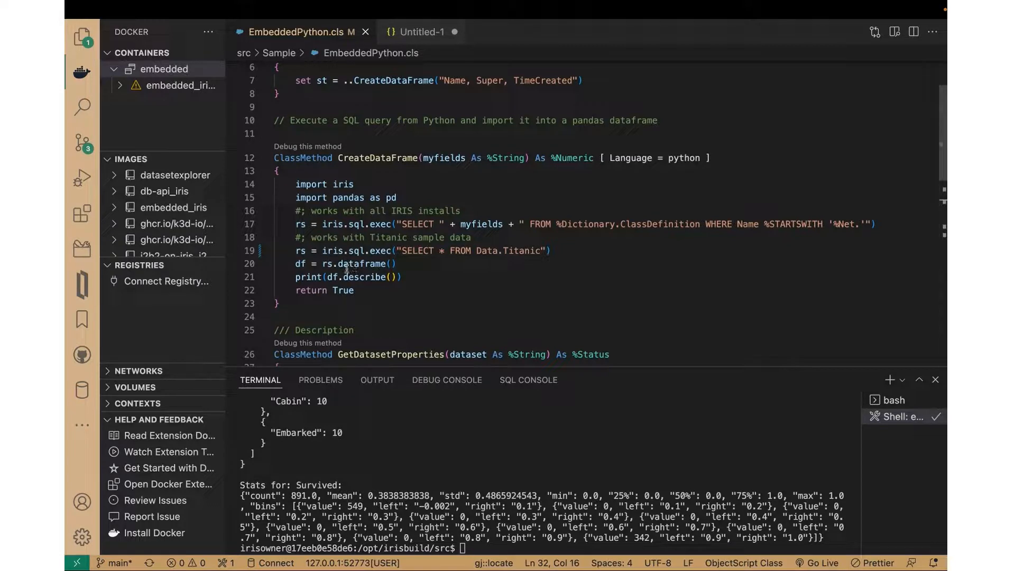
mouse_move(351, 285)
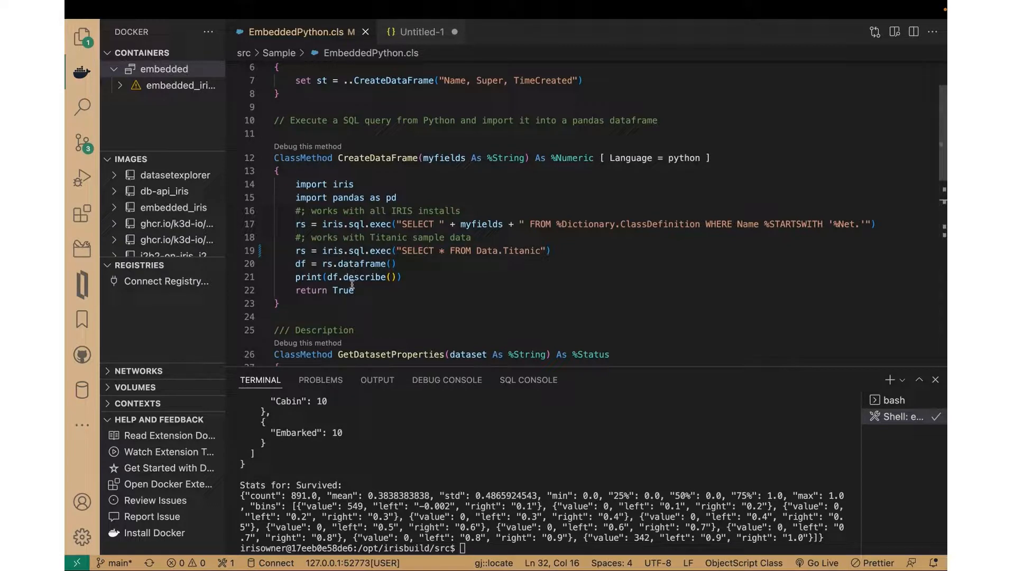